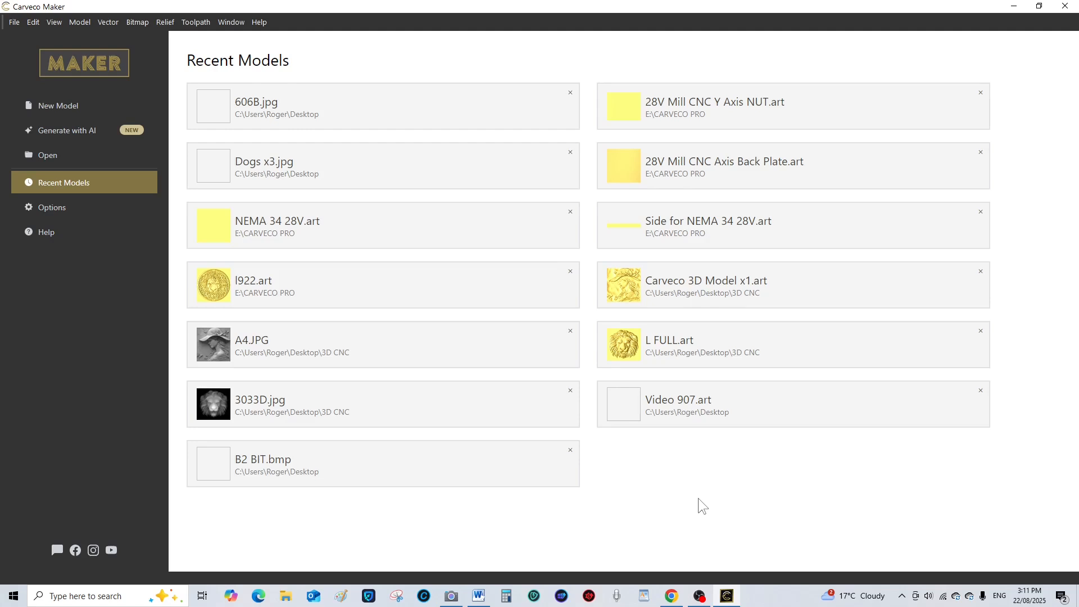
mouse_move(127, 36)
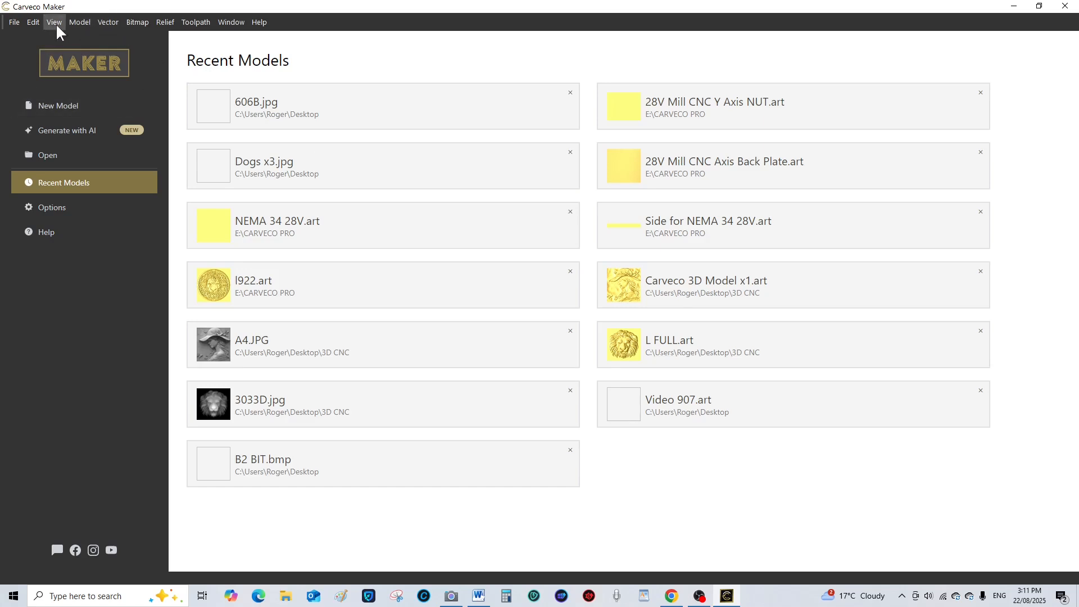
mouse_move(36, 65)
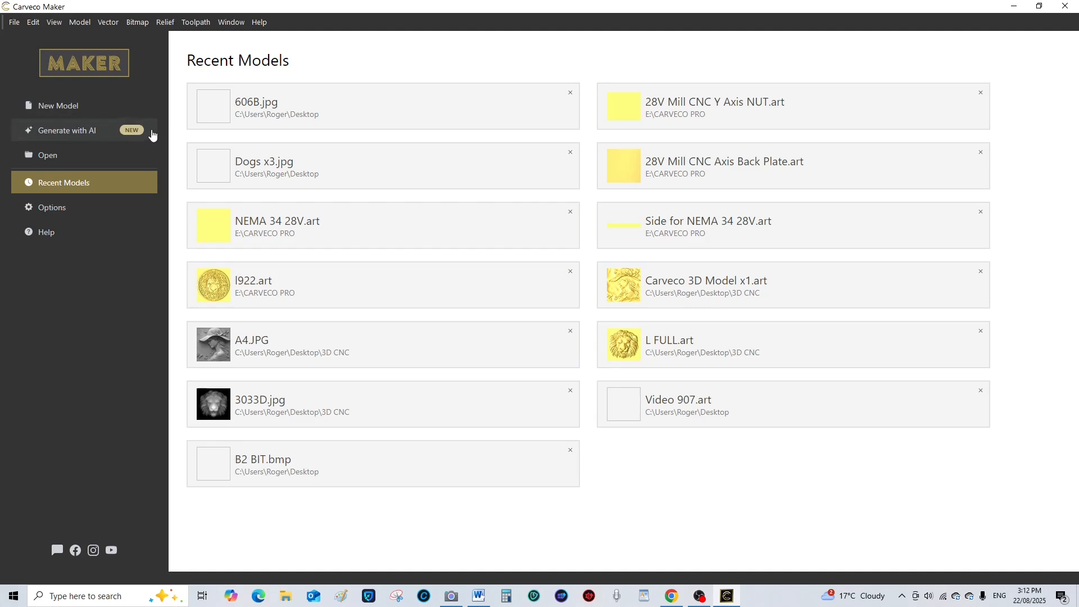
mouse_move(97, 135)
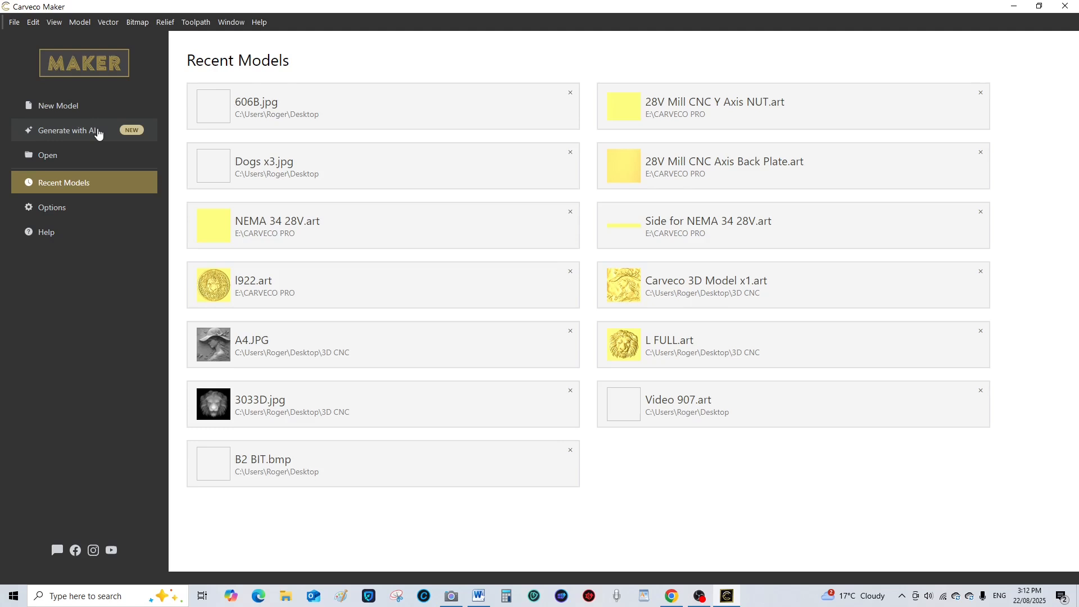
mouse_move(99, 134)
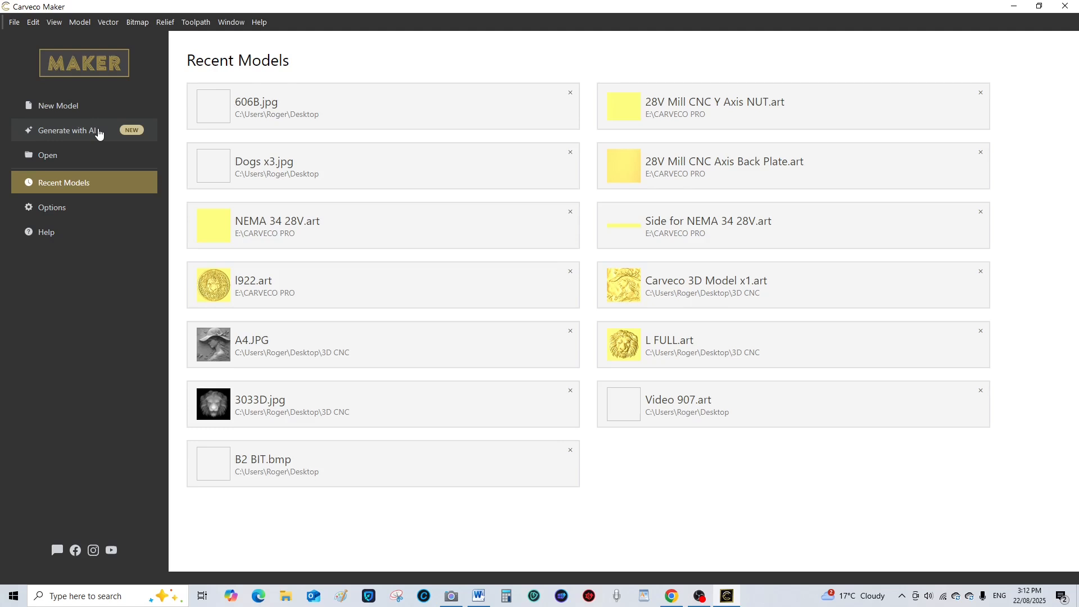
Bring up the Generate with AI page from the start screen sidebar
left_click(68, 130)
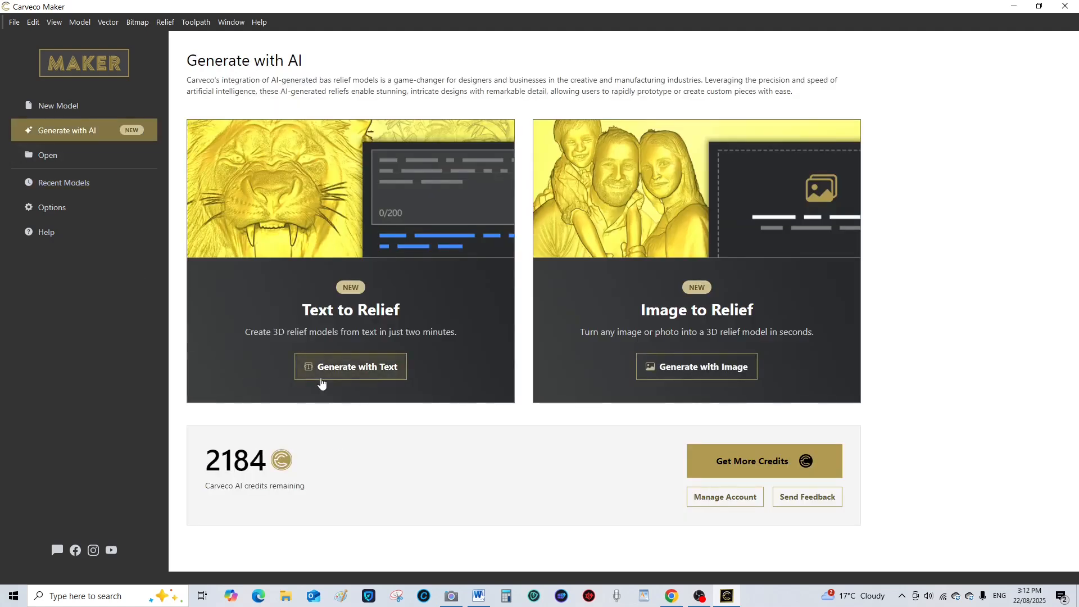
mouse_move(226, 233)
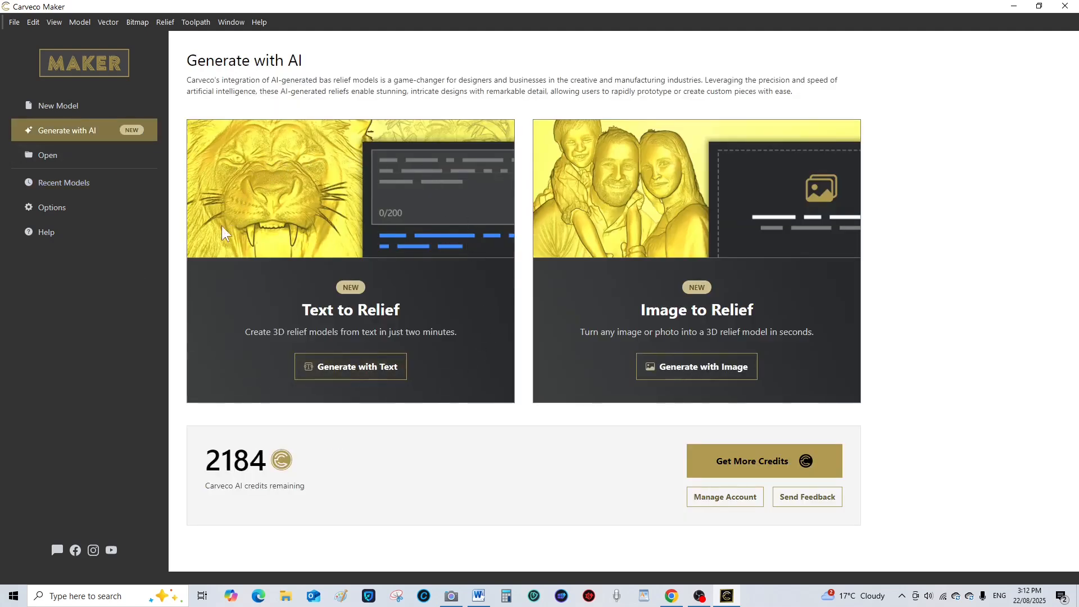
mouse_move(260, 244)
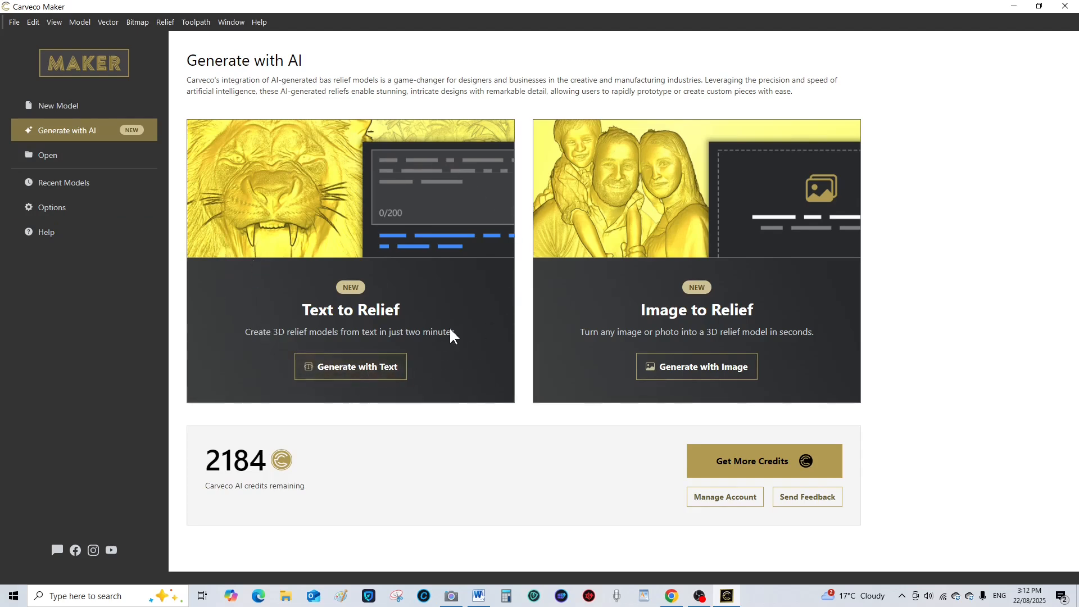
mouse_move(318, 205)
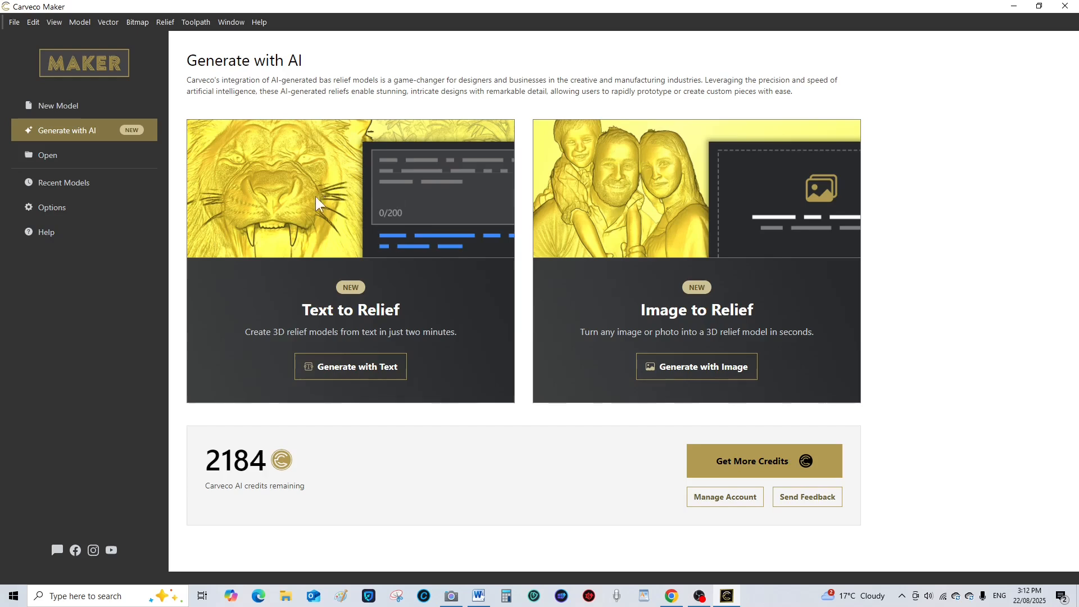
mouse_move(308, 228)
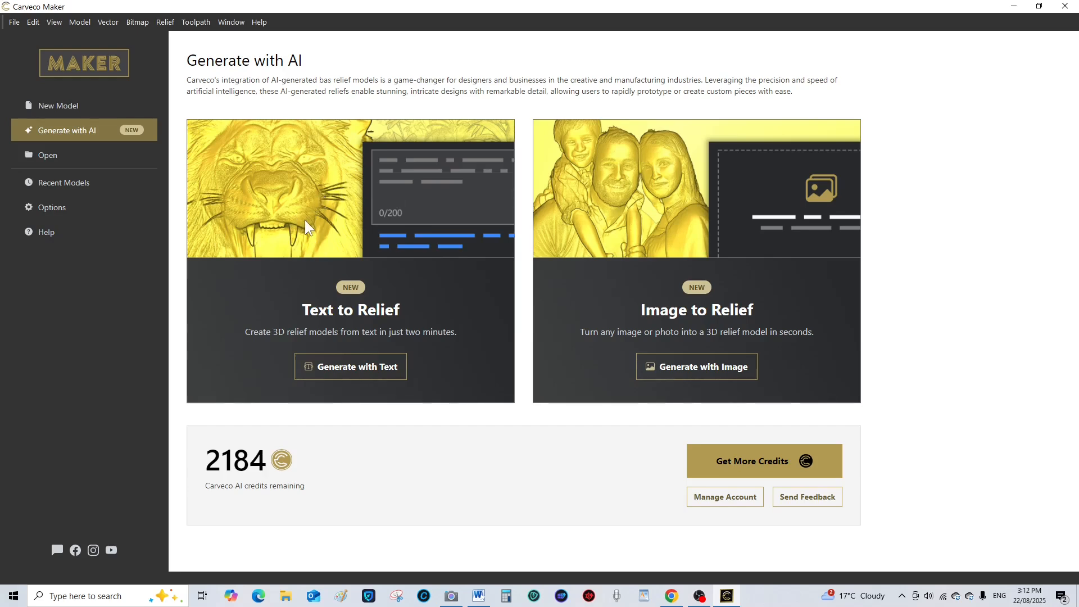
mouse_move(297, 191)
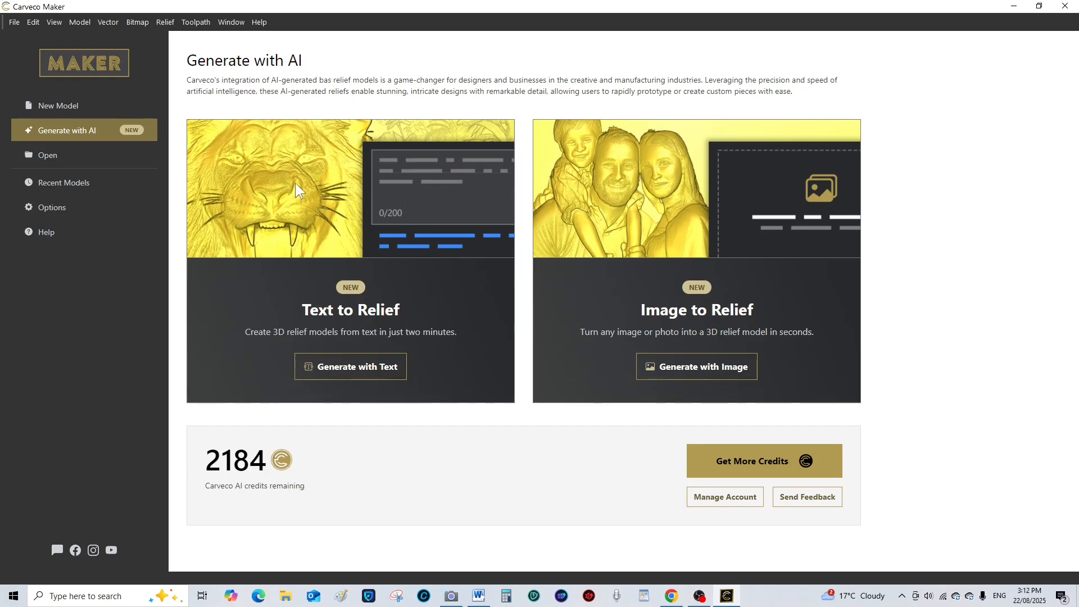
mouse_move(813, 286)
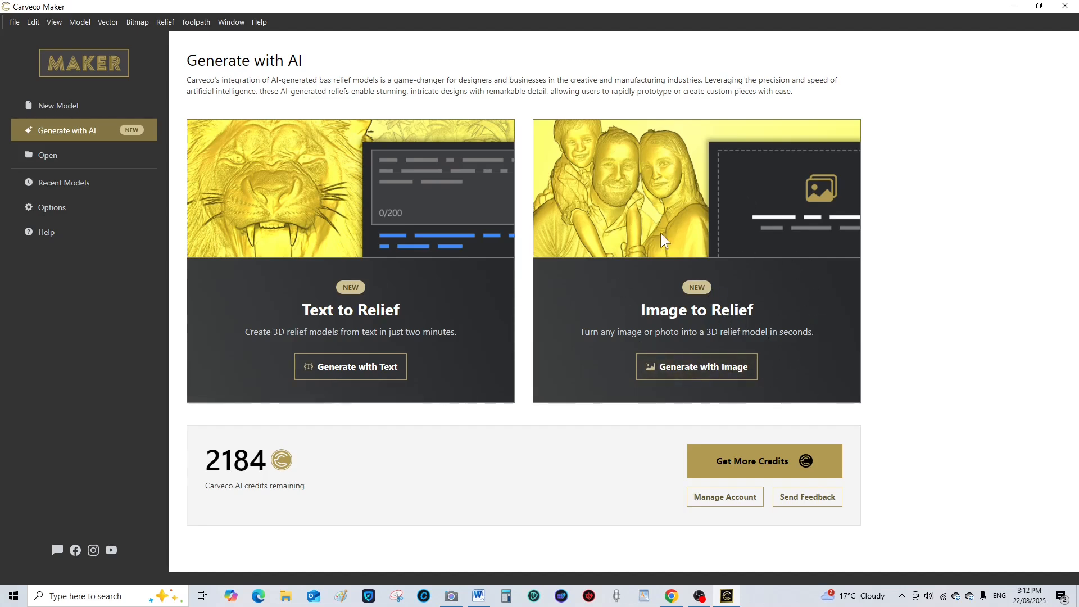
mouse_move(599, 284)
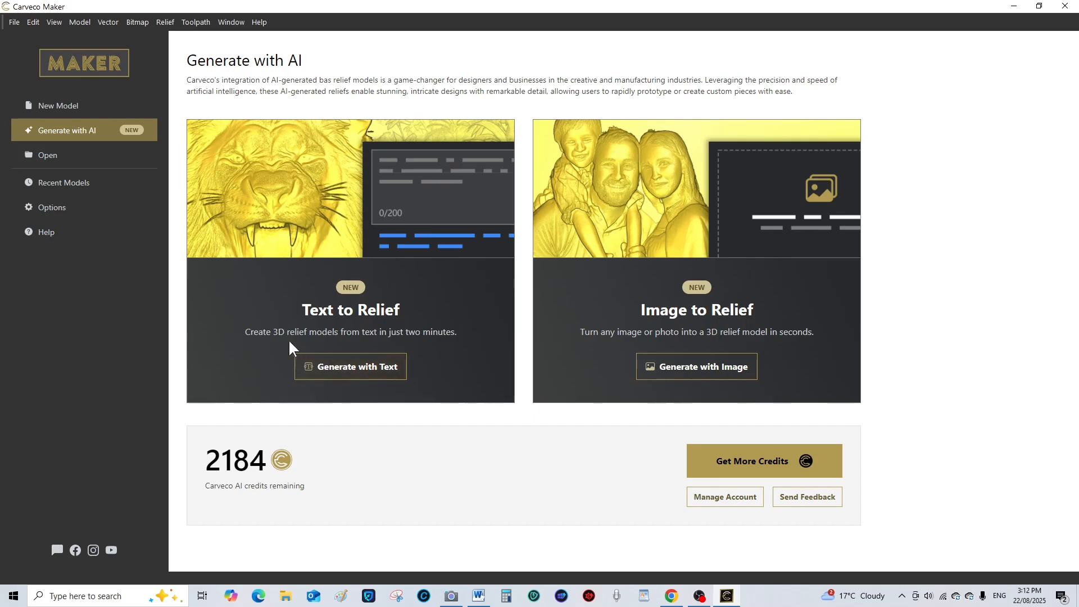
mouse_move(232, 340)
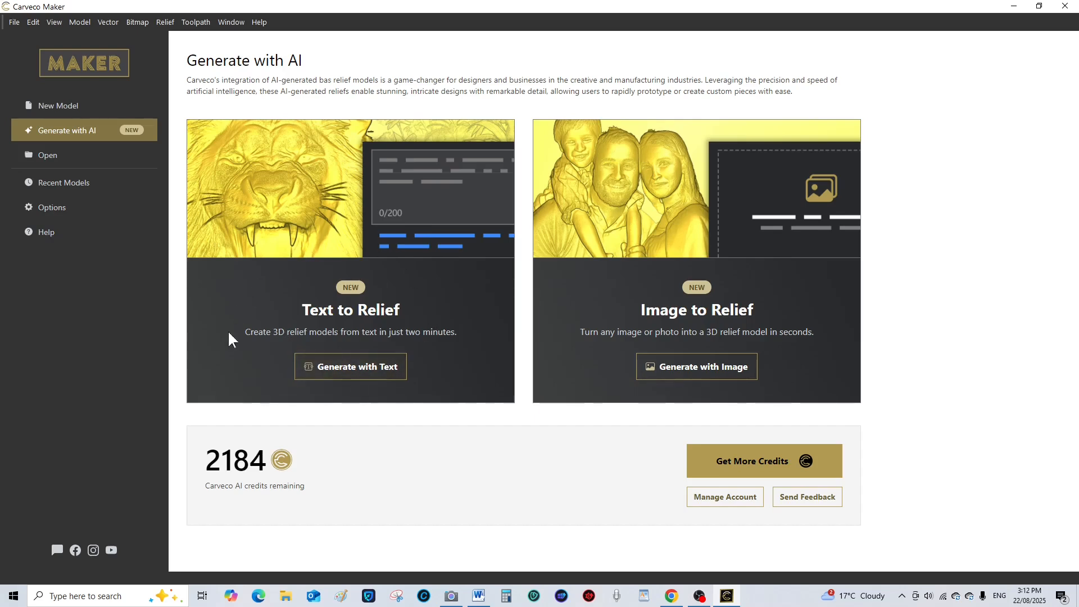
mouse_move(278, 329)
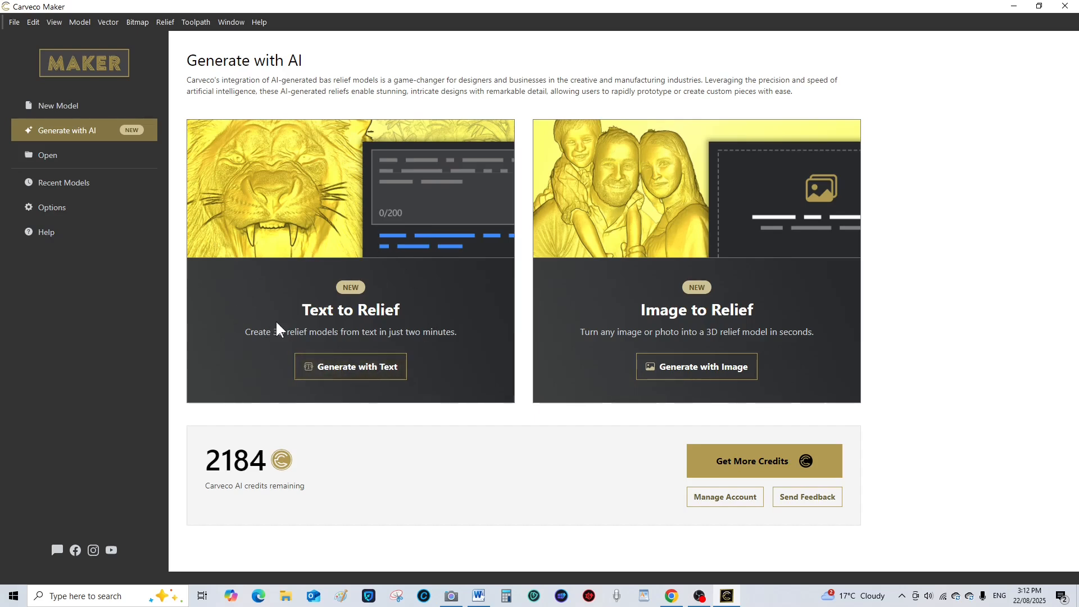
mouse_move(363, 398)
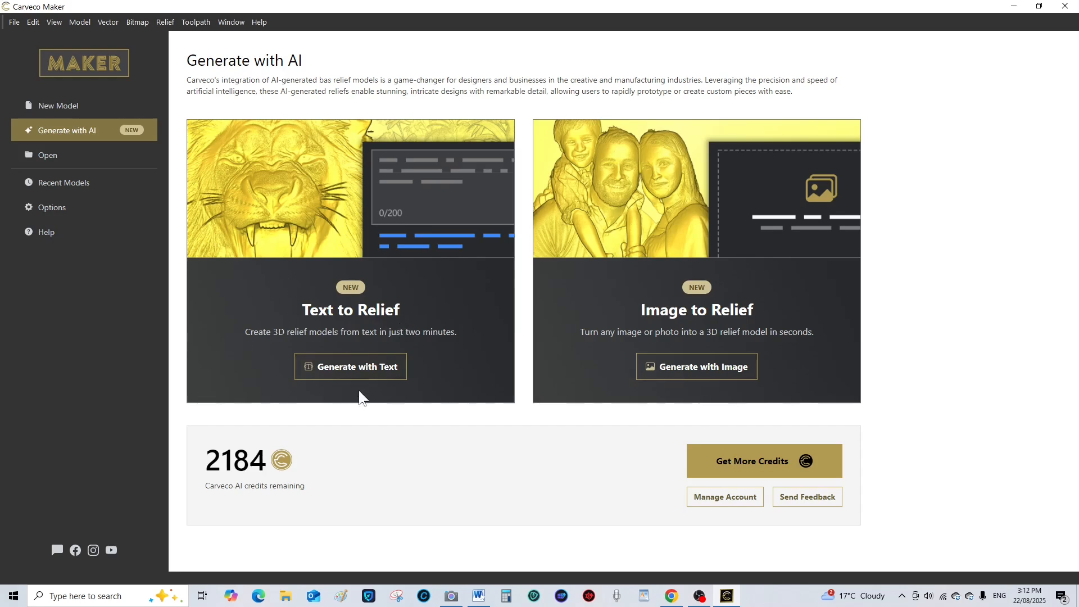
Start the Generate with Text tool and browse its example inspiration prompts
left_click(350, 367)
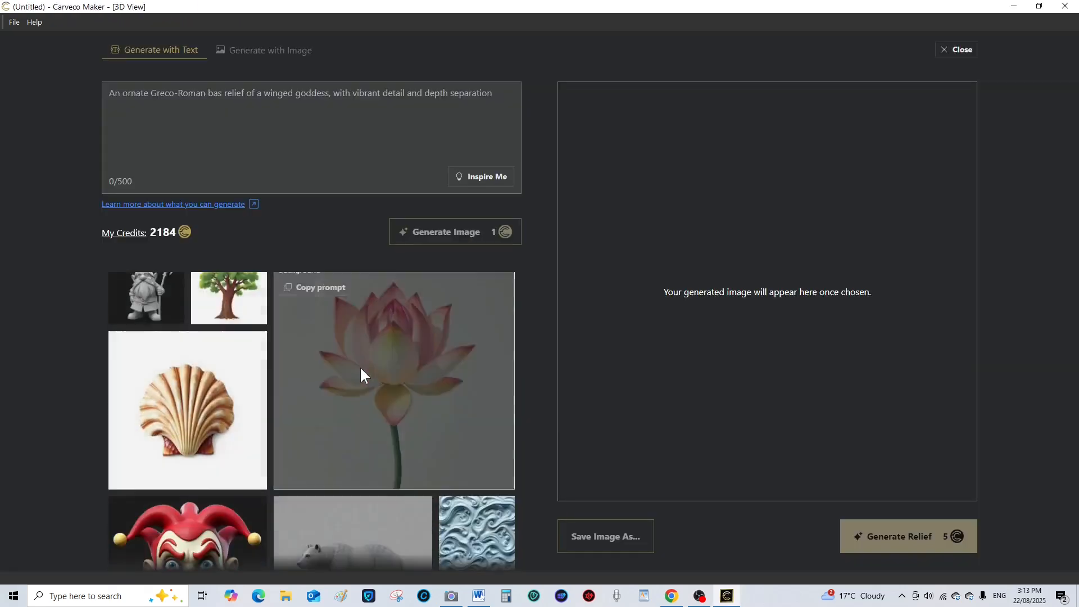
scroll("down", 3)
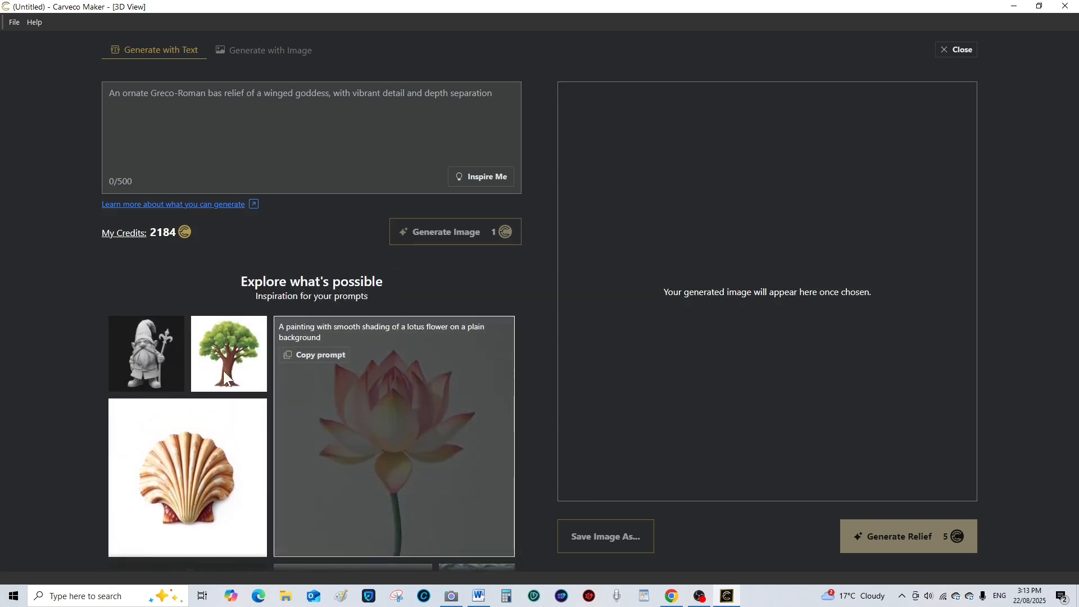
scroll("down", 3)
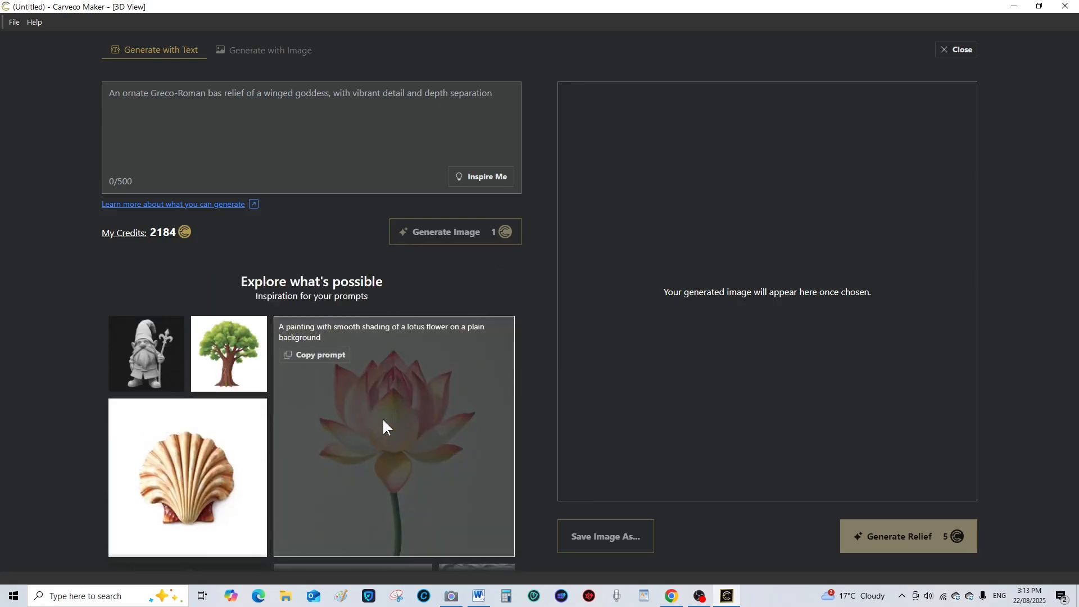
mouse_move(390, 442)
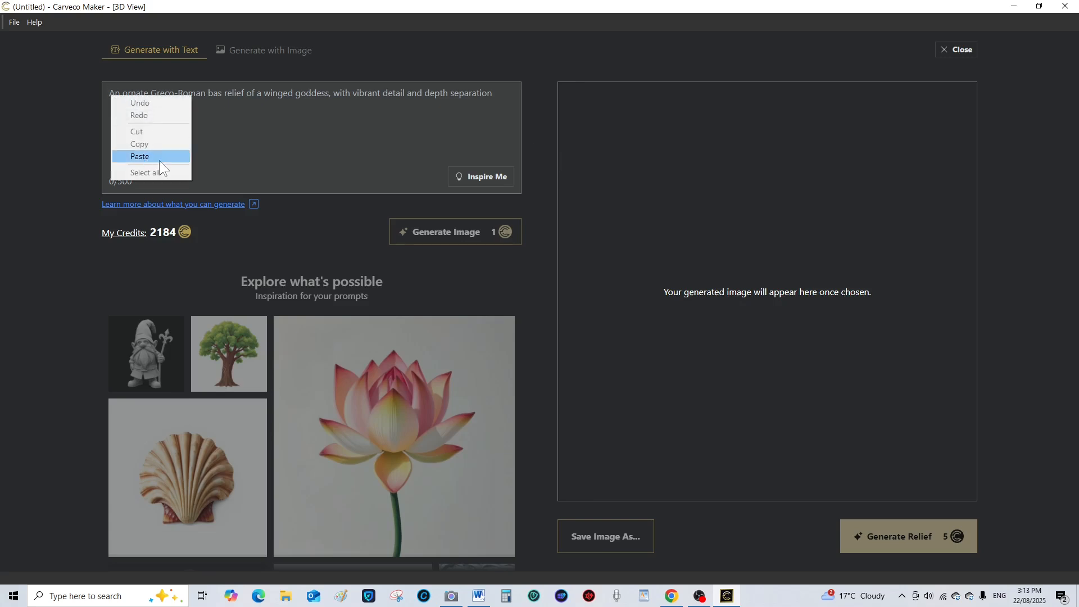
Paste the prompt 'Alien from the 1979 sci-fi movie alien' and generate four images
left_click(140, 156)
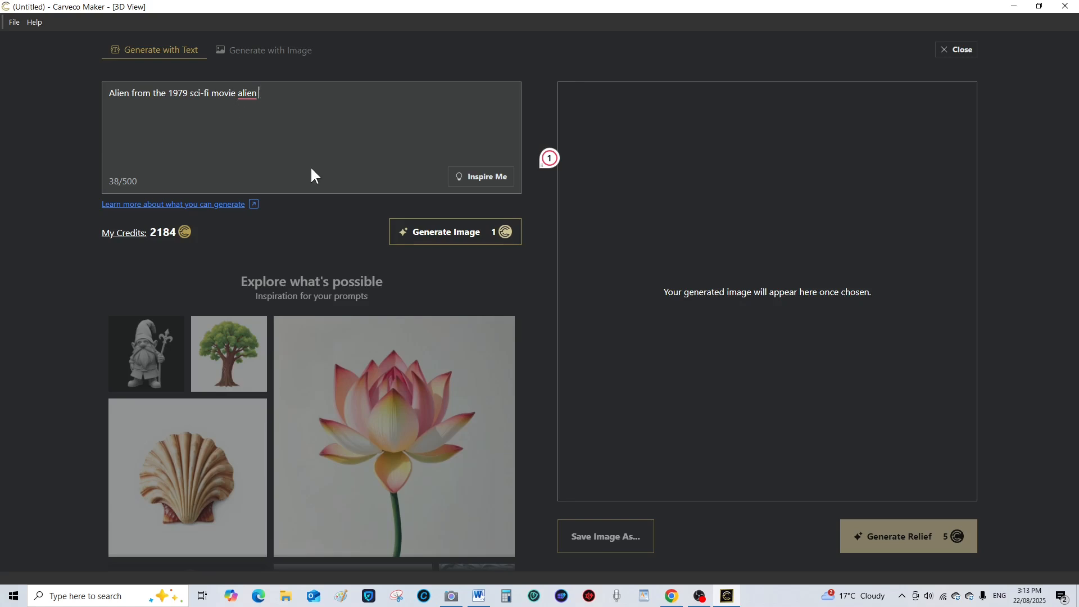
mouse_move(350, 246)
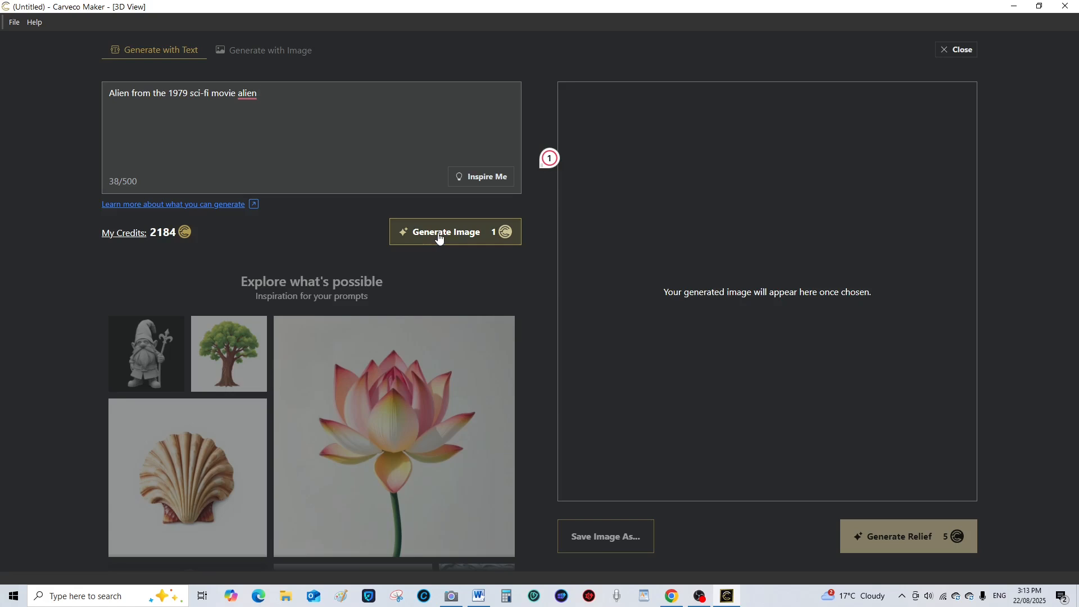
left_click(454, 232)
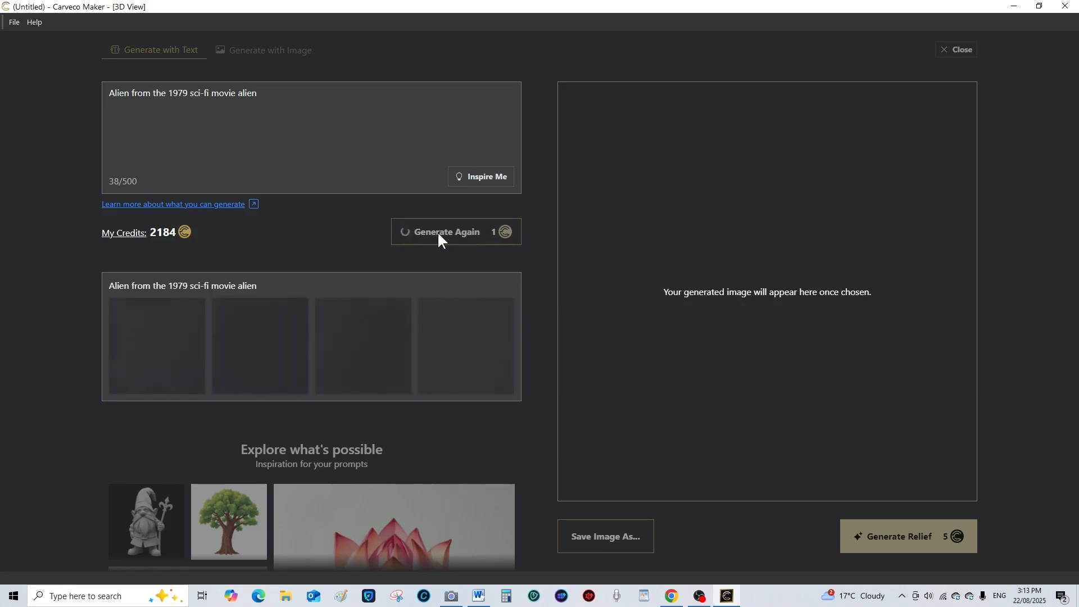
left_click(446, 232)
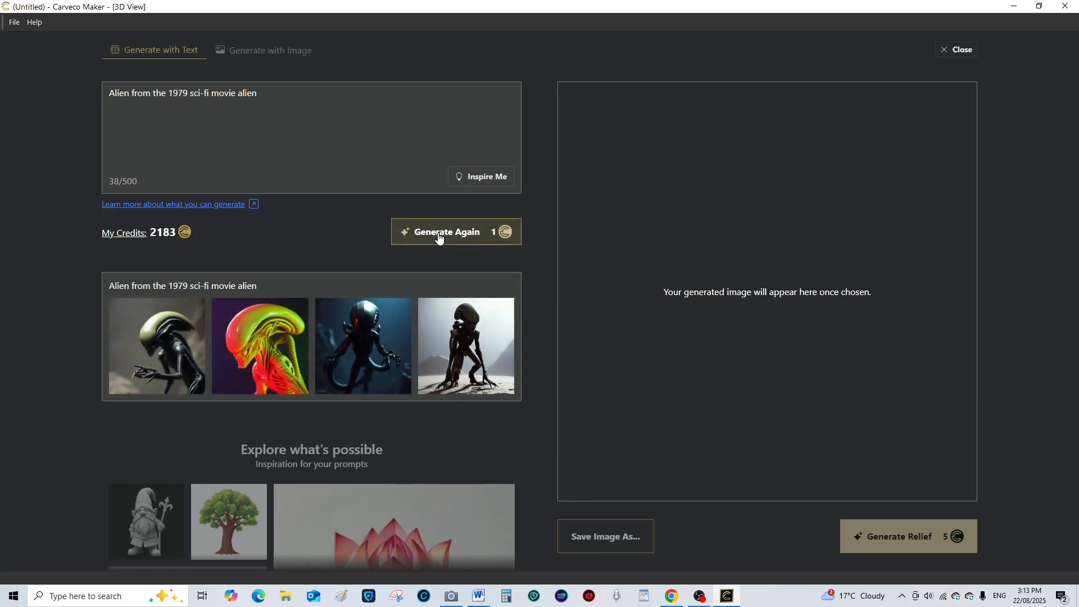
mouse_move(466, 346)
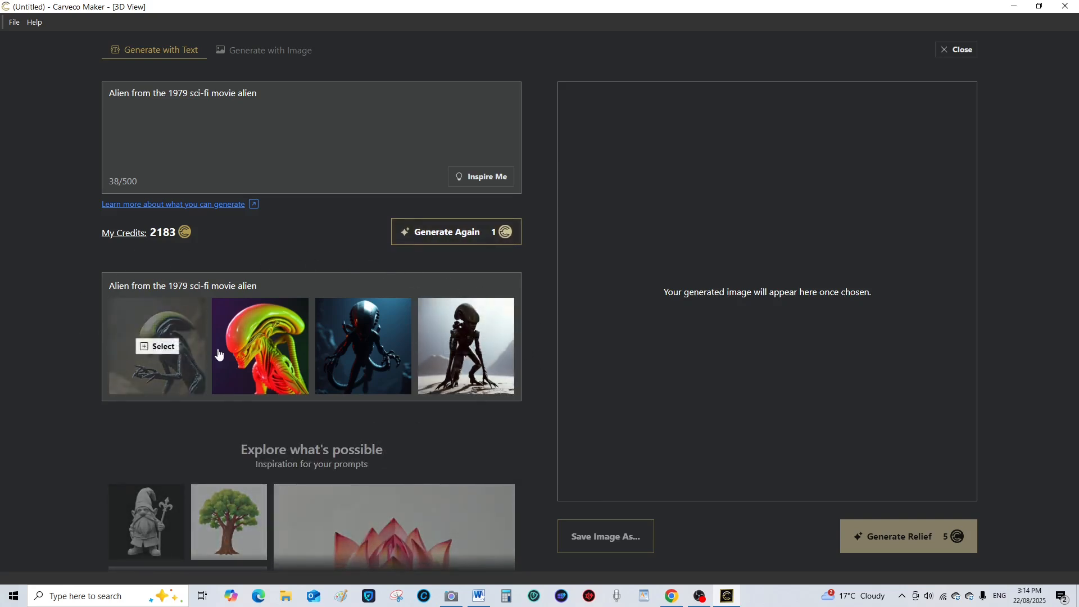
mouse_move(513, 444)
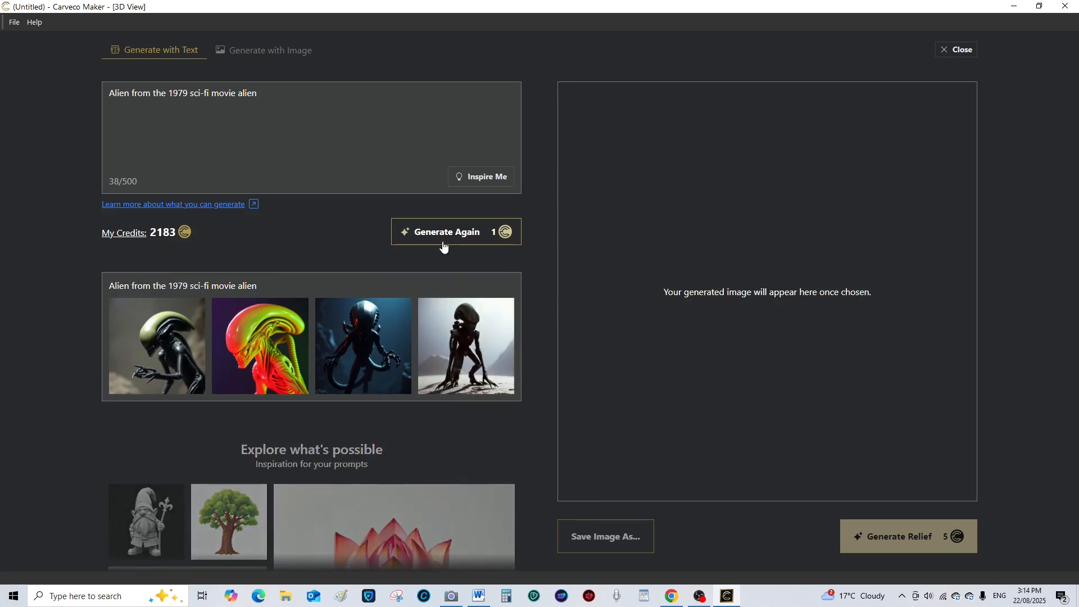
Regenerate the alien prompt twice for two more four-image batches
left_click(446, 231)
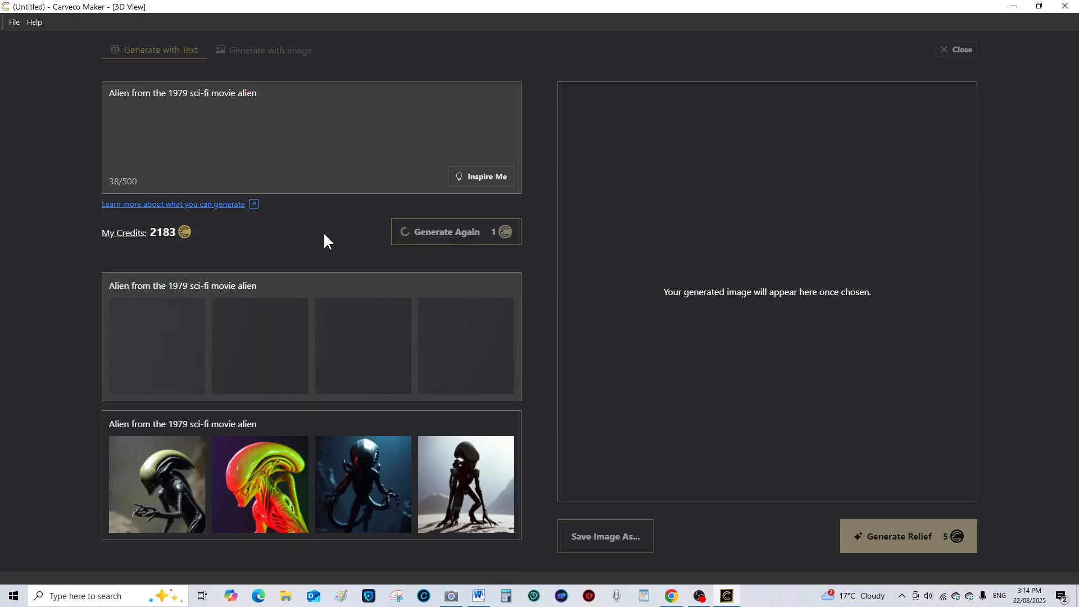
left_click(456, 231)
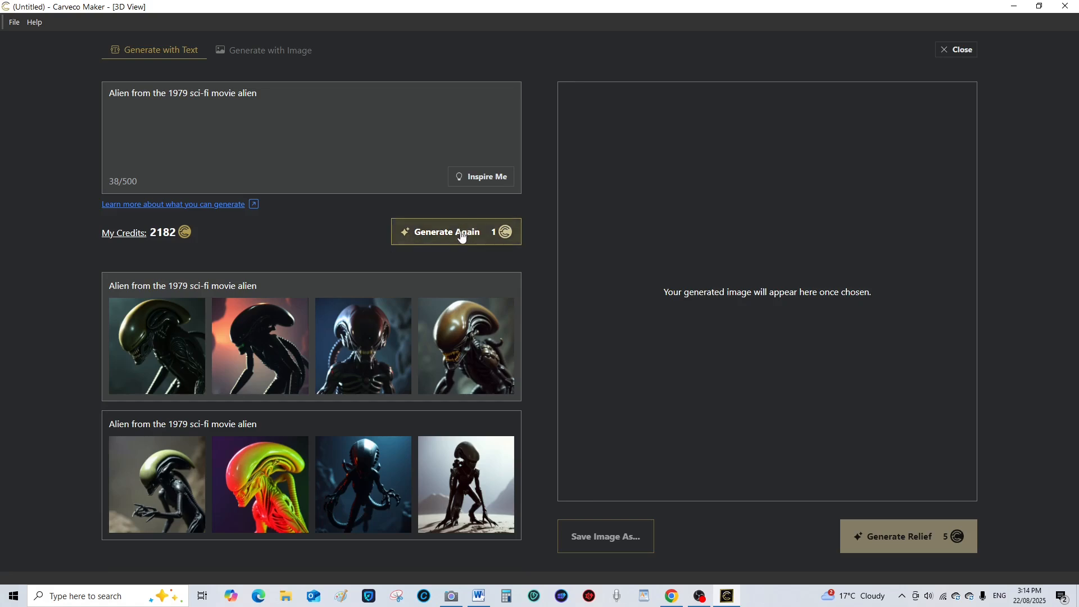
left_click(455, 232)
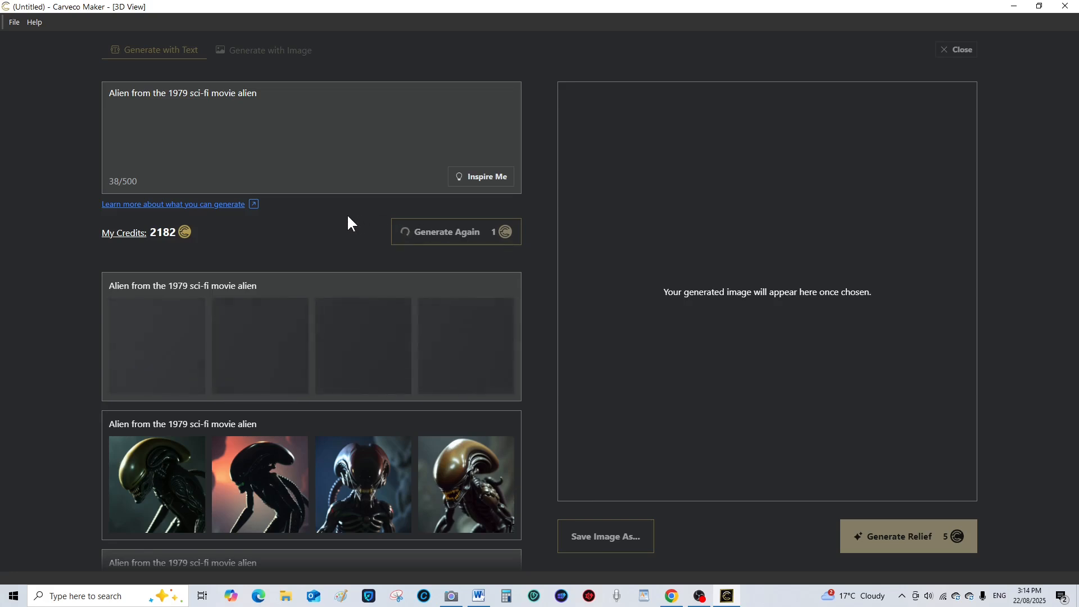
left_click(446, 232)
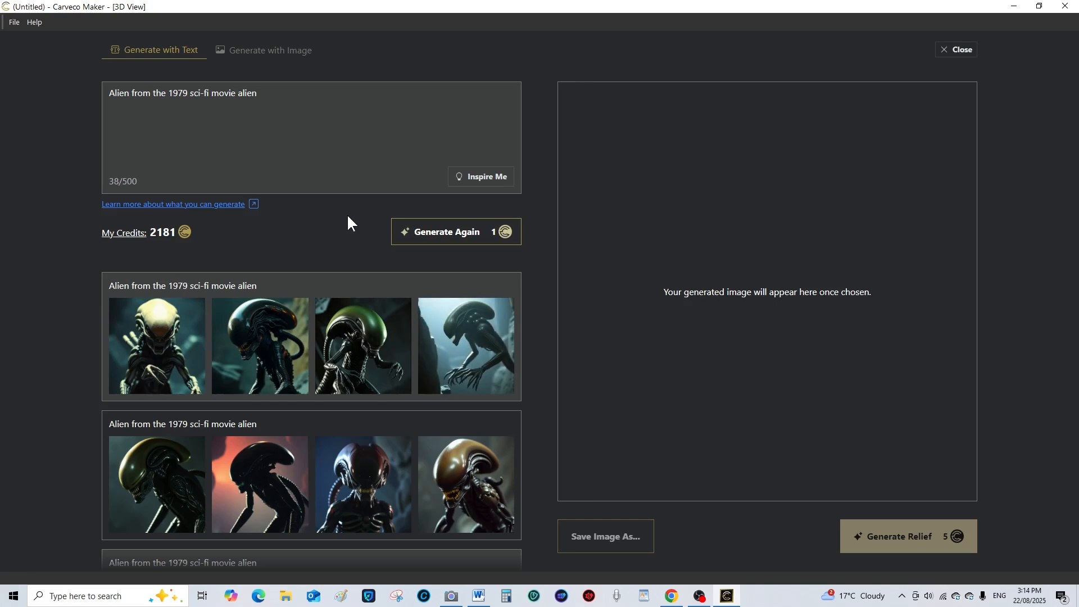
mouse_move(280, 103)
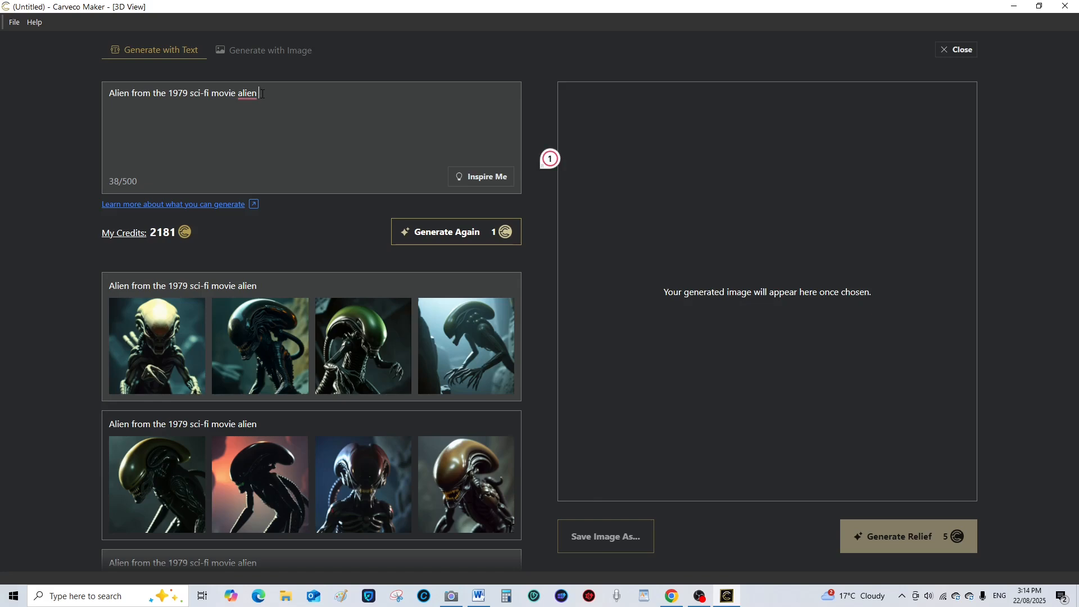
Extend the prompt with 'with an open mouth ready to strike' and generate two new batches
right_click(259, 93)
type("  with an open mouth ready to strike")
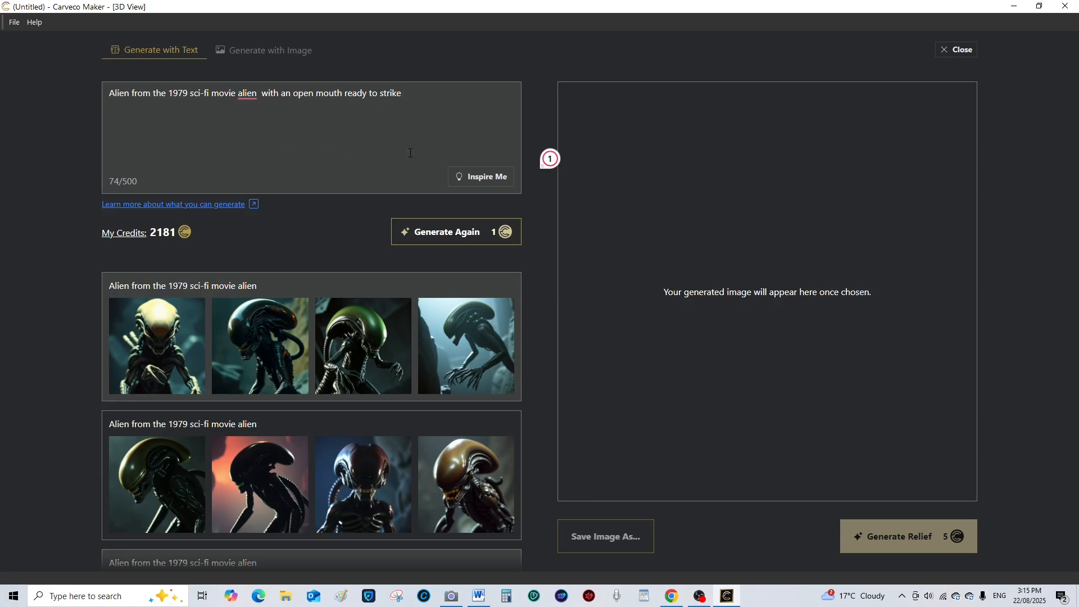
mouse_move(453, 236)
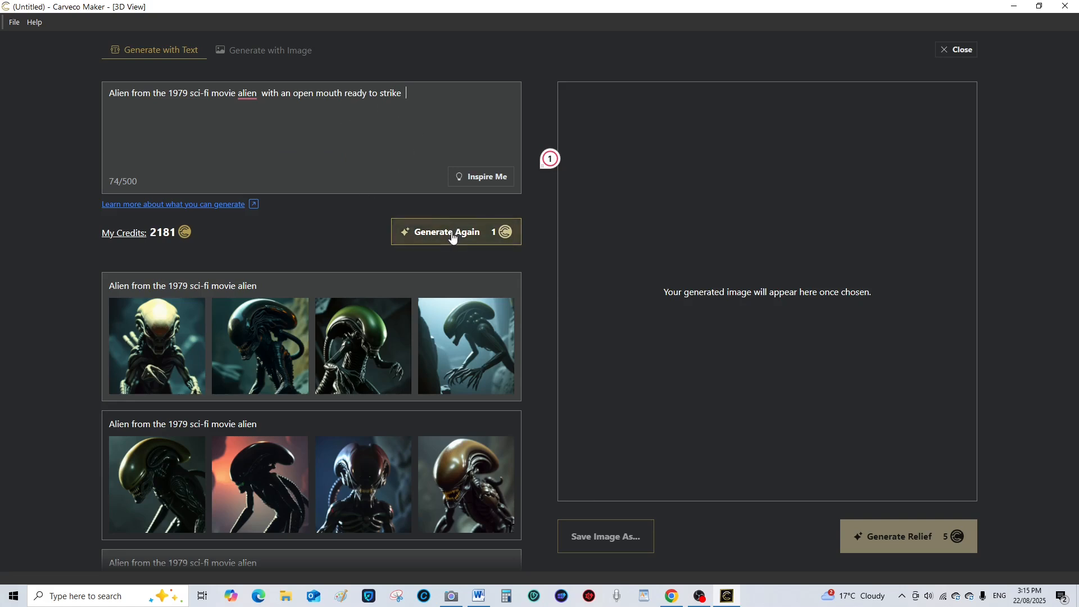
left_click(455, 231)
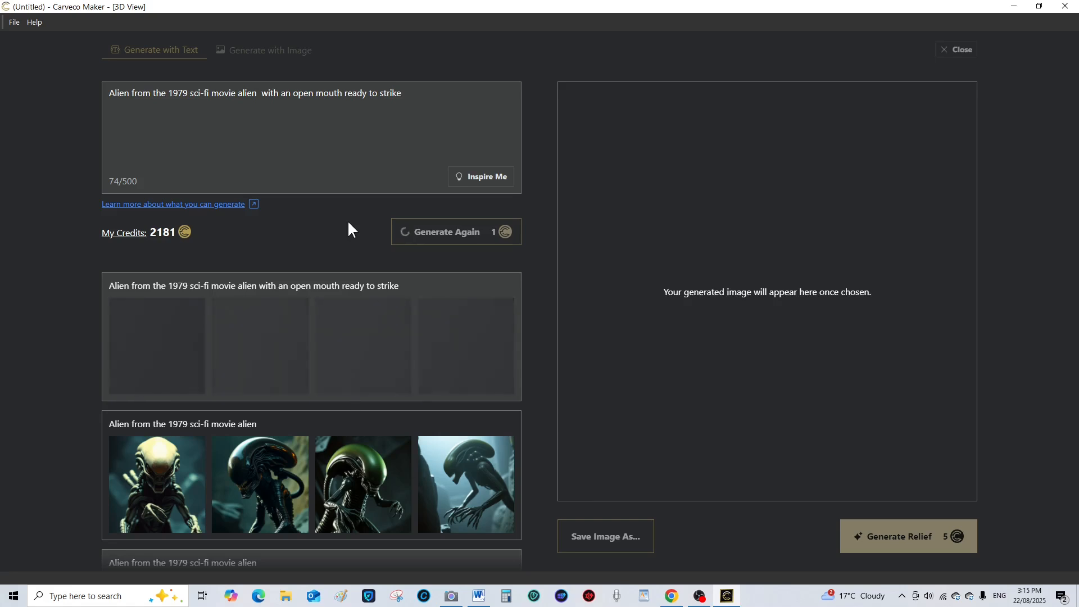
left_click(455, 232)
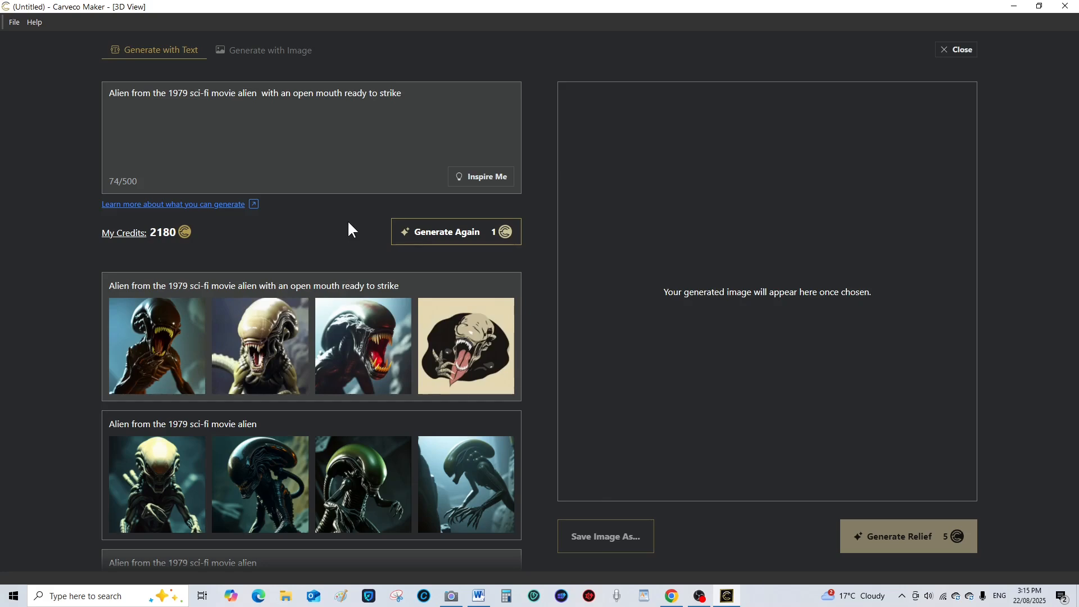
mouse_move(344, 228)
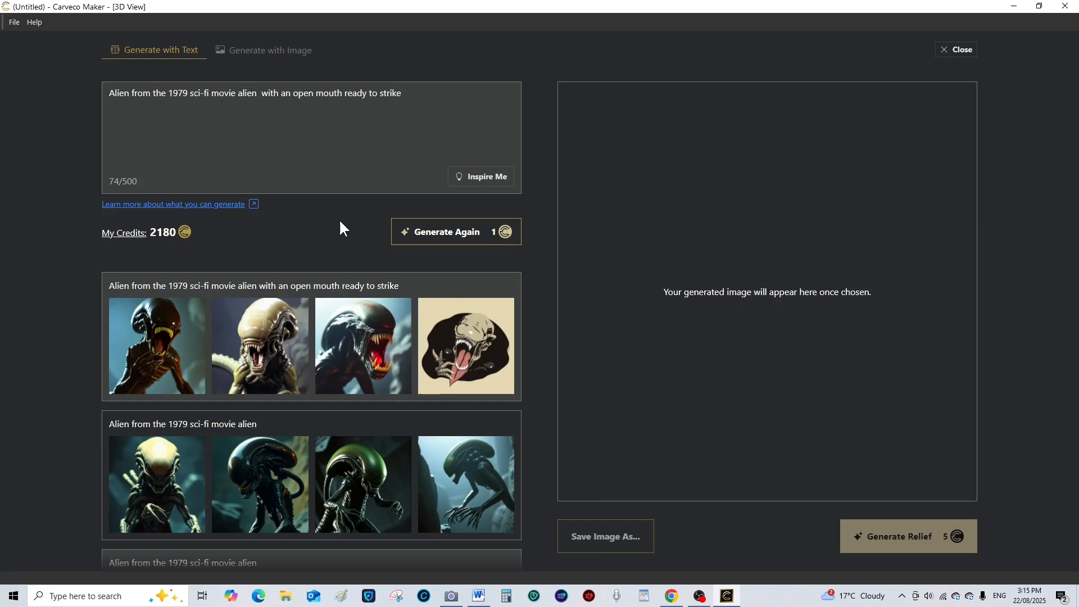
mouse_move(430, 235)
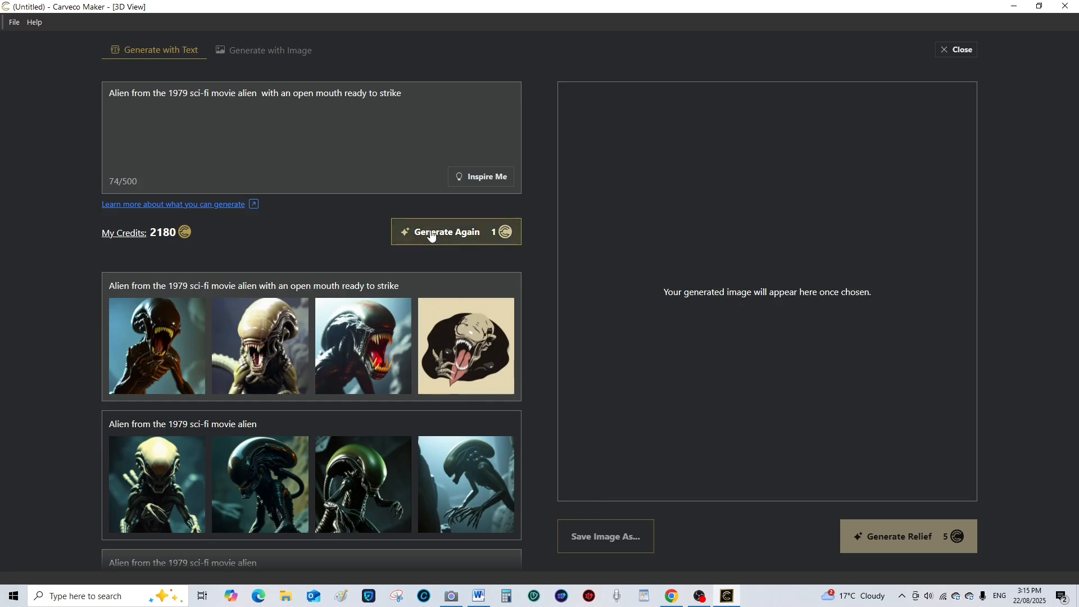
left_click(456, 232)
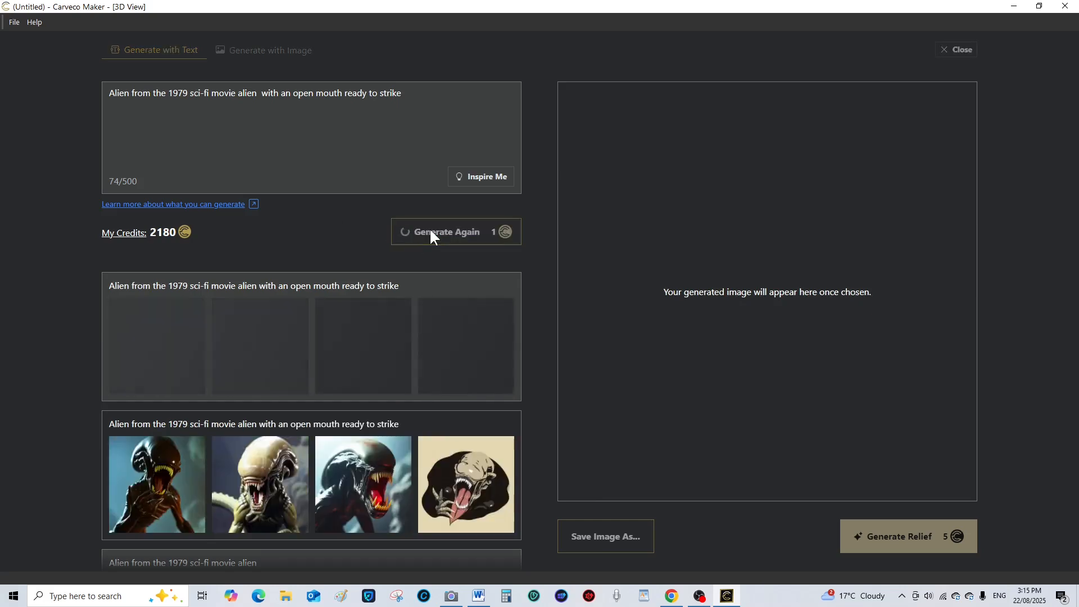
mouse_move(337, 220)
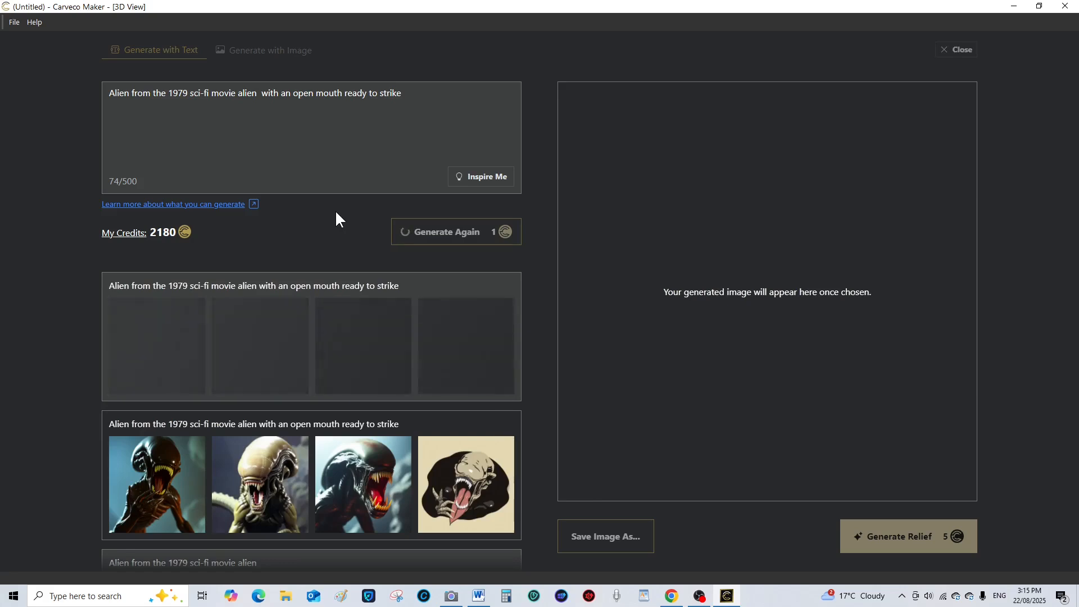
left_click(449, 231)
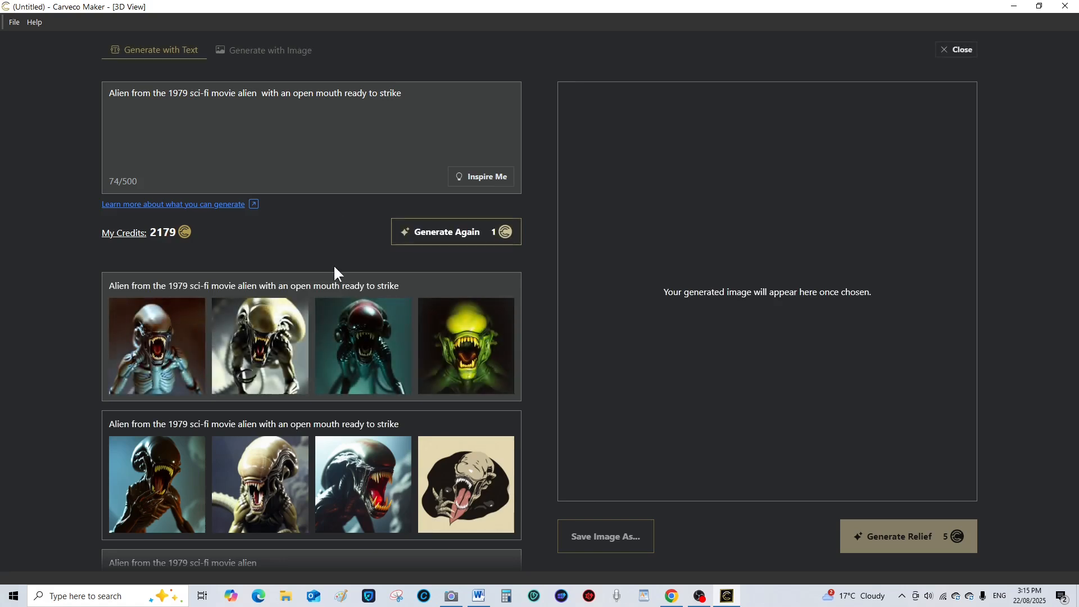
scroll("down", 3)
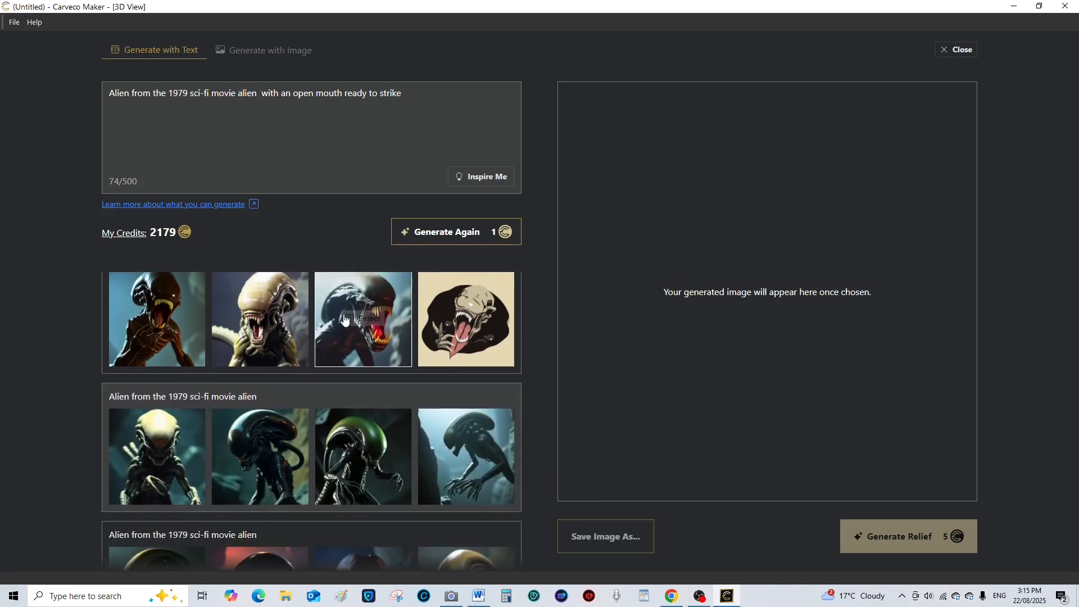
scroll("down", 3)
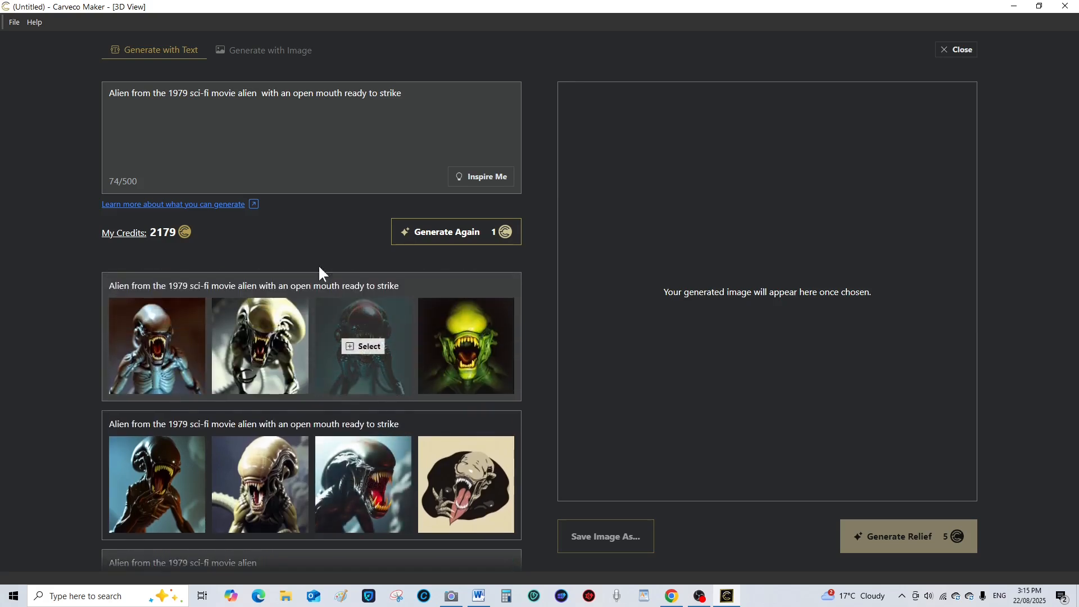
mouse_move(324, 246)
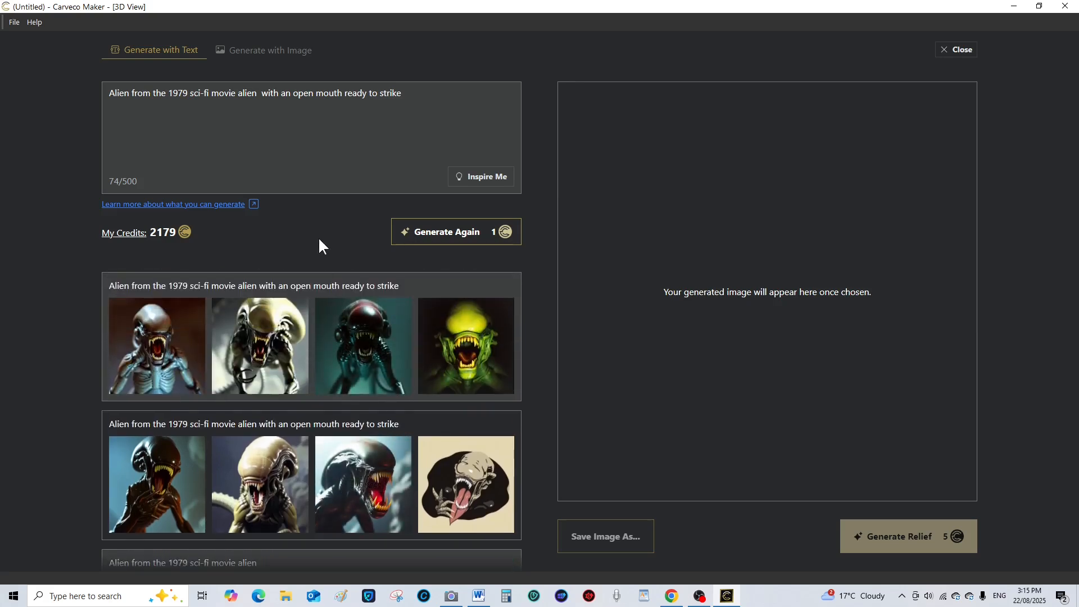
mouse_move(157, 346)
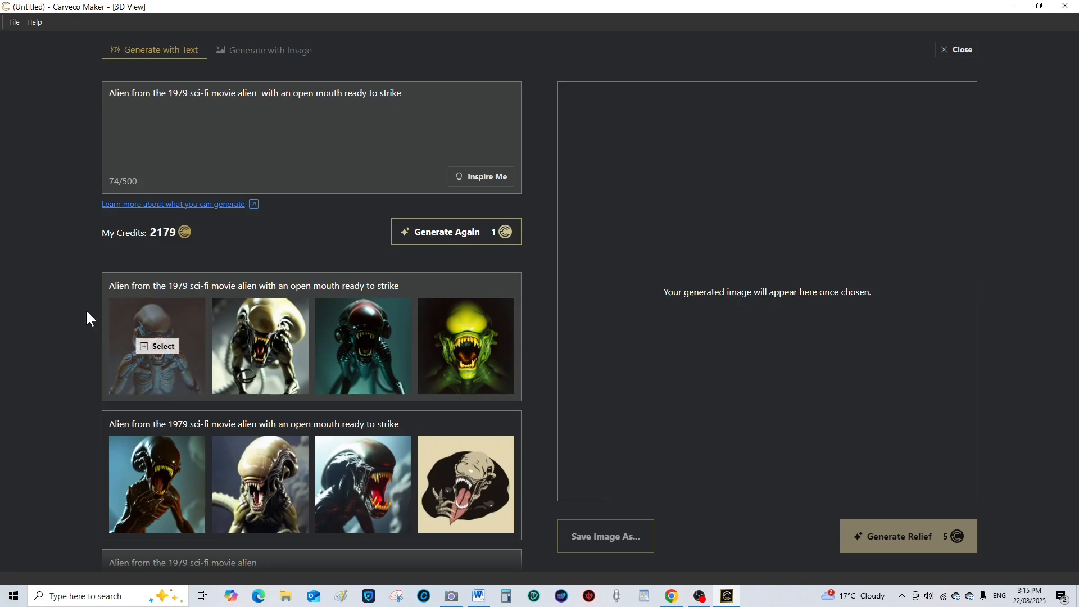
mouse_move(268, 251)
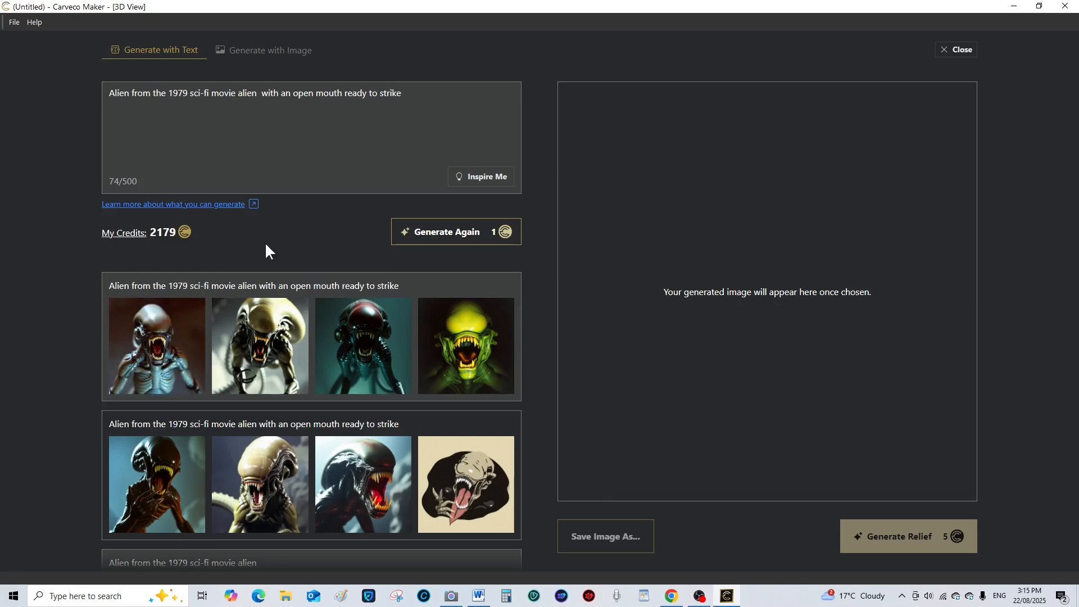
Generate a third open-mouth batch and select the cream-domed alien with fanged jaws
left_click(455, 232)
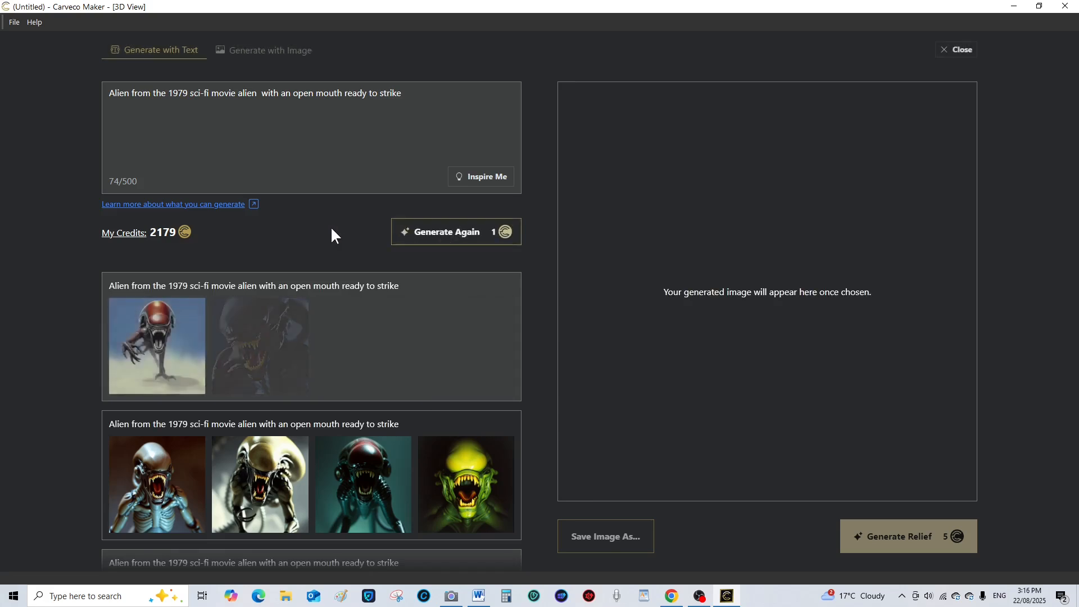
left_click(456, 232)
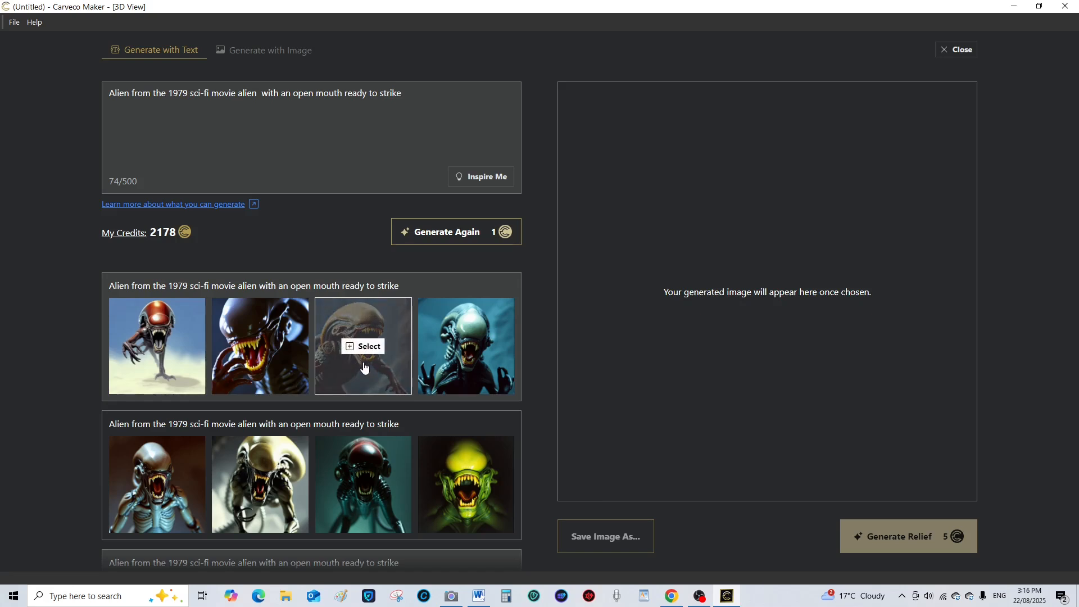
left_click(364, 346)
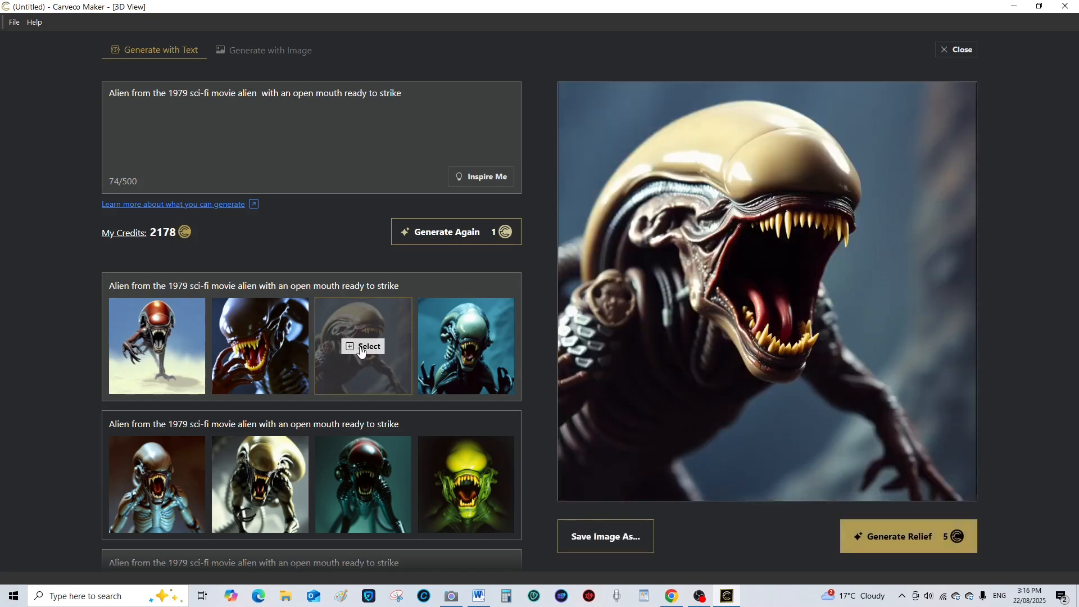
mouse_move(1039, 465)
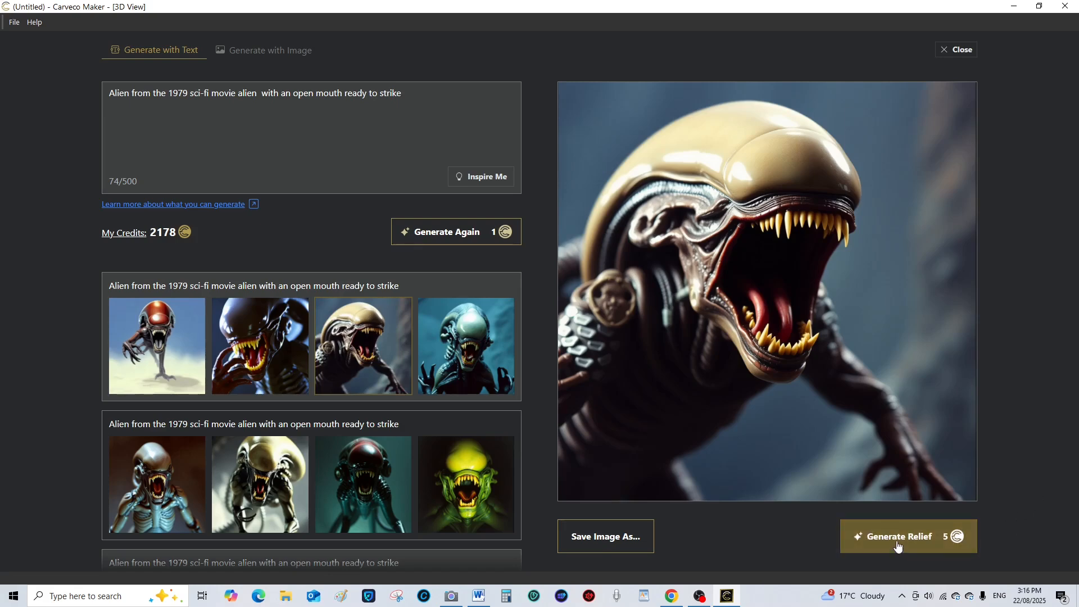
mouse_move(894, 546)
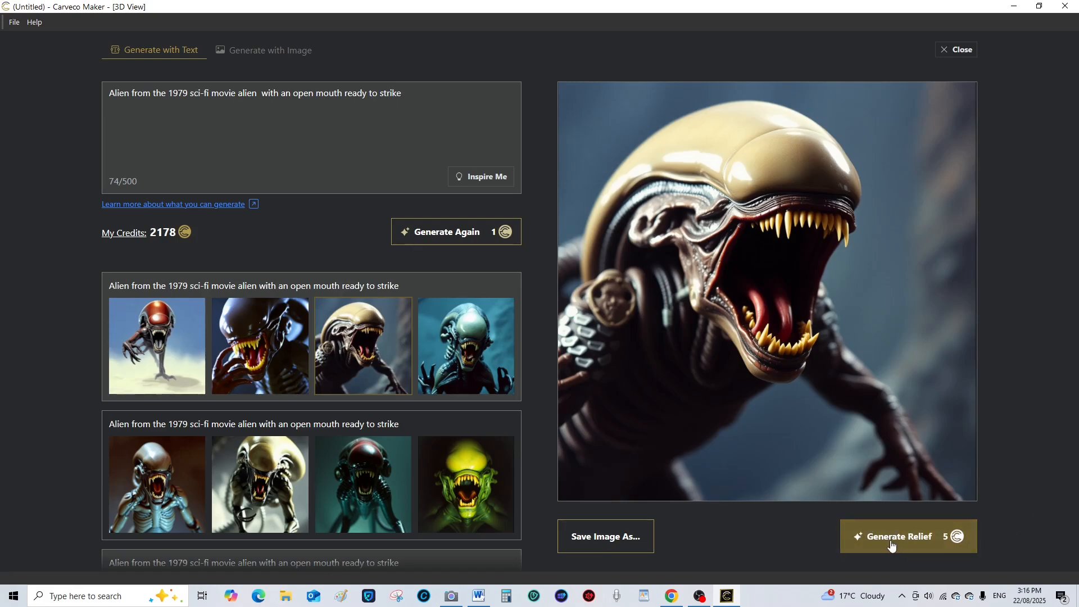
Generate a 3D relief from the chosen open-mouthed alien image
left_click(908, 536)
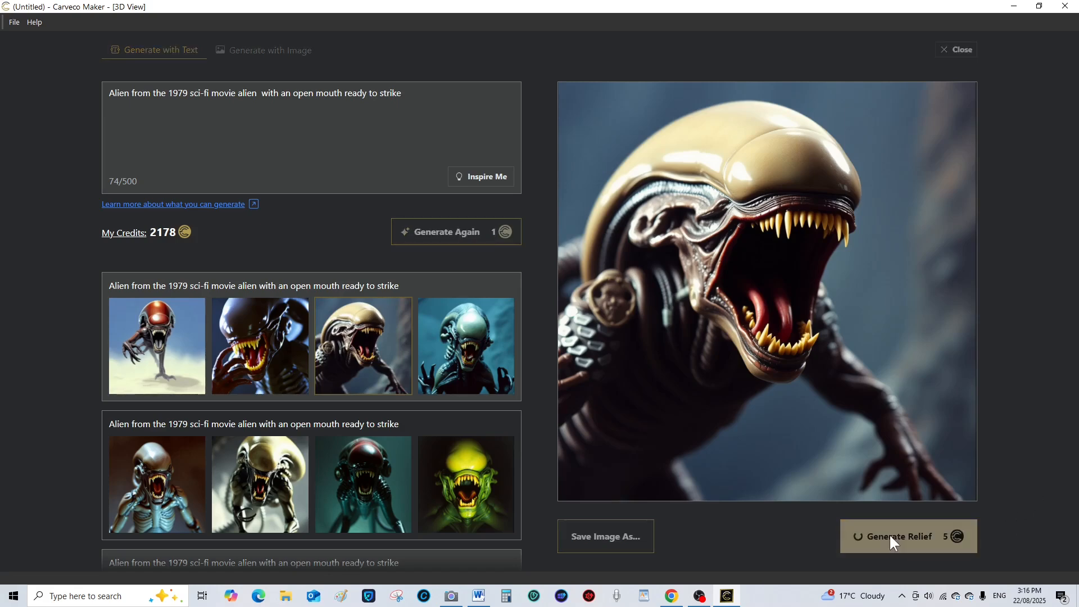
left_click(897, 536)
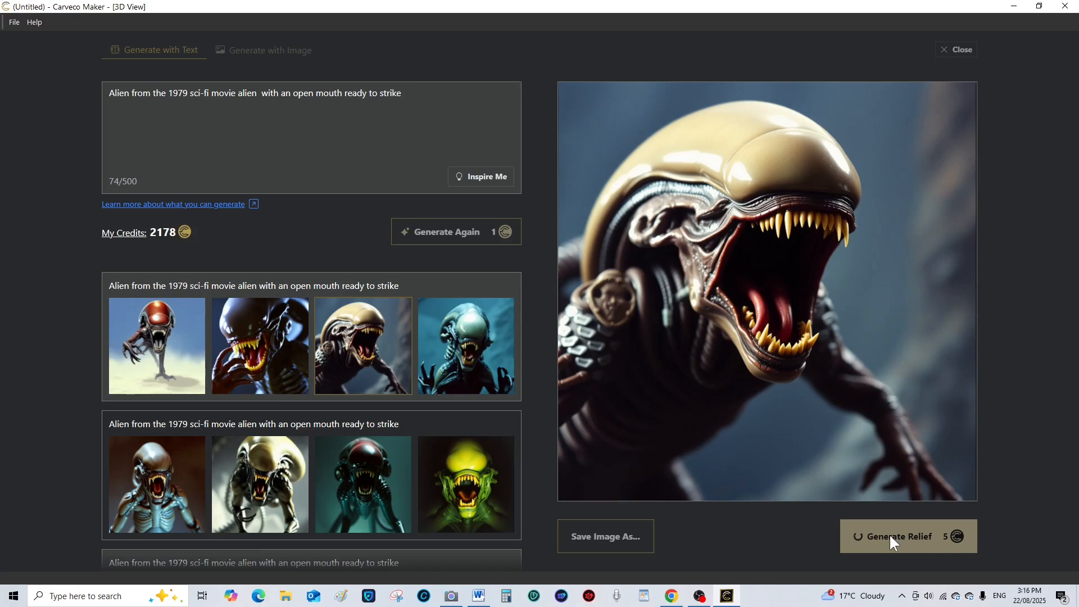
left_click(897, 536)
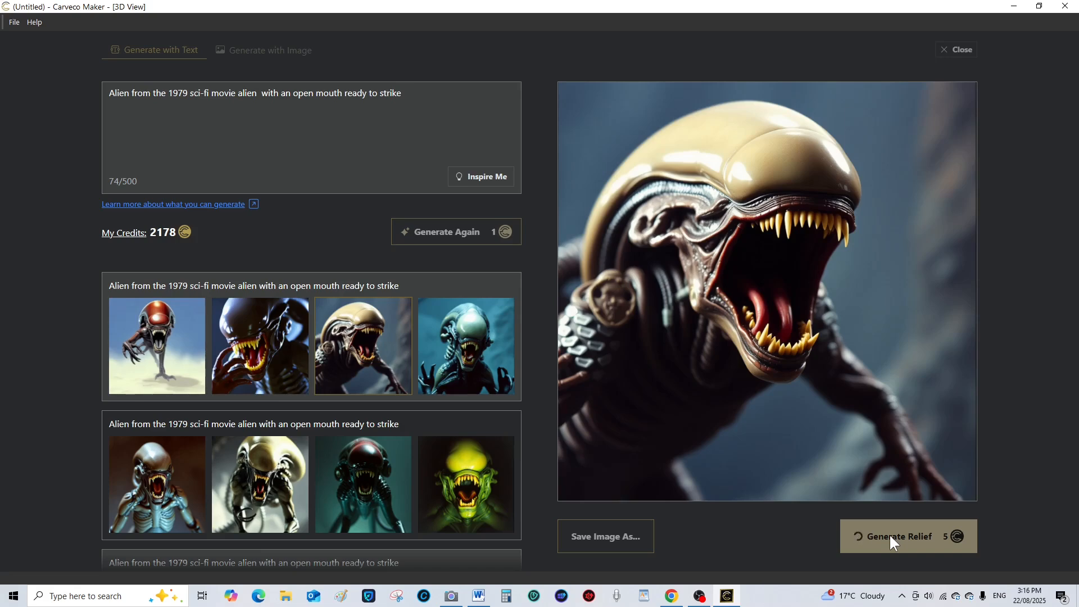
left_click(904, 536)
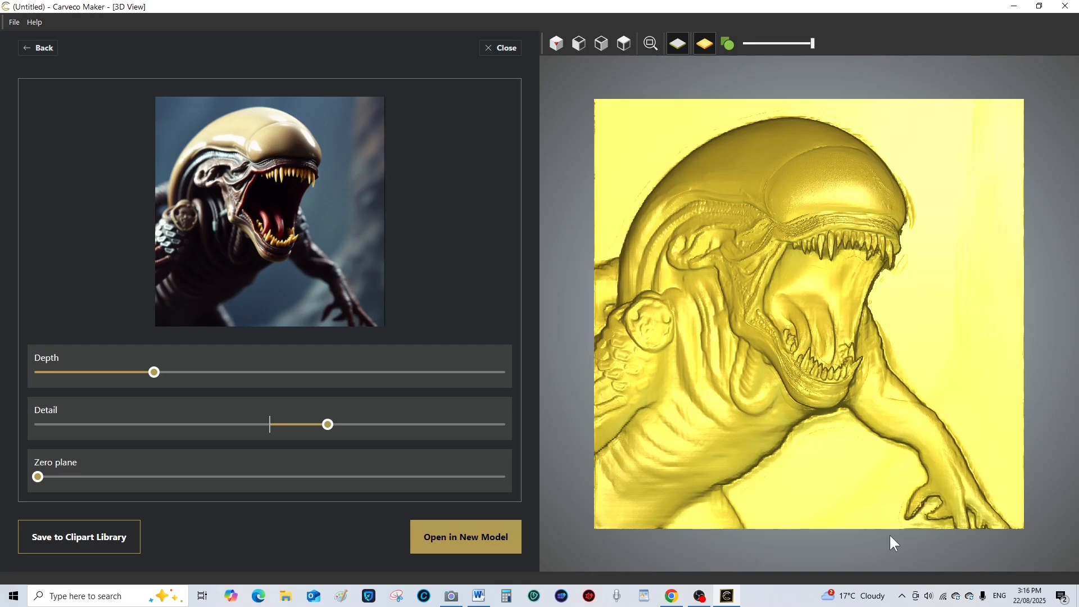
mouse_move(843, 547)
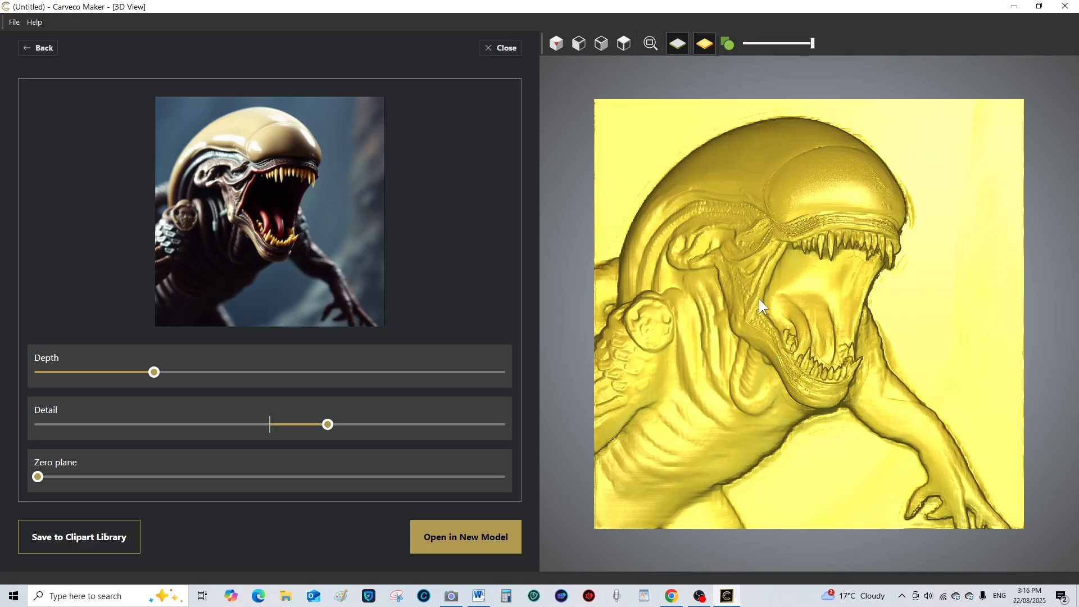
Orbit the alien relief to inspect its sculpted depth from the side and front
left_click_drag(762, 308, 768, 345)
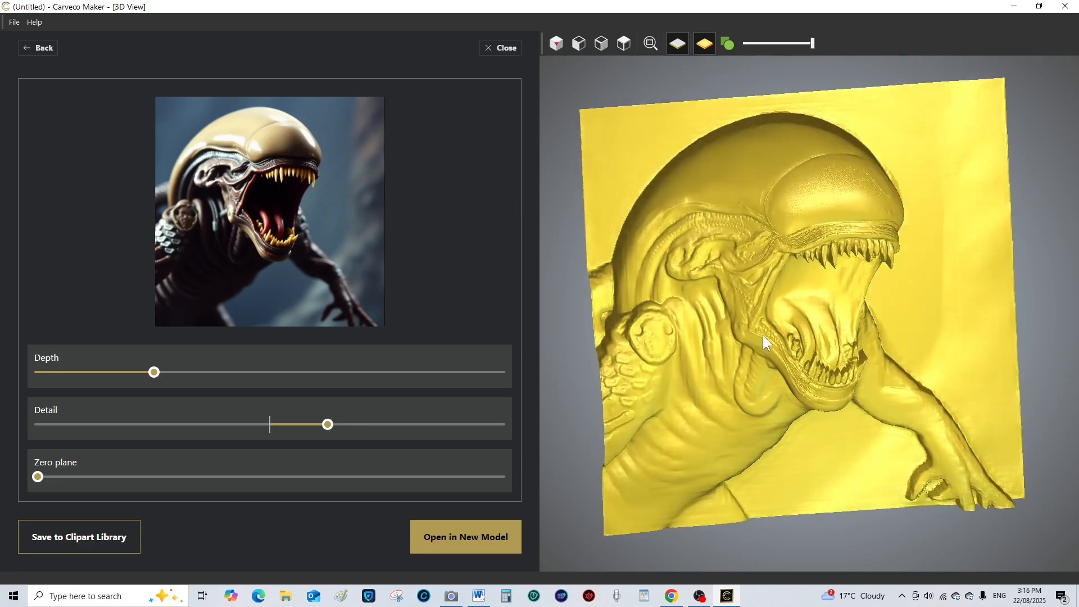
left_click_drag(768, 344, 742, 402)
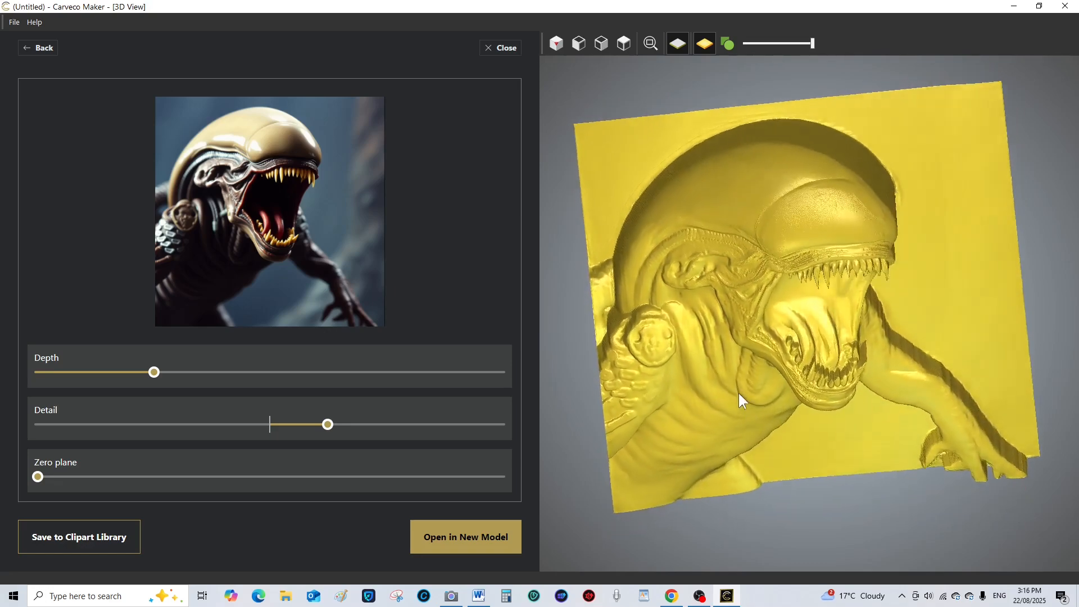
left_click_drag(743, 401, 788, 358)
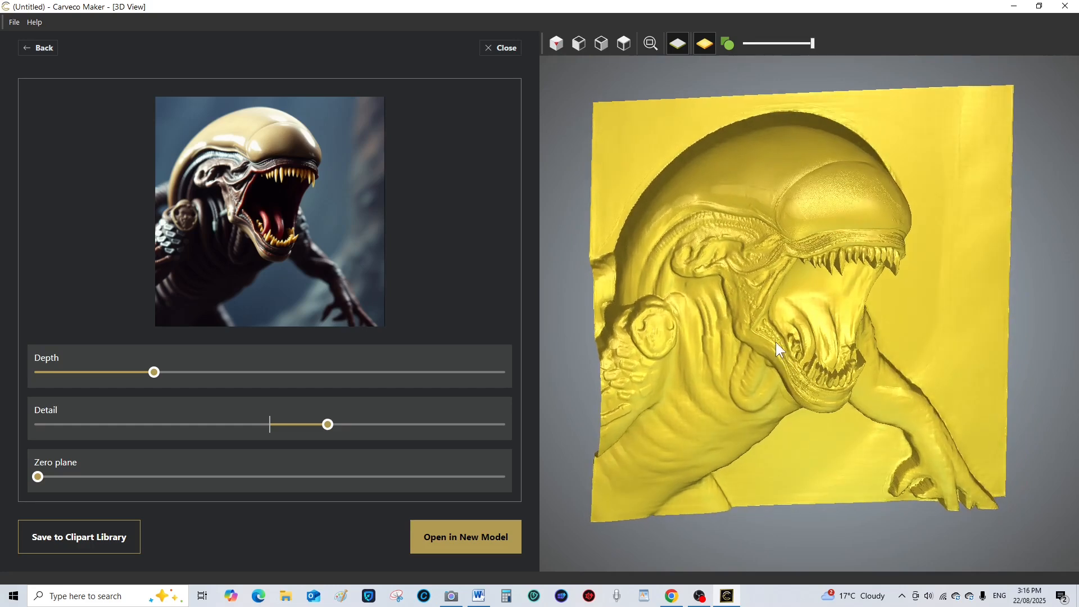
mouse_move(228, 566)
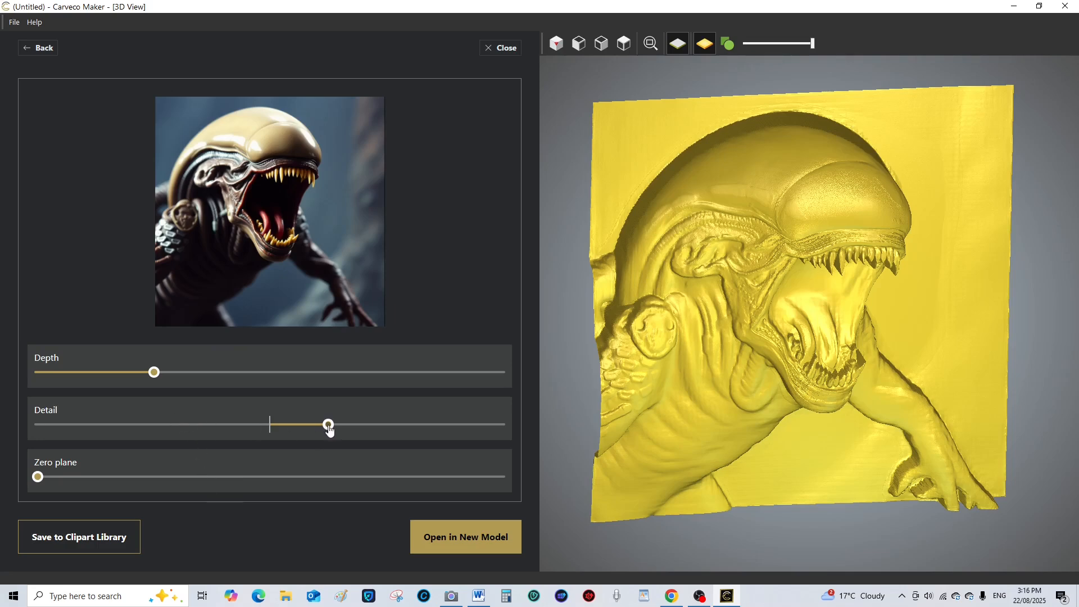
Raise the relief's Detail slider to just under maximum, sharpening the surface texture
left_click_drag(329, 425, 442, 425)
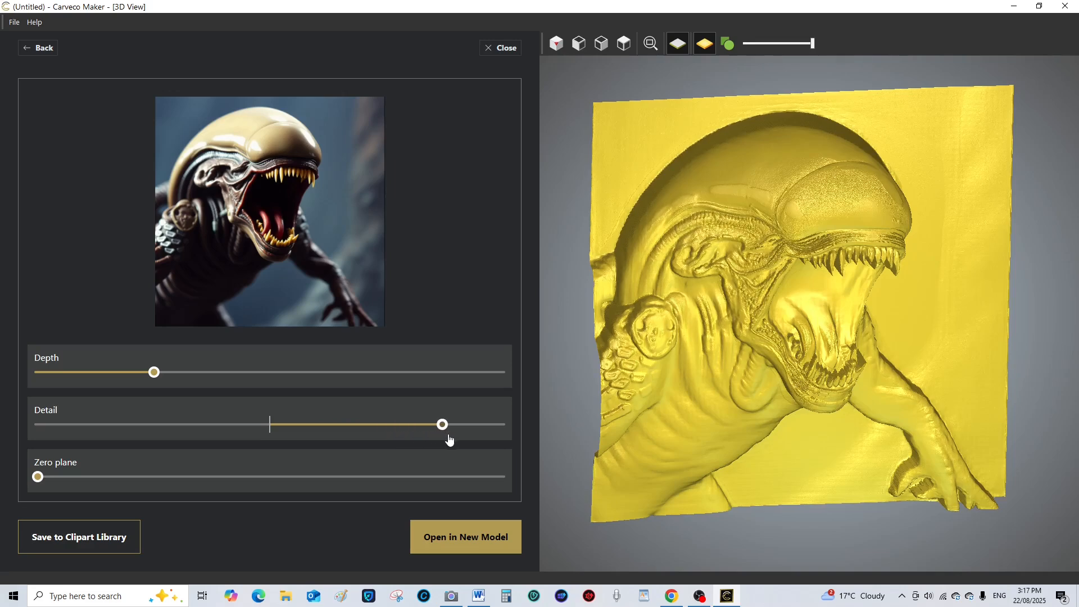
left_click_drag(443, 424, 503, 424)
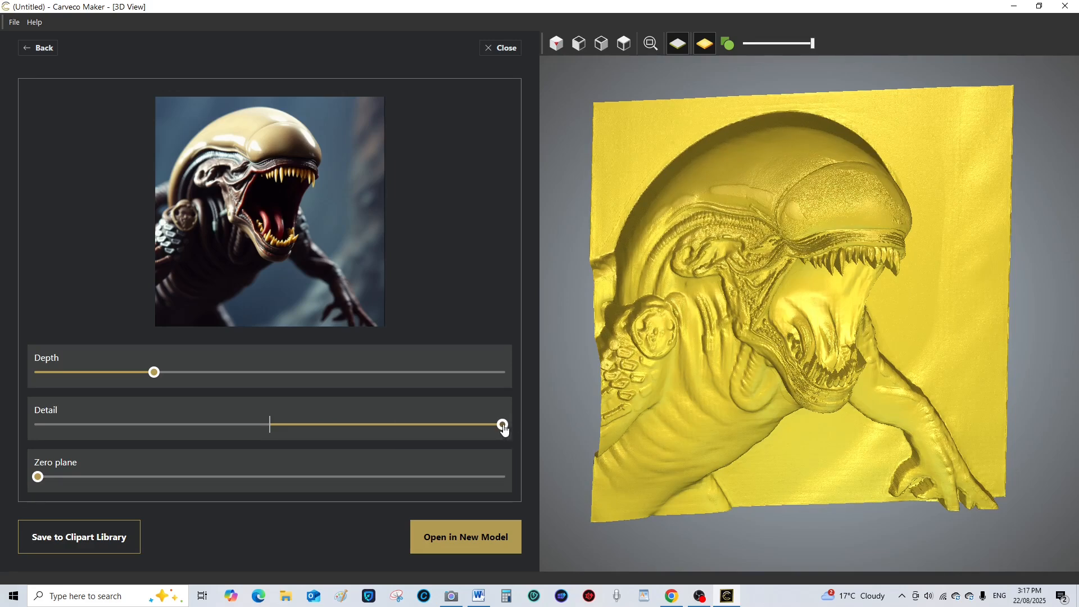
left_click_drag(502, 425, 480, 425)
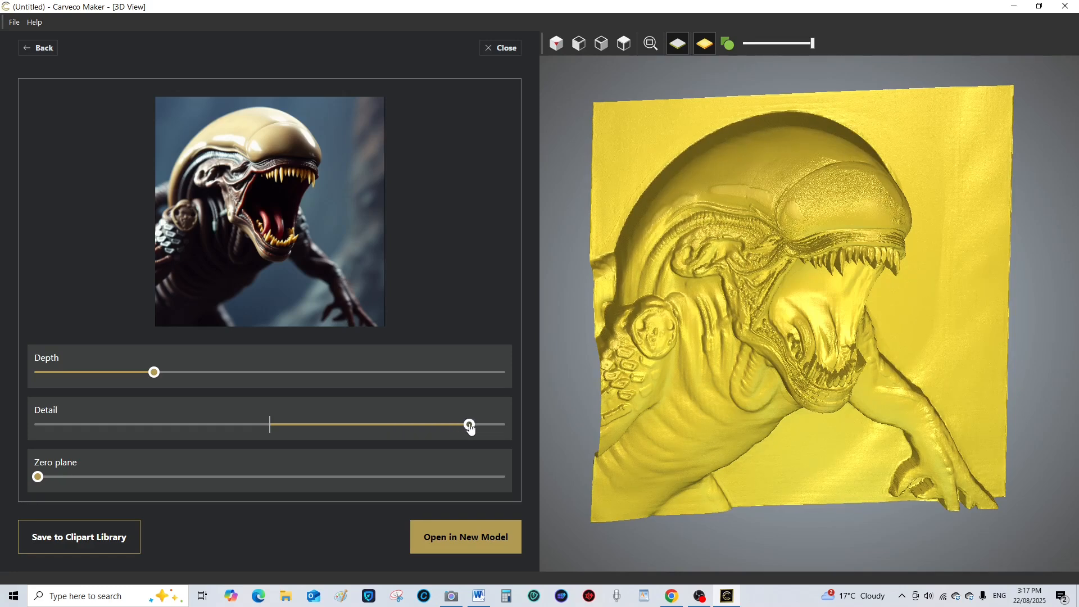
left_click_drag(468, 425, 467, 424)
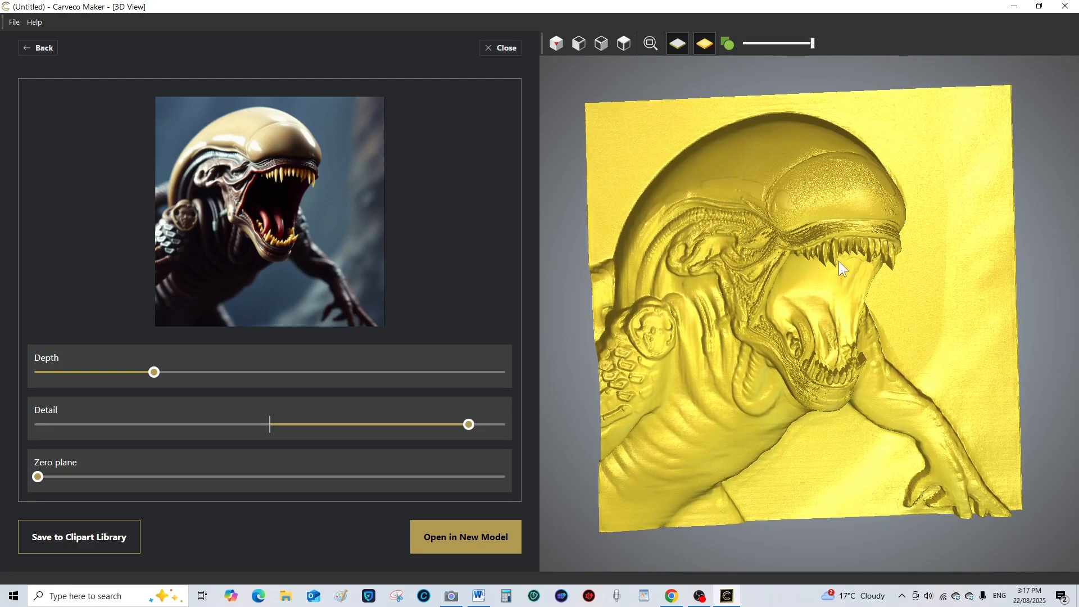
left_click_drag(844, 269, 837, 244)
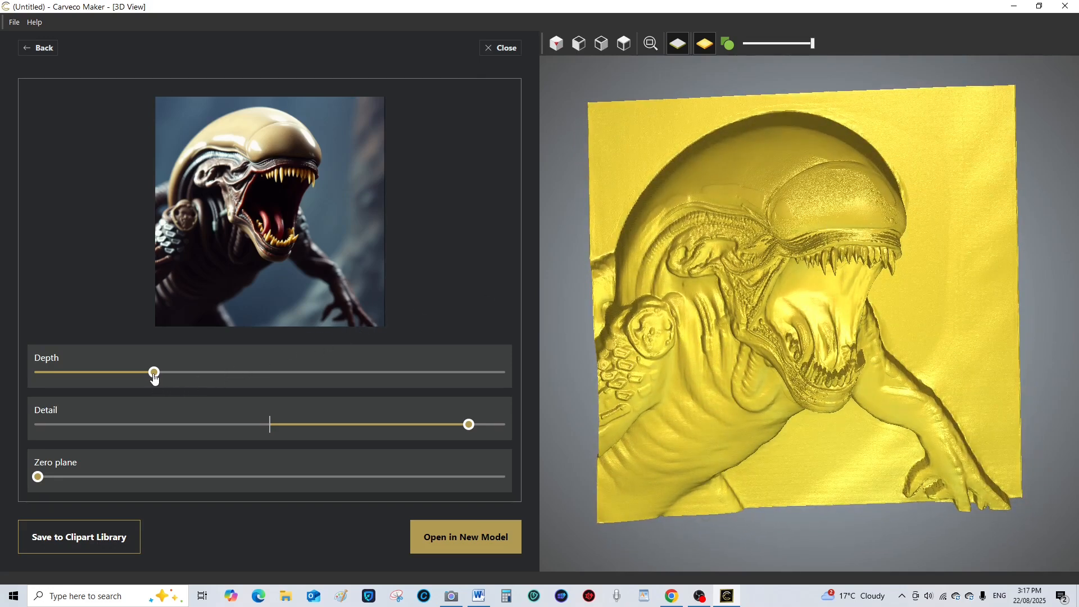
Set the Depth slider to about two-thirds so the head and jaws project far out
left_click_drag(154, 373, 238, 373)
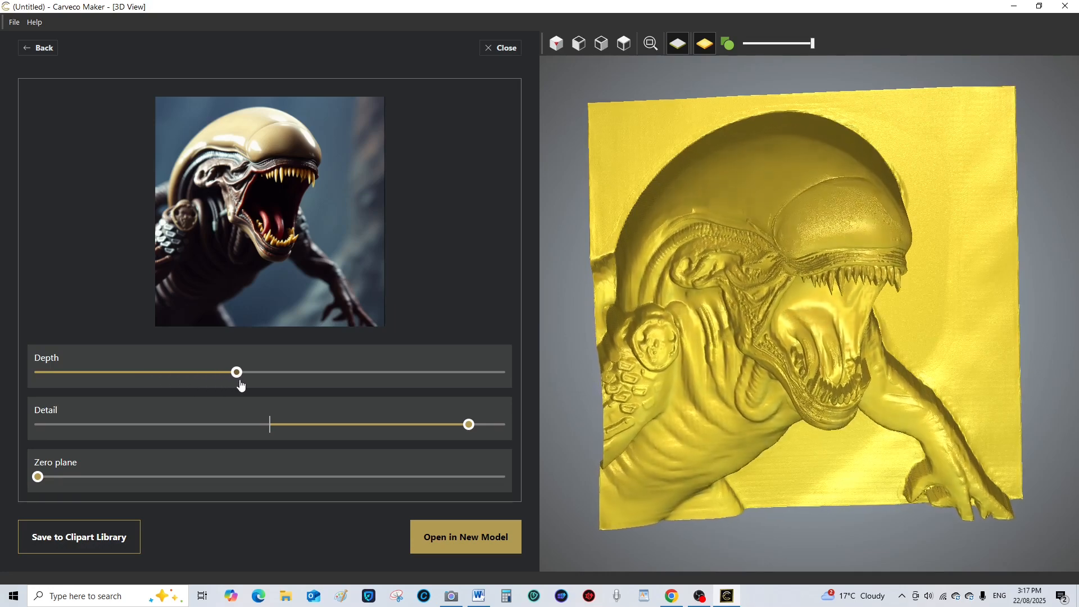
left_click_drag(236, 372, 280, 373)
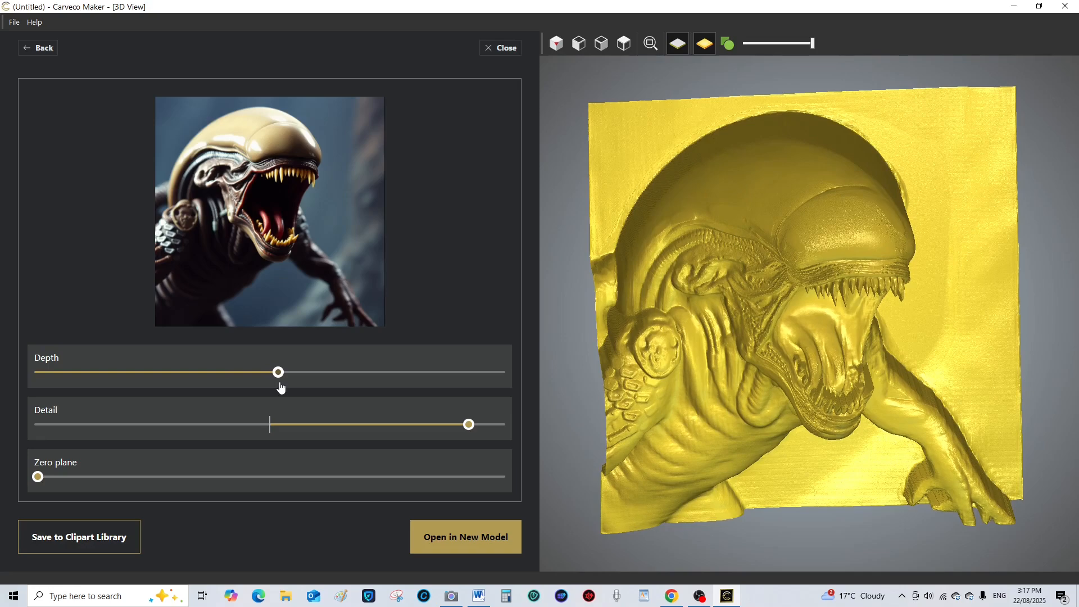
left_click_drag(277, 373, 332, 372)
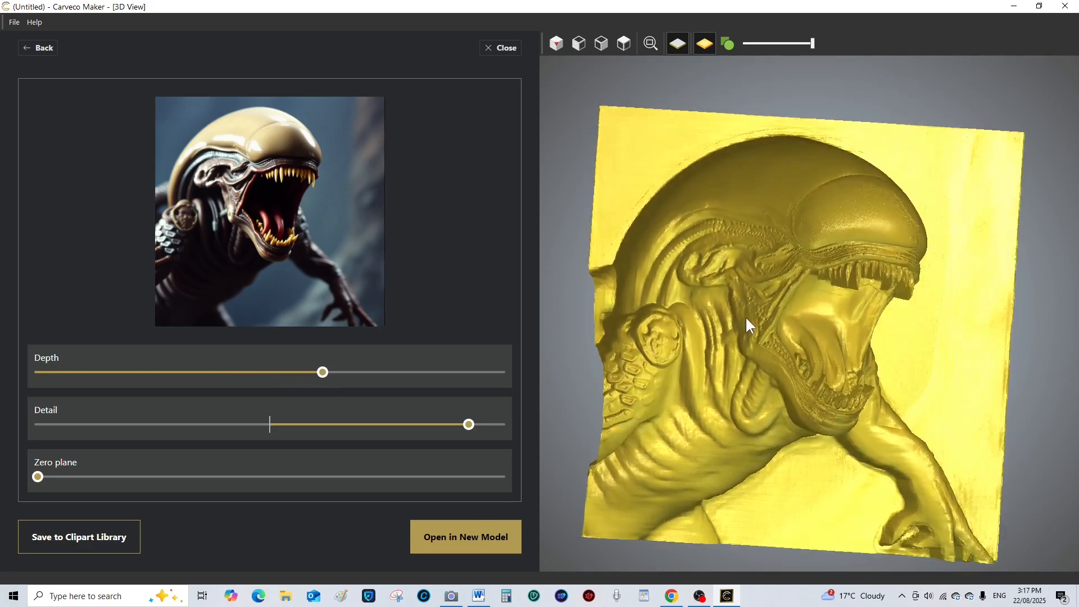
left_click_drag(749, 326, 807, 366)
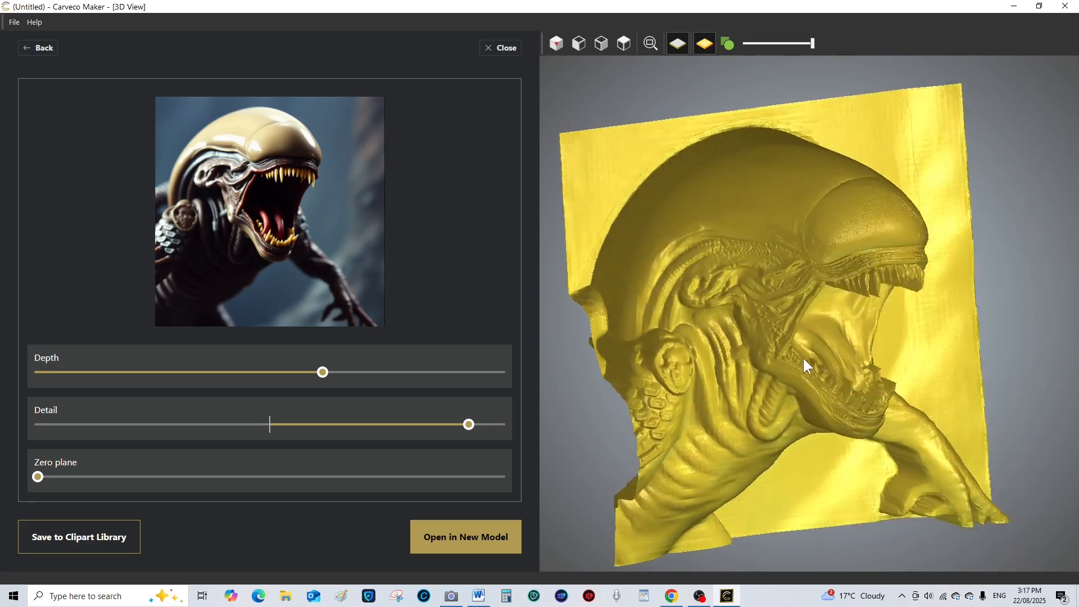
left_click_drag(807, 365, 733, 326)
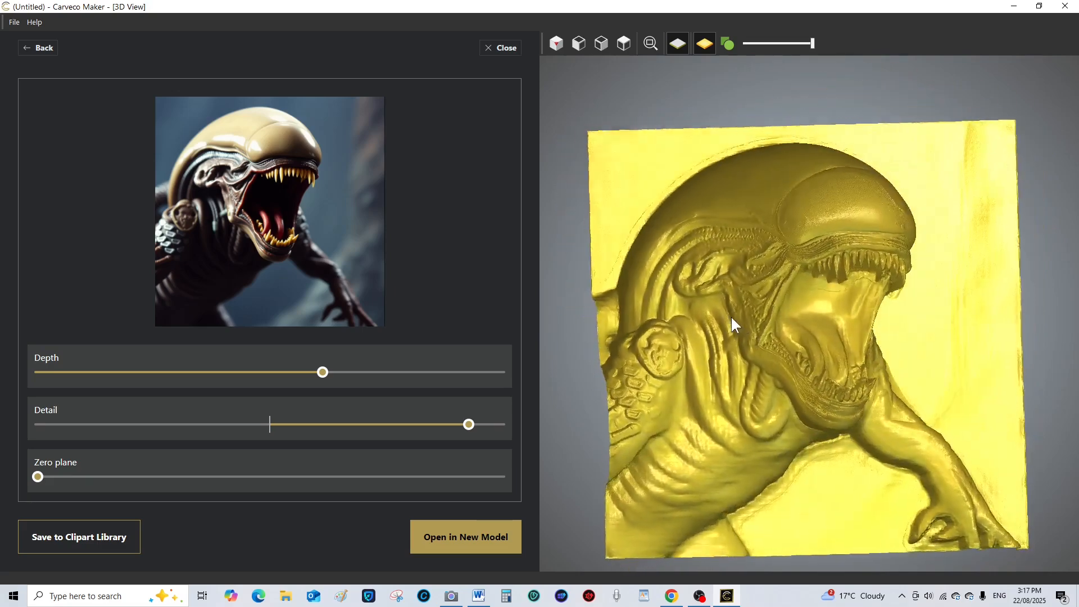
left_click_drag(733, 327, 819, 91)
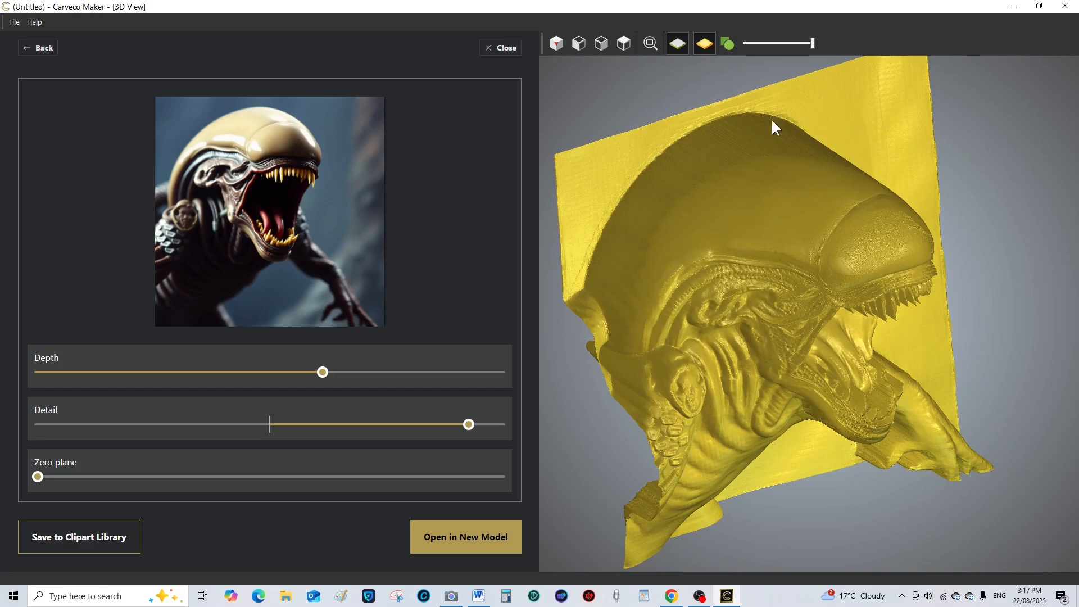
mouse_move(710, 160)
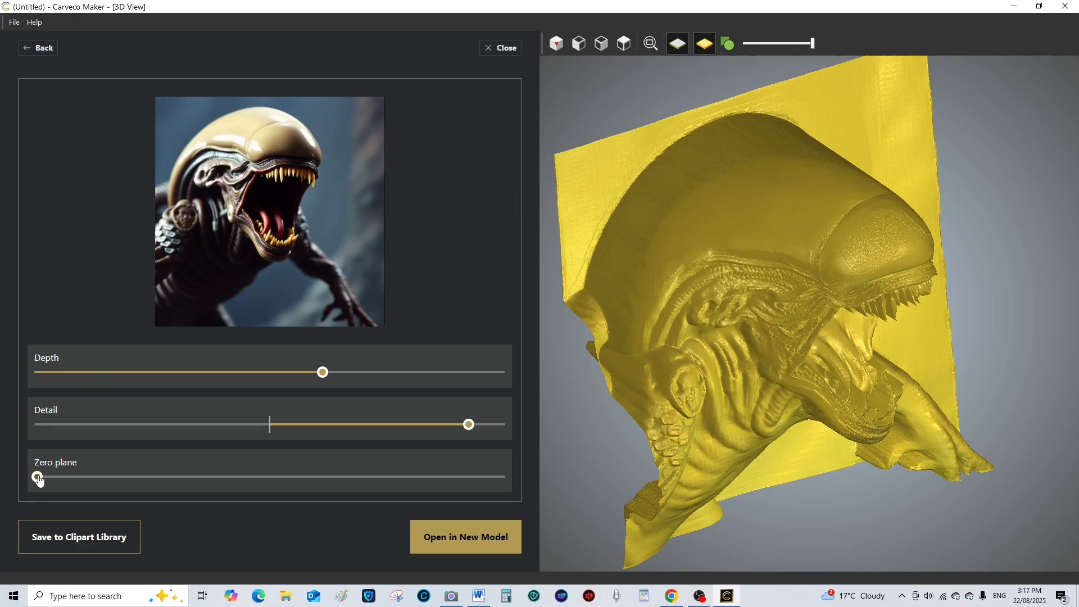
Nudge the Zero plane slider slightly right on the deep alien relief and check it face-on
left_click_drag(38, 478, 75, 477)
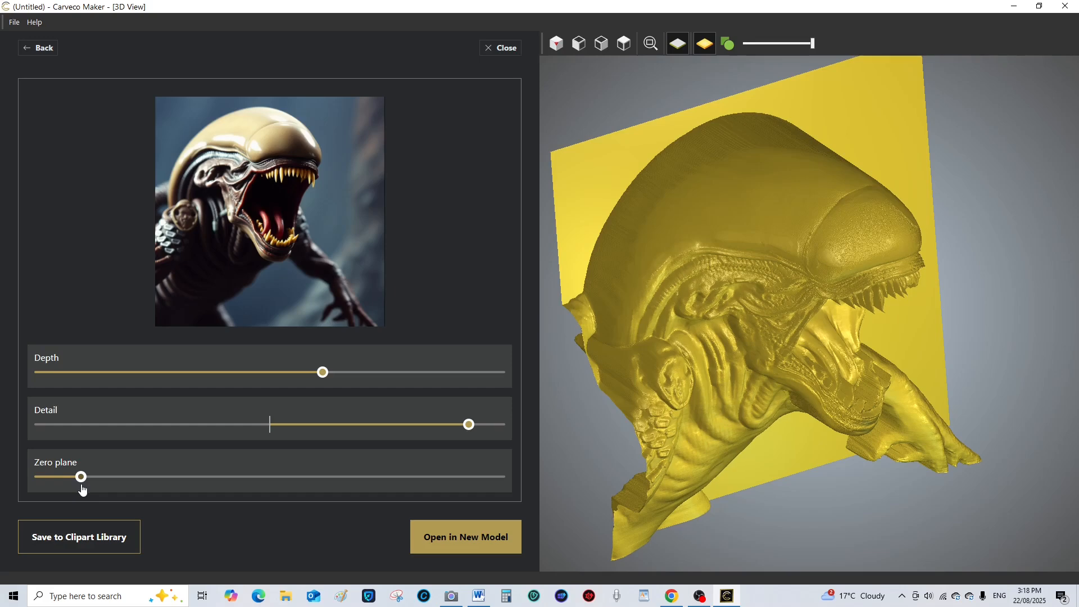
left_click_drag(81, 477, 86, 476)
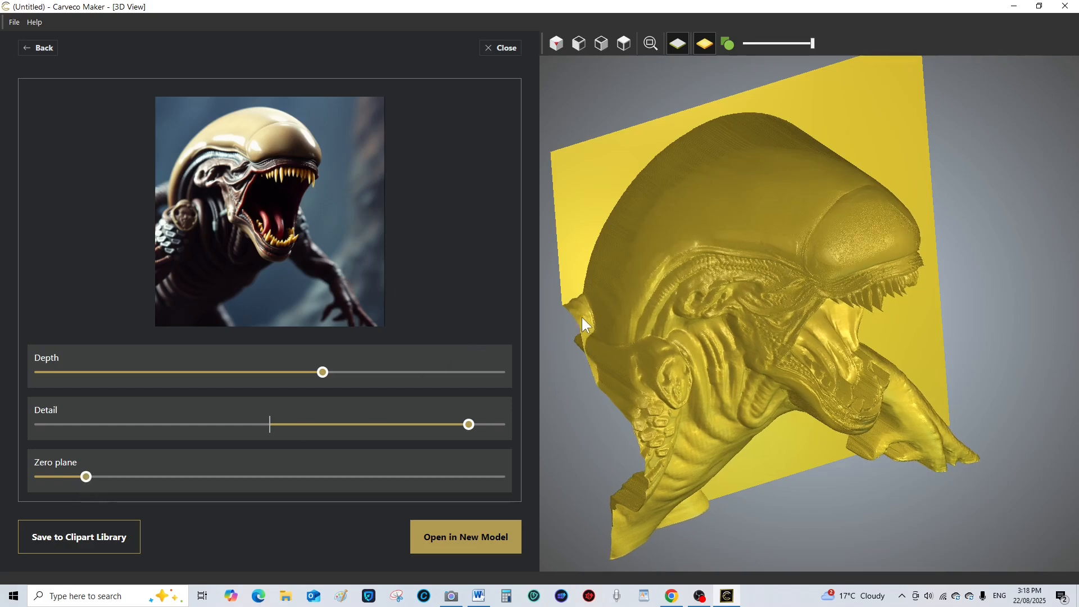
mouse_move(570, 306)
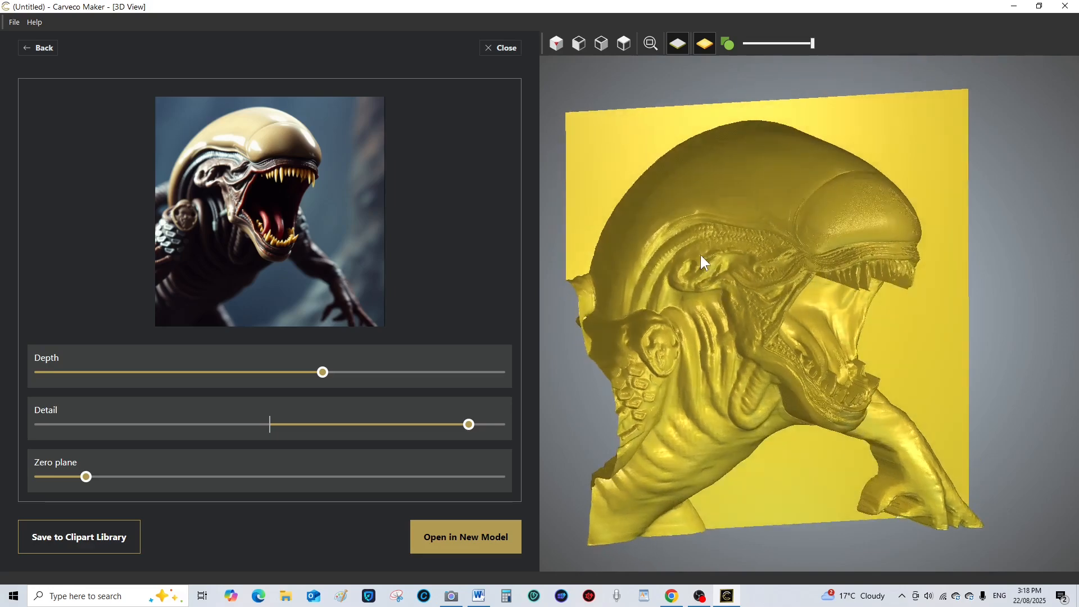
left_click_drag(704, 262, 704, 345)
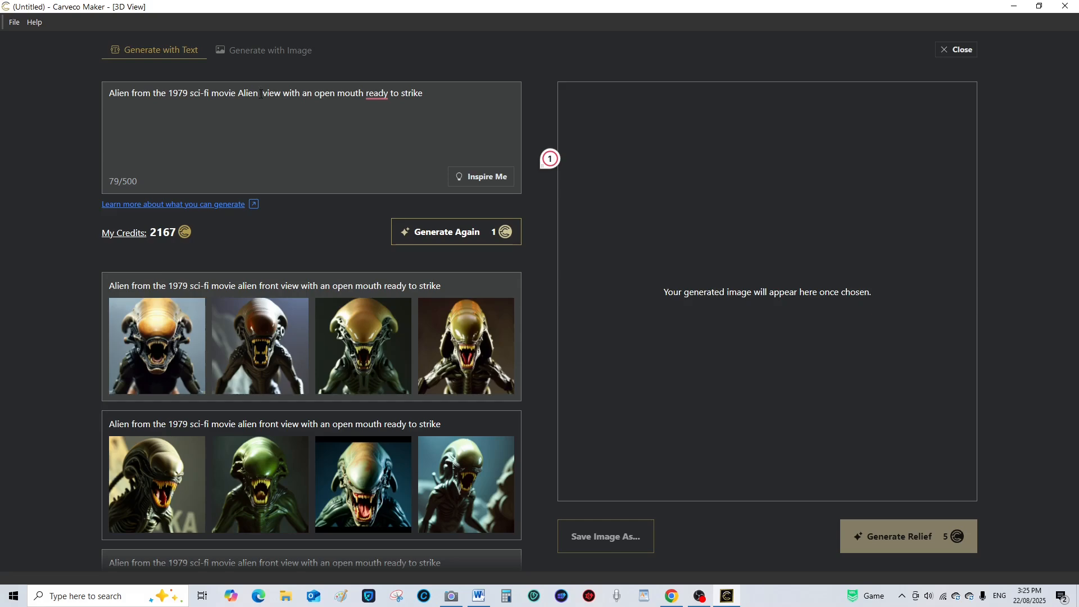
Change the prompt to 'Alien side view with an open mouth ready to strike'
type("si")
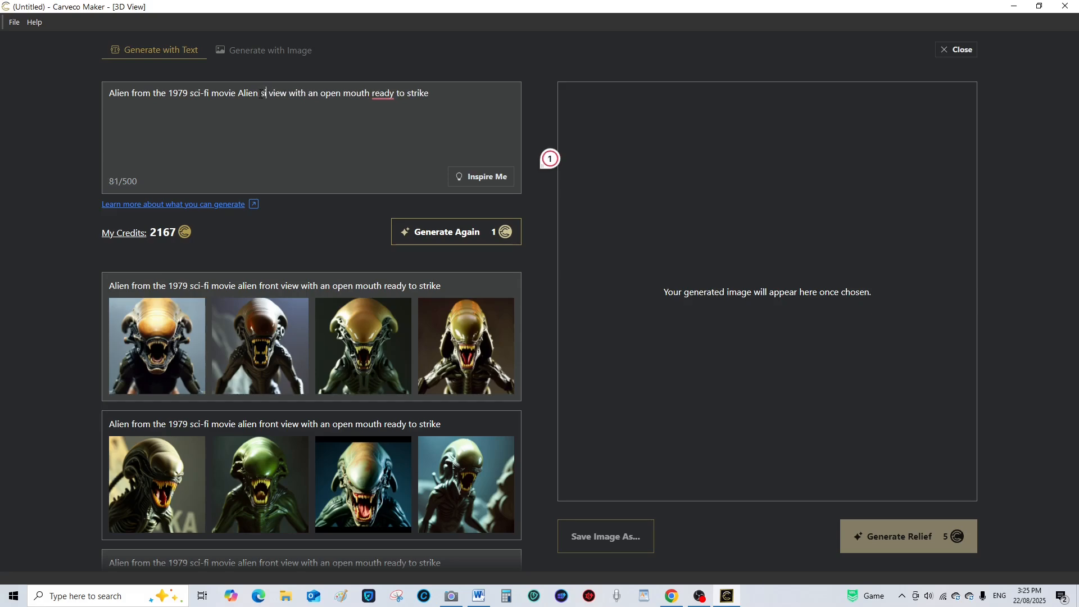
type("de")
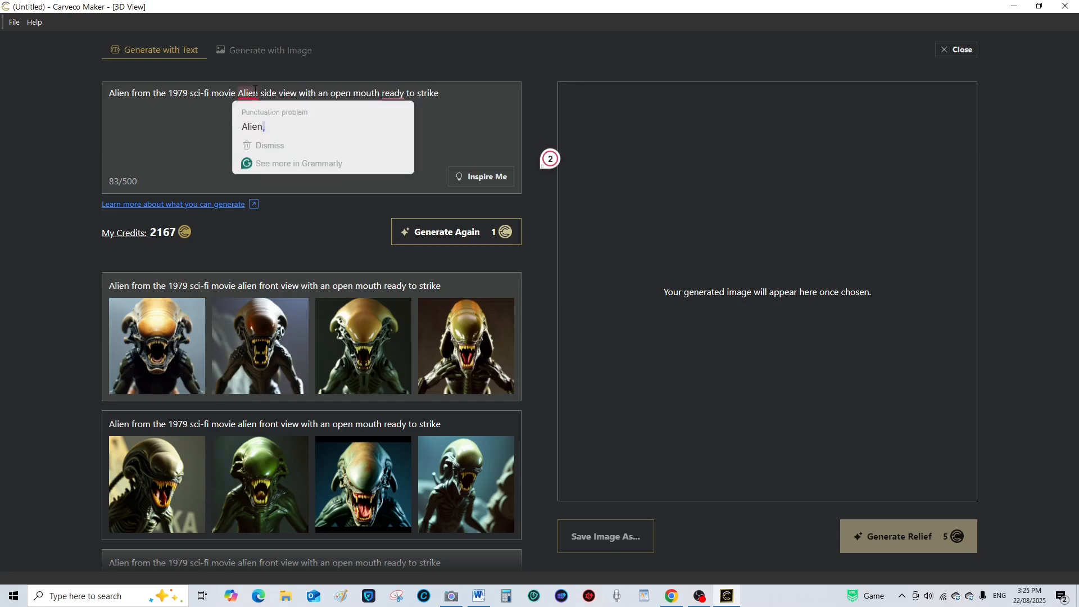
Generate two batches of side-view open-mouthed alien images from the edited prompt
left_click(456, 231)
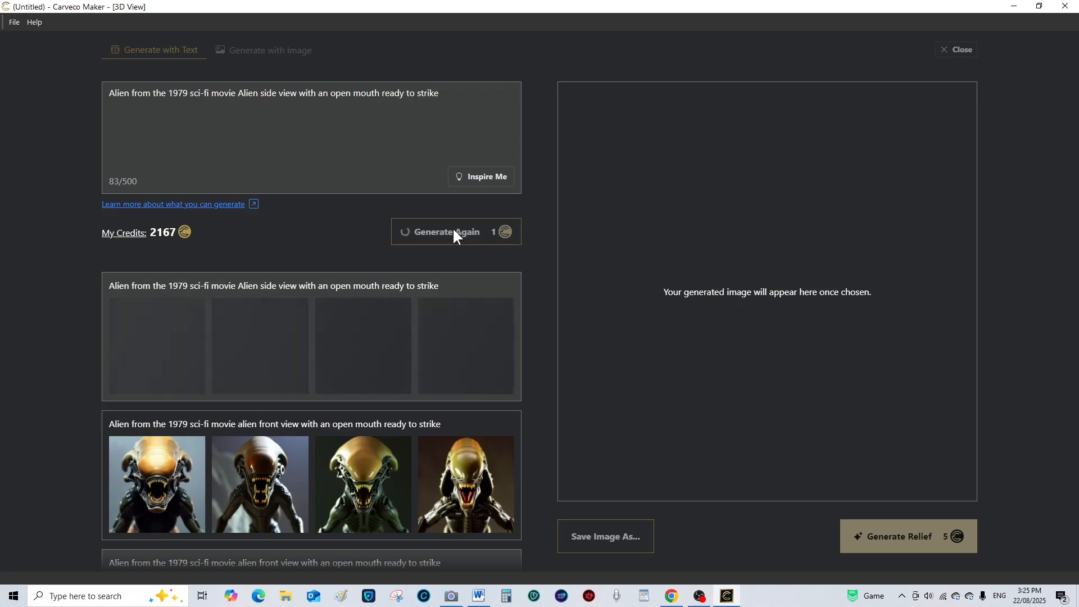
mouse_move(360, 232)
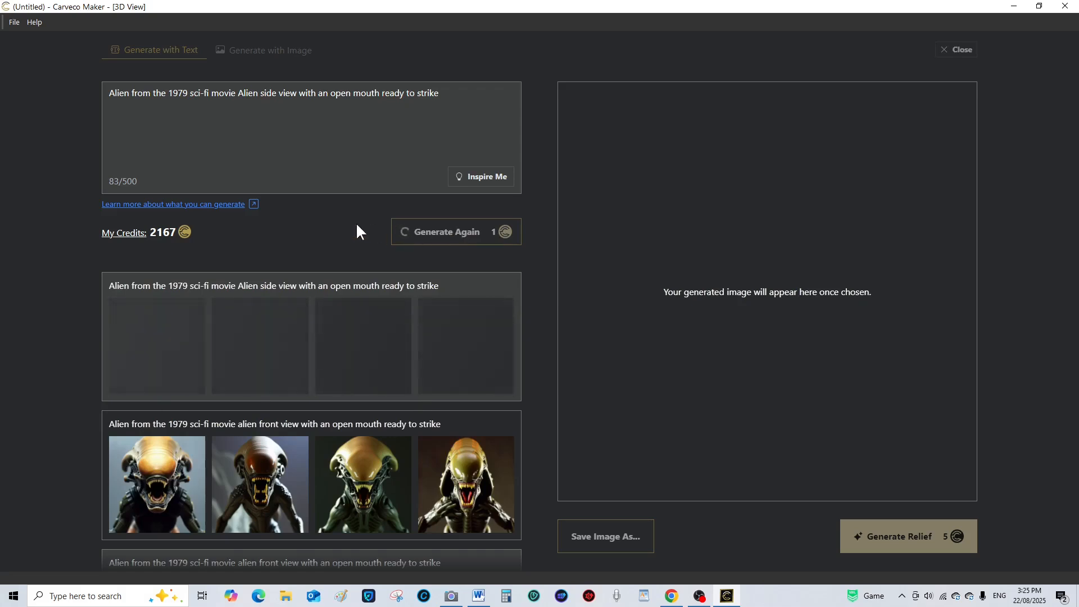
left_click(444, 232)
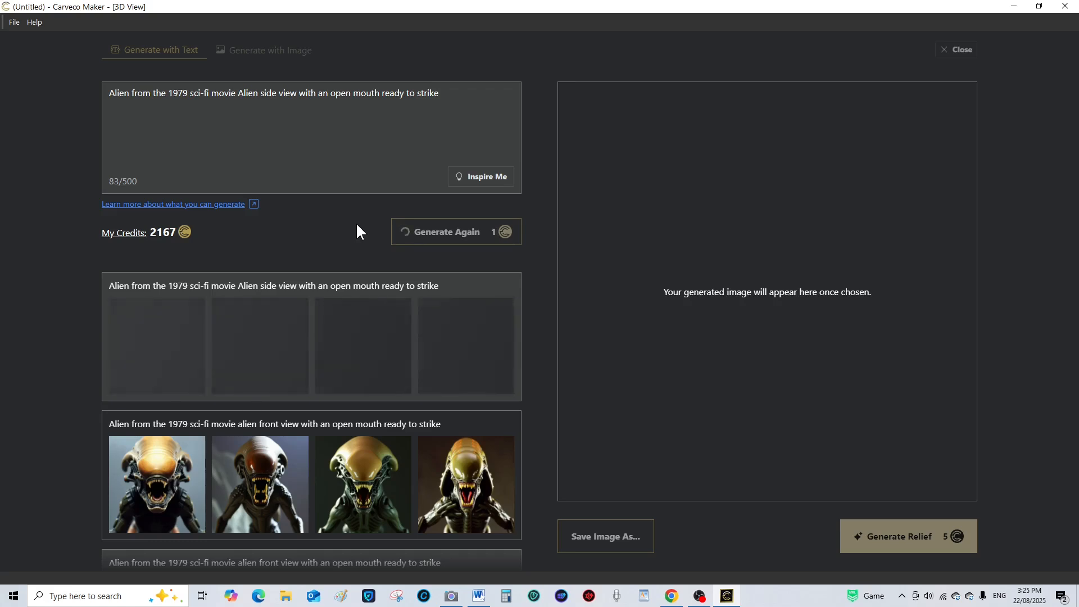
left_click(456, 232)
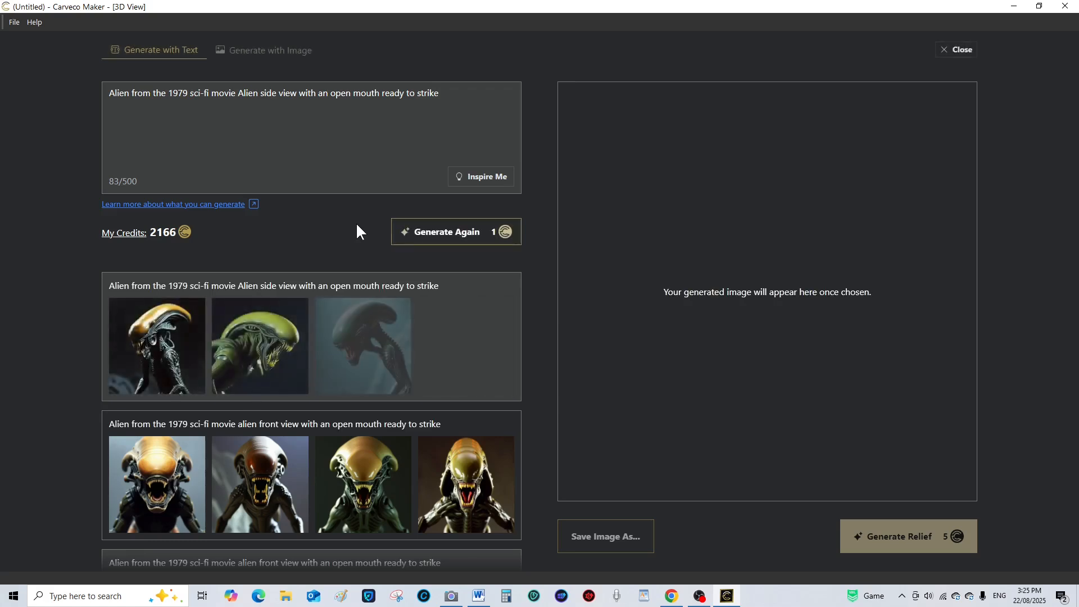
left_click(456, 232)
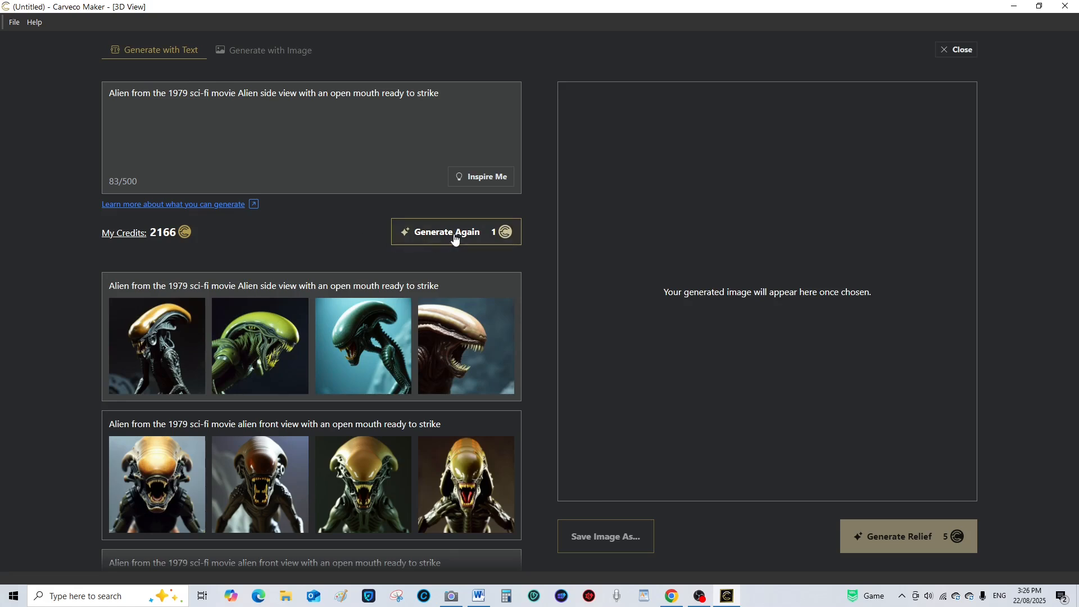
left_click(449, 232)
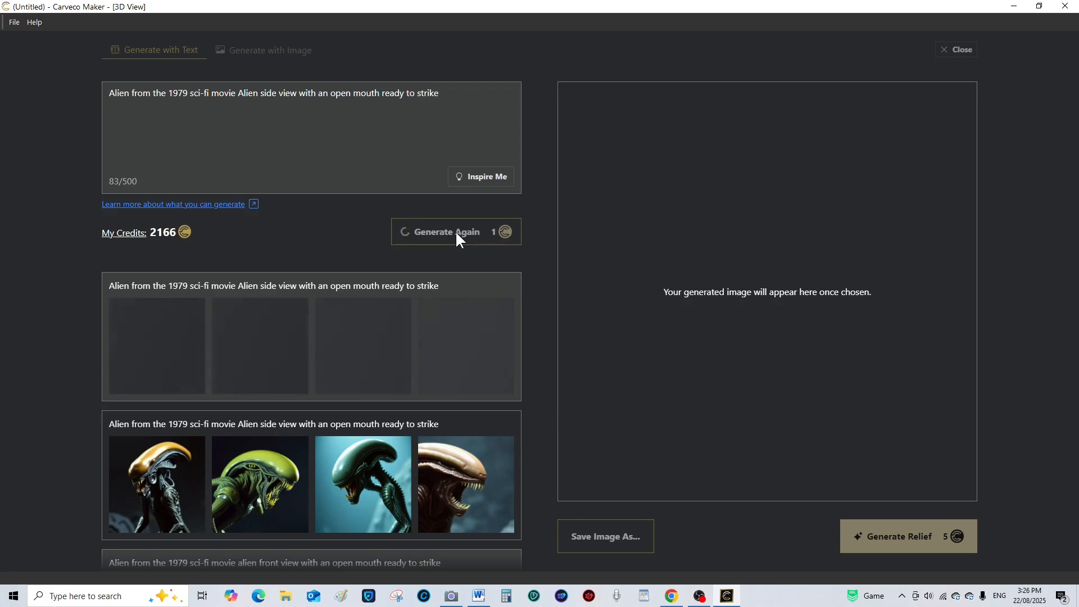
left_click(456, 232)
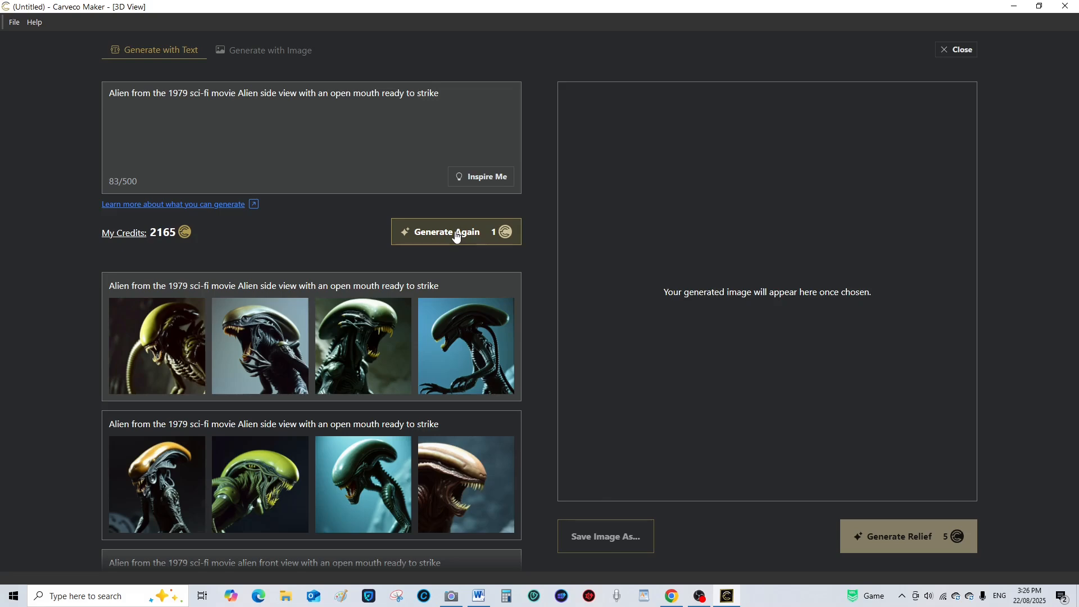
mouse_move(363, 345)
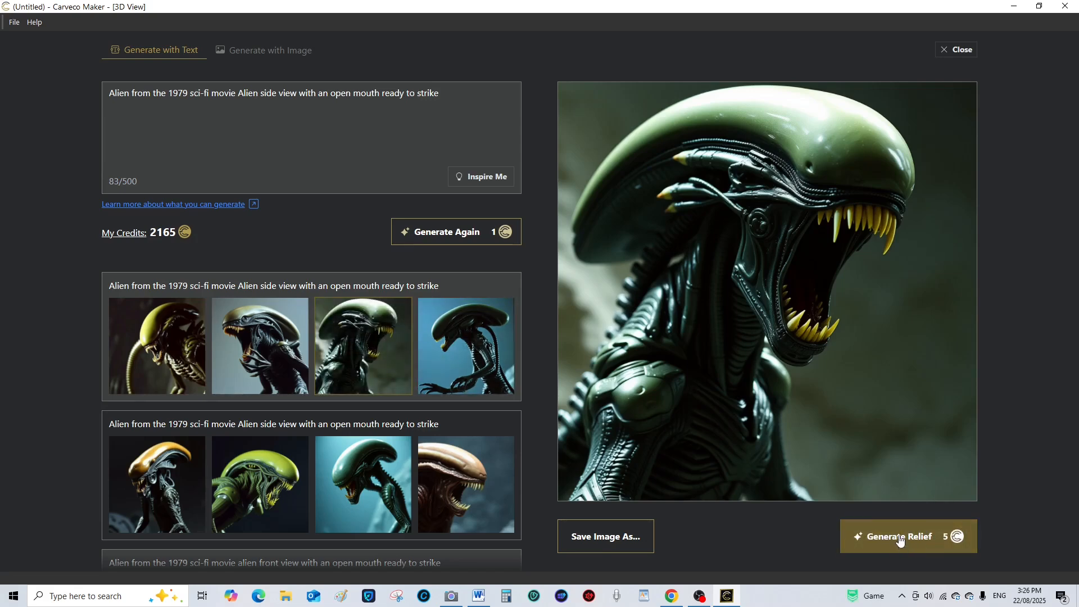
Convert the chosen dark green side-view alien image into a 3D relief
left_click(898, 537)
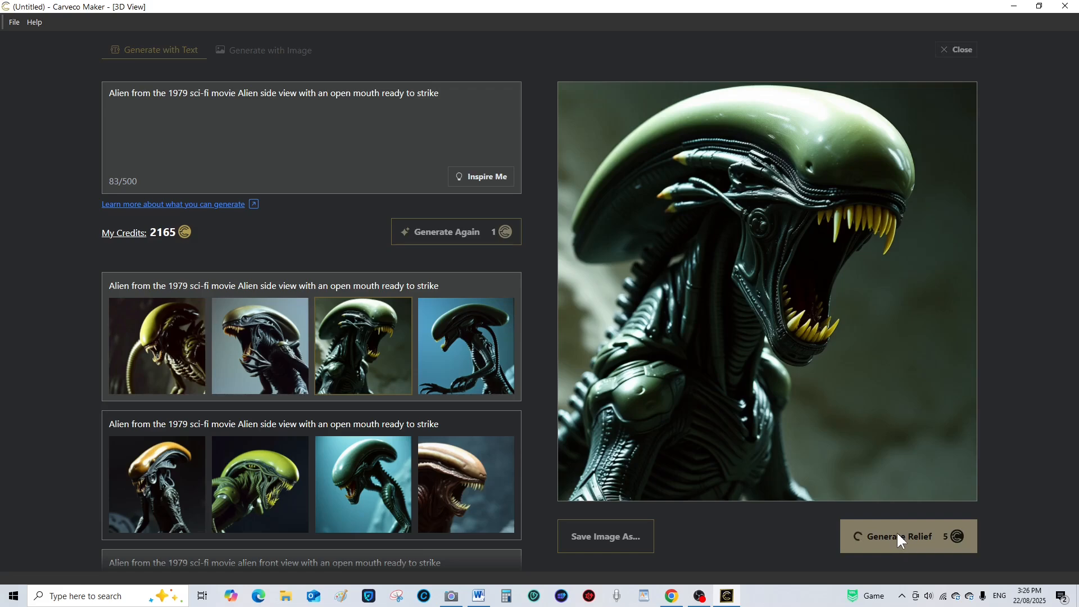
left_click(908, 536)
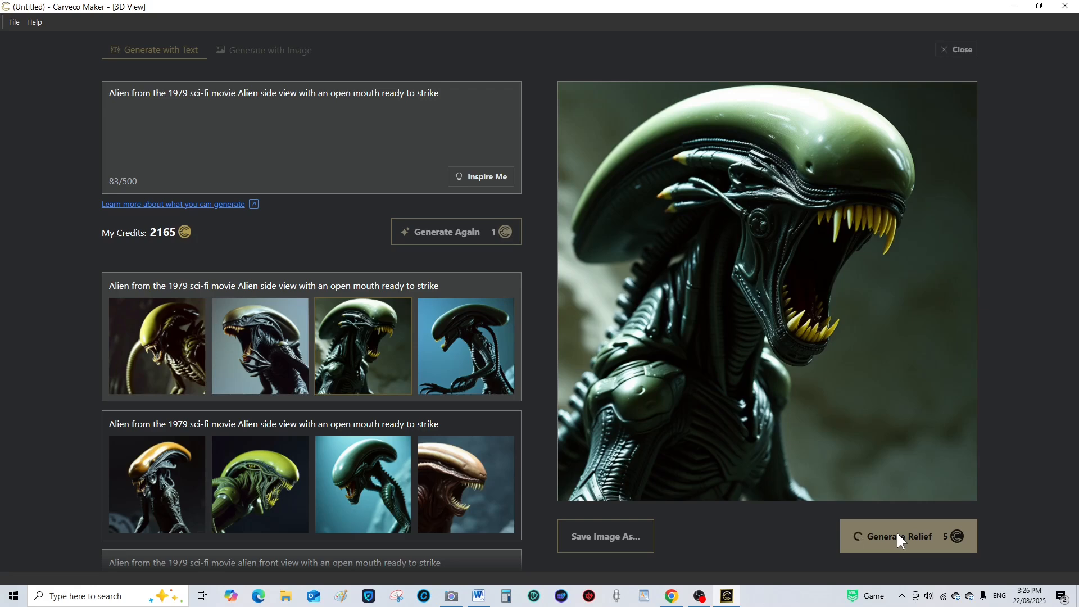
left_click(904, 537)
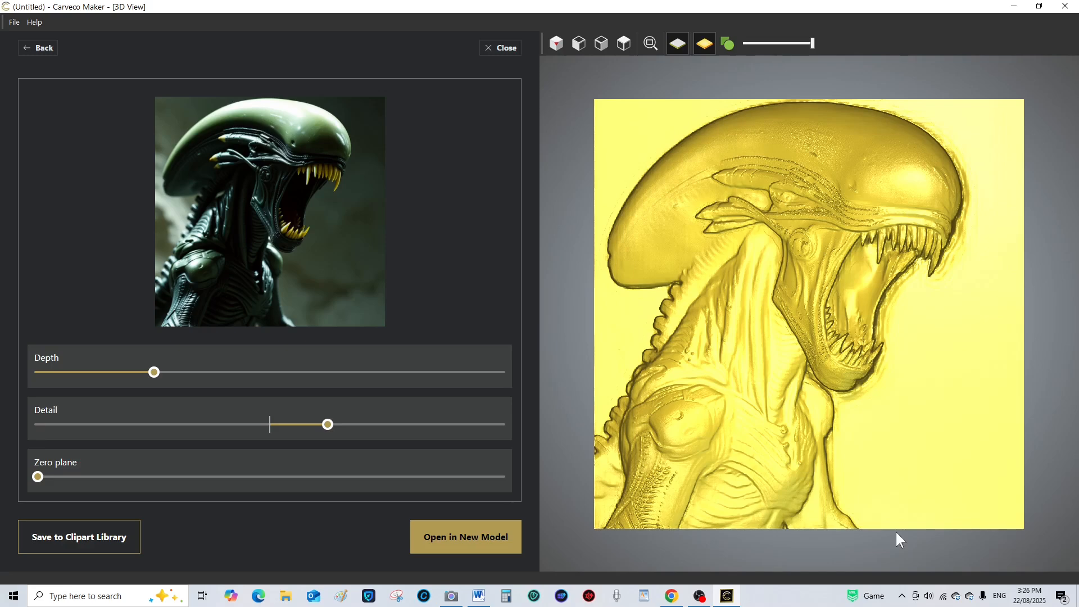
mouse_move(805, 317)
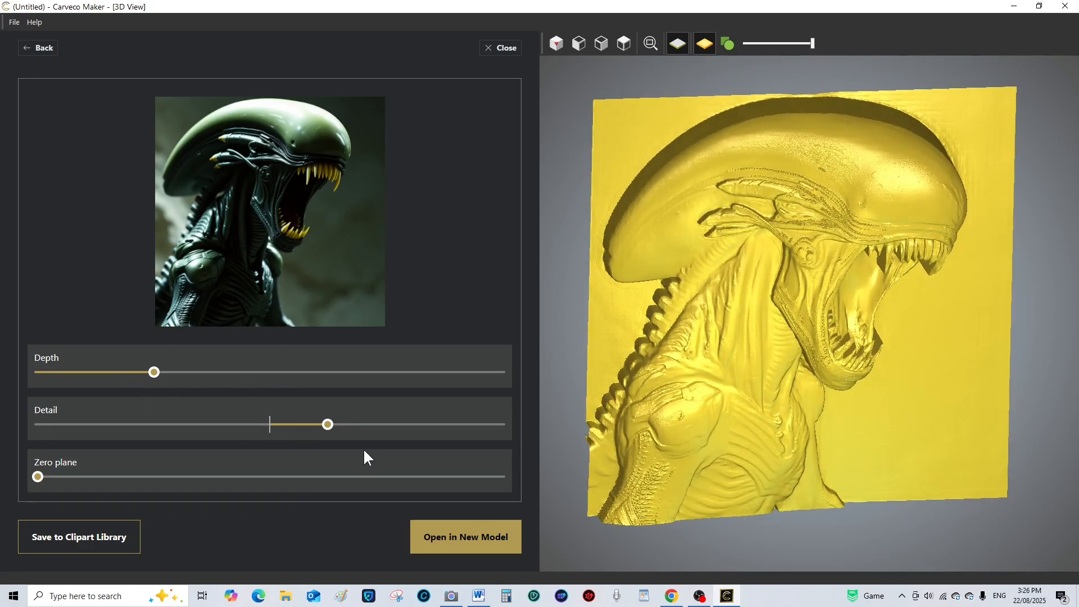
Push the relief detail near maximum and raise the depth to about the middle
left_click_drag(327, 424, 412, 424)
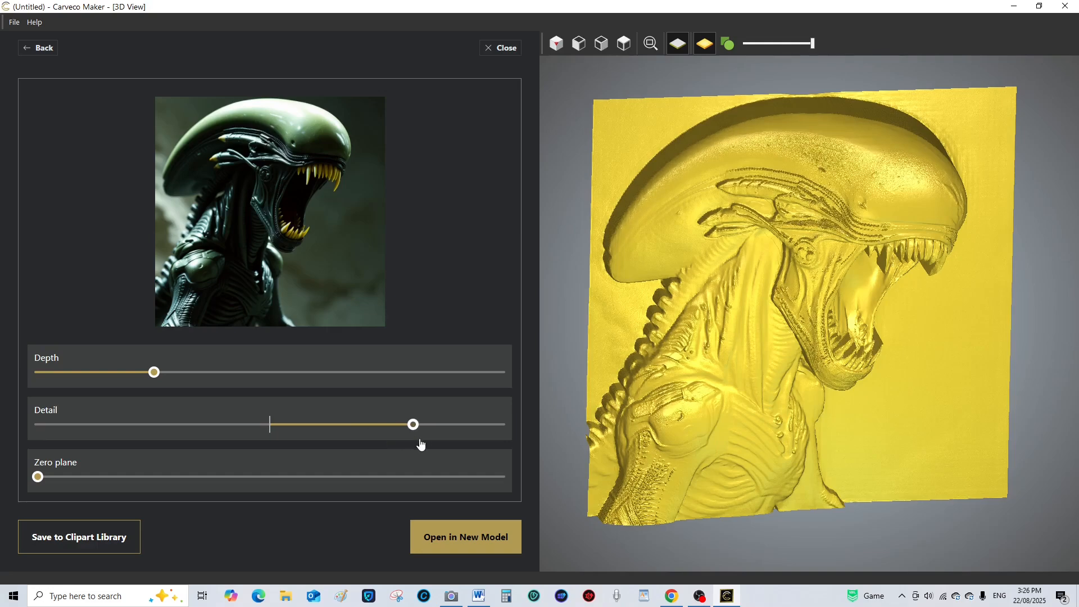
left_click_drag(413, 424, 451, 424)
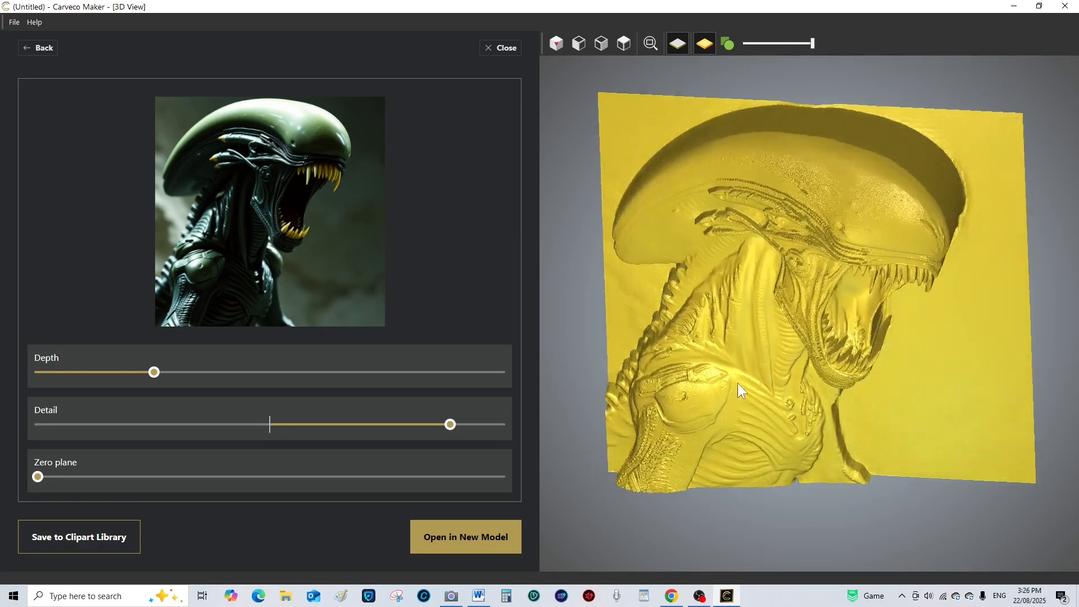
left_click_drag(740, 389, 788, 321)
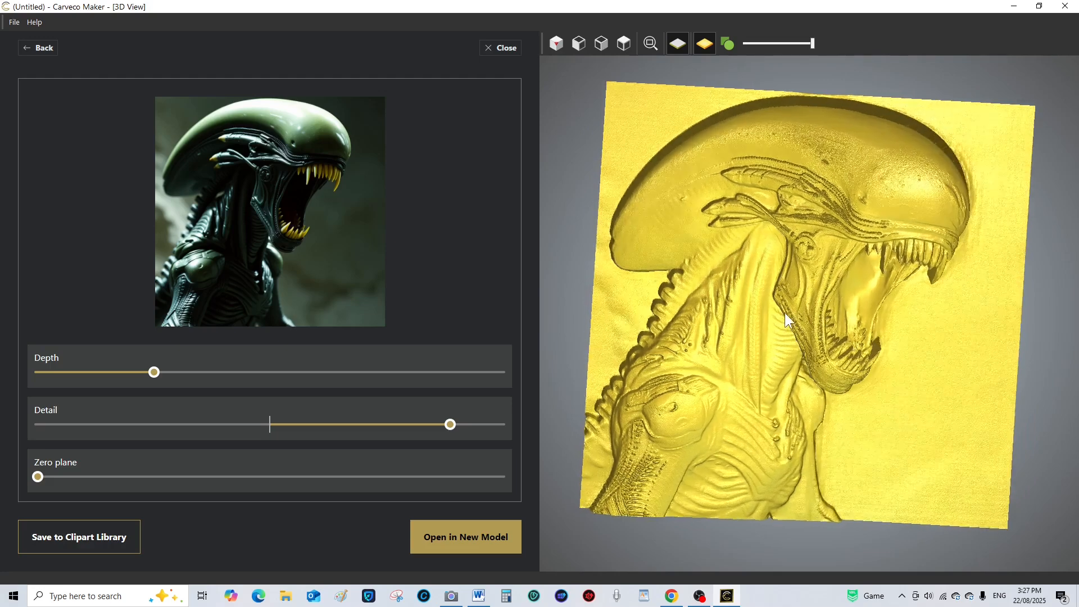
left_click_drag(154, 372, 154, 376)
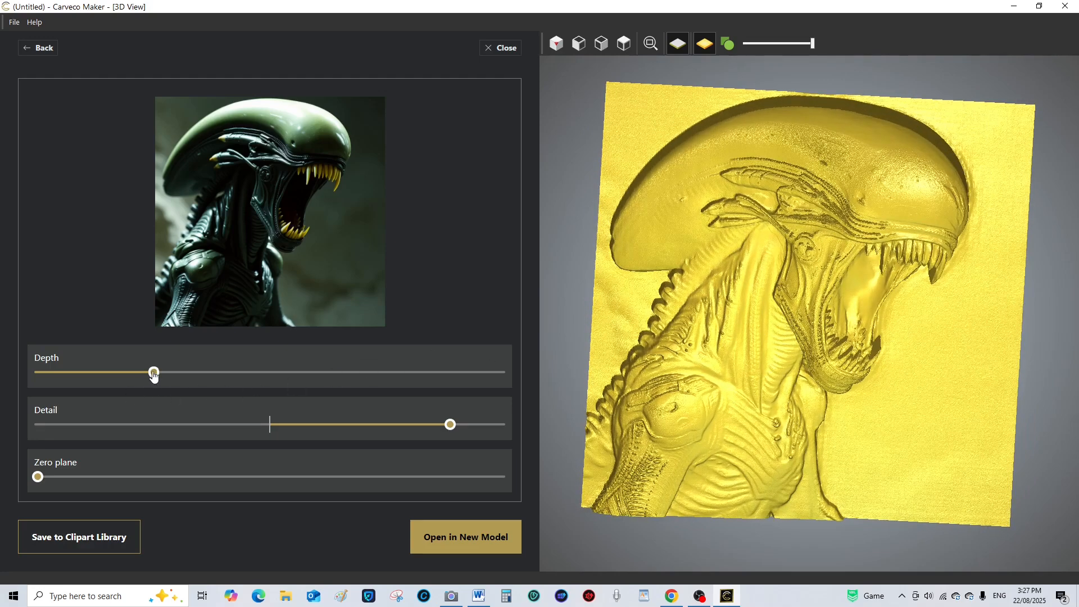
left_click_drag(154, 372, 241, 372)
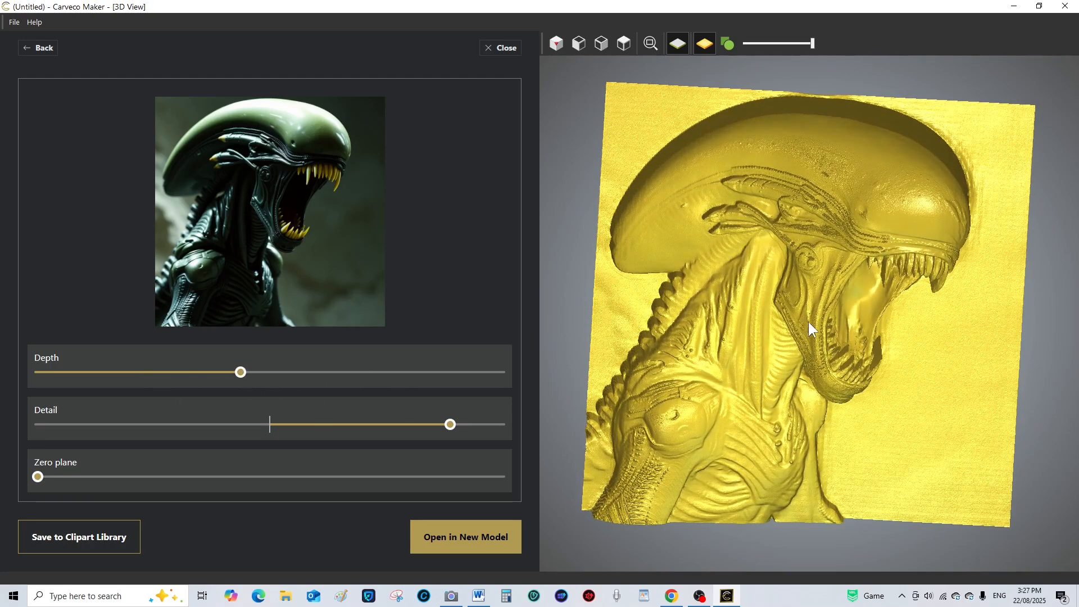
left_click_drag(812, 329, 885, 386)
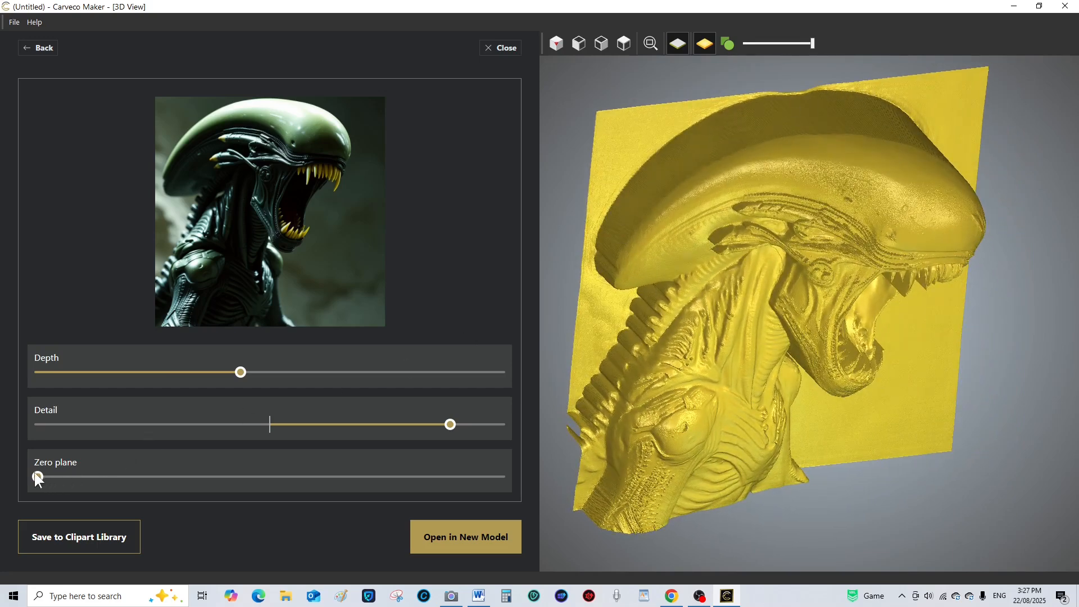
Raise the zero plane slightly above minimum and settle it there
left_click_drag(38, 476, 94, 476)
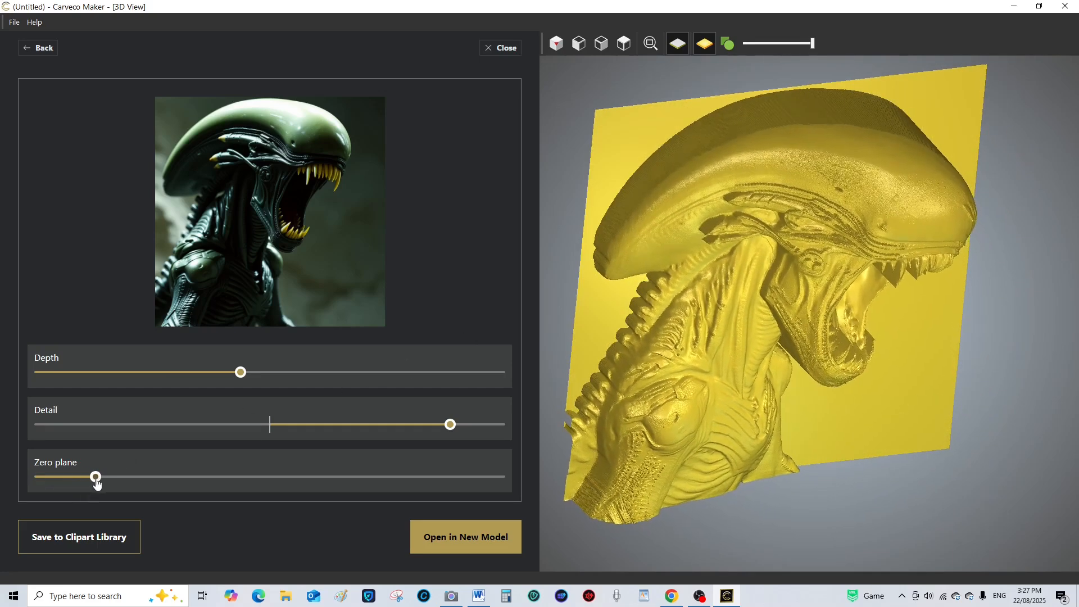
left_click_drag(95, 478, 123, 478)
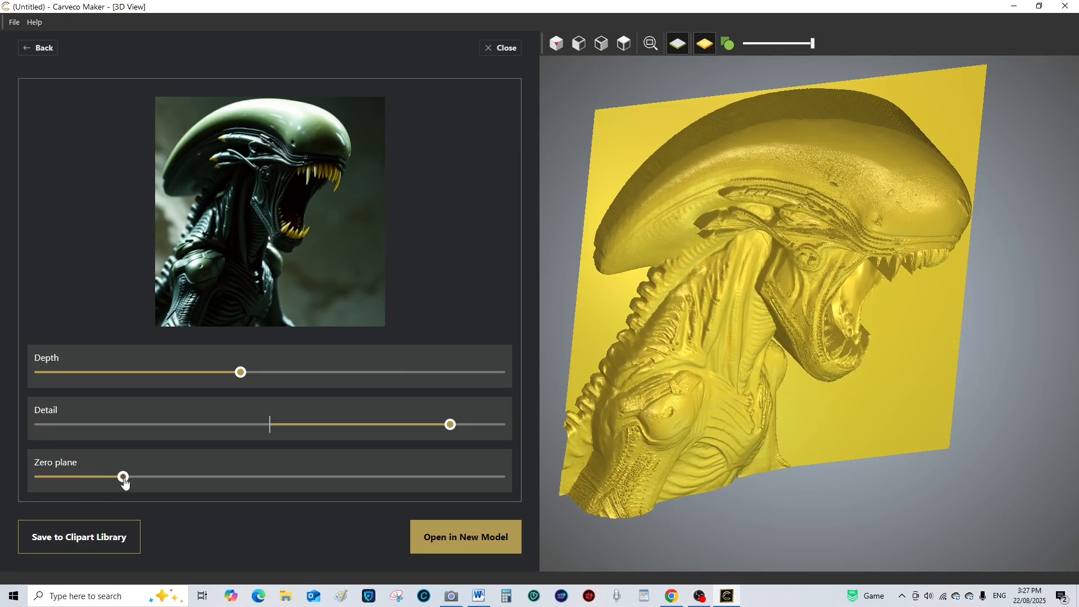
left_click_drag(123, 478, 114, 478)
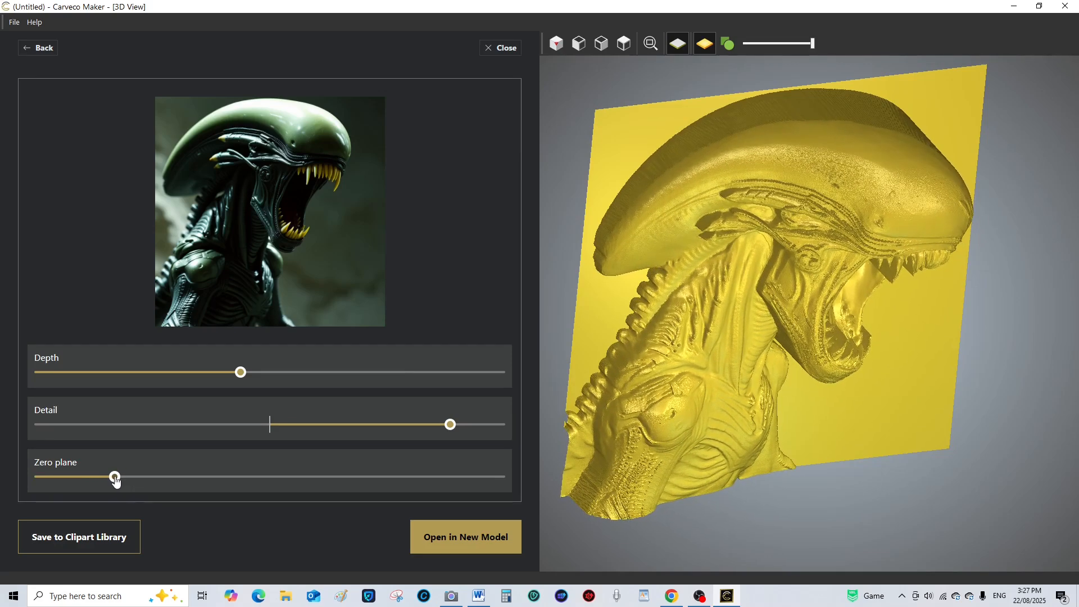
left_click_drag(115, 477, 117, 477)
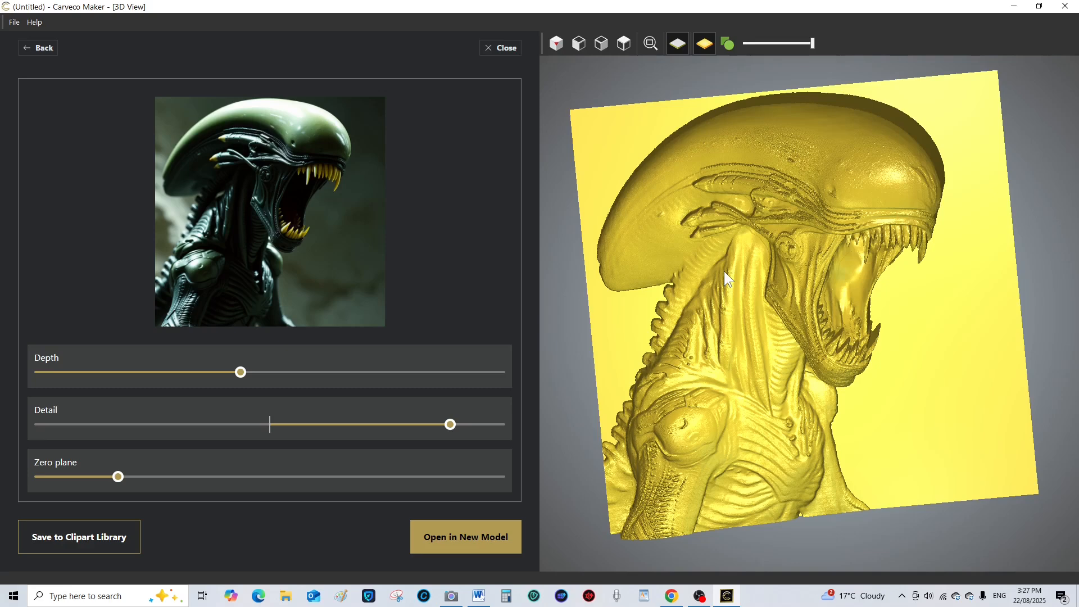
mouse_move(1001, 490)
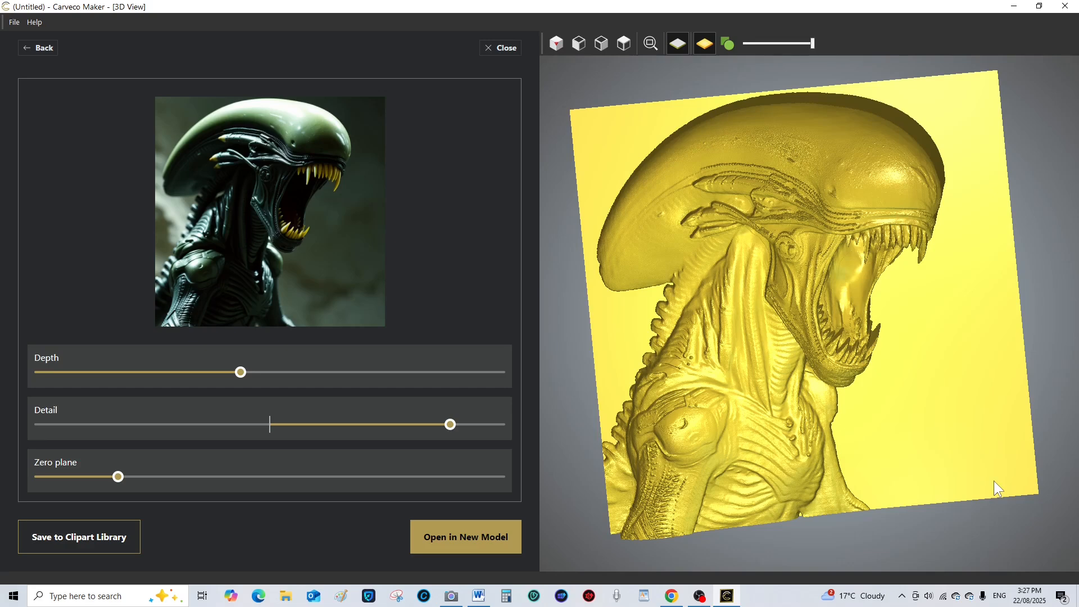
mouse_move(218, 14)
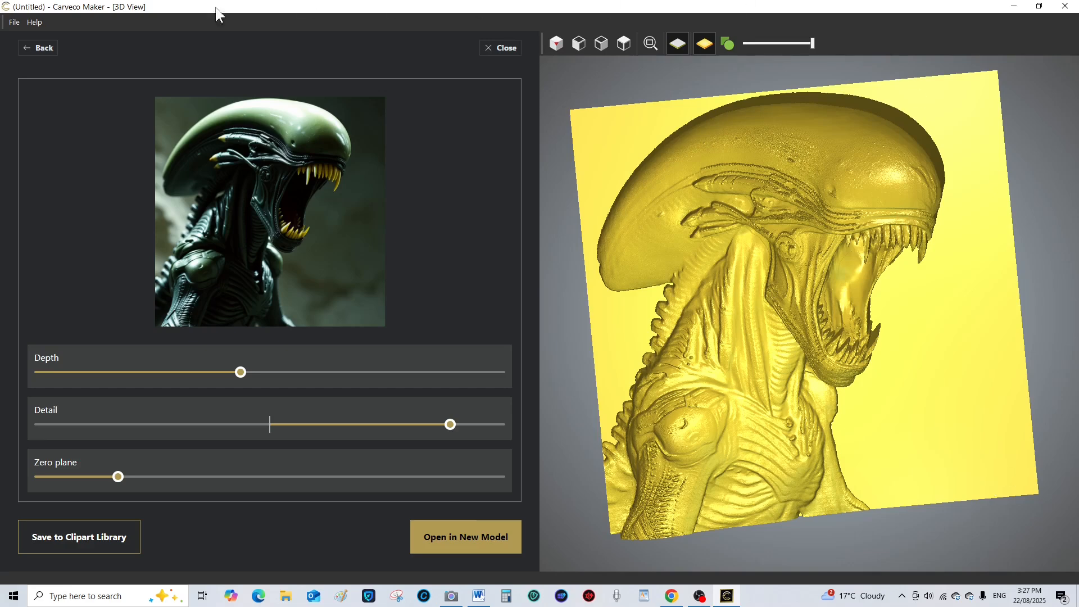
Close the side-view relief and confirm exiting without saving
left_click(38, 47)
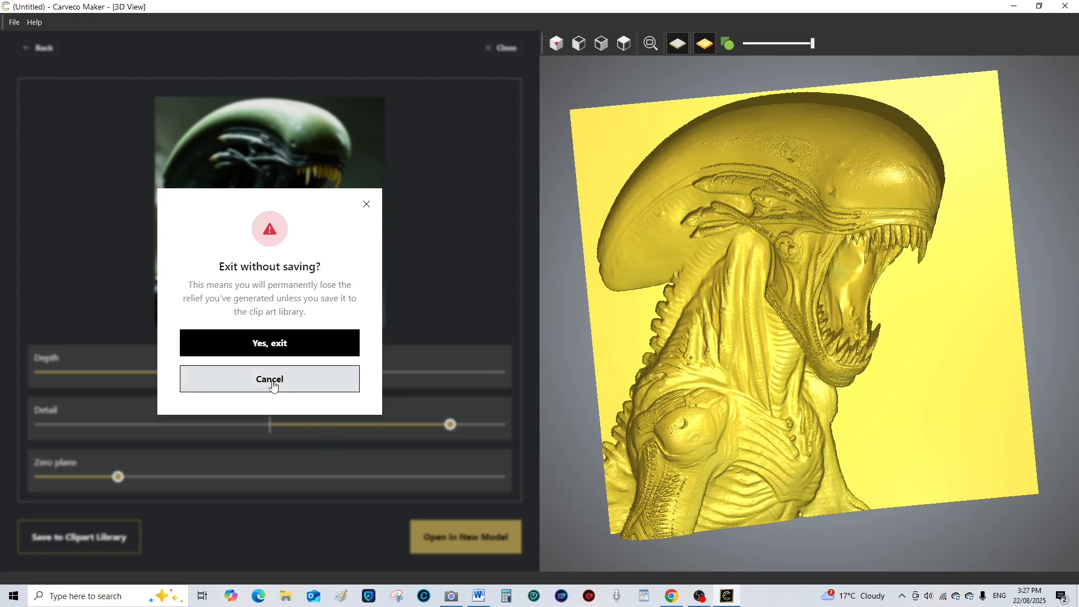
left_click(269, 379)
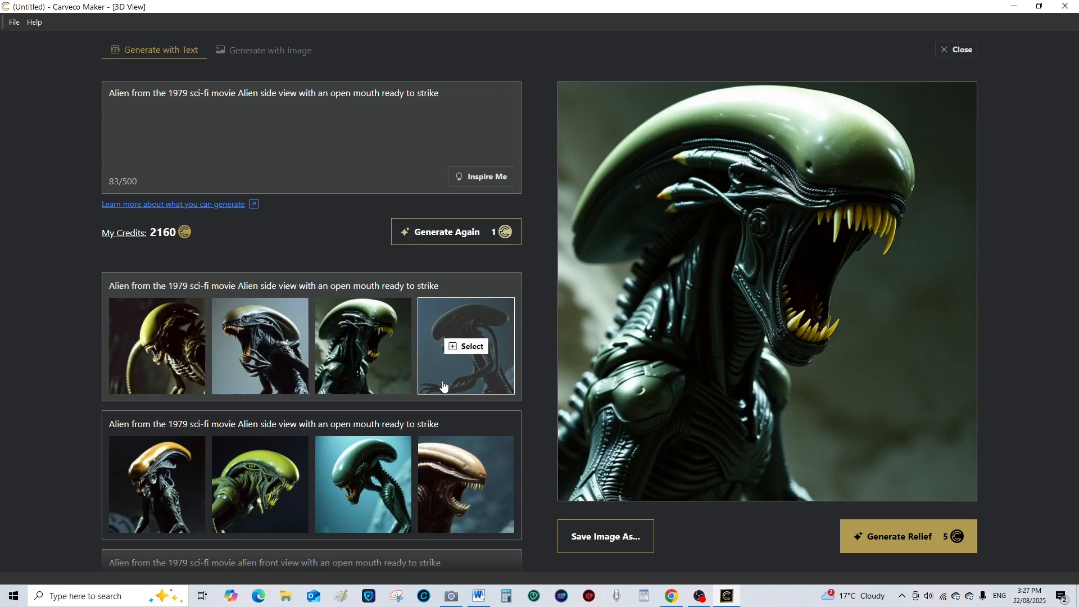
mouse_move(501, 267)
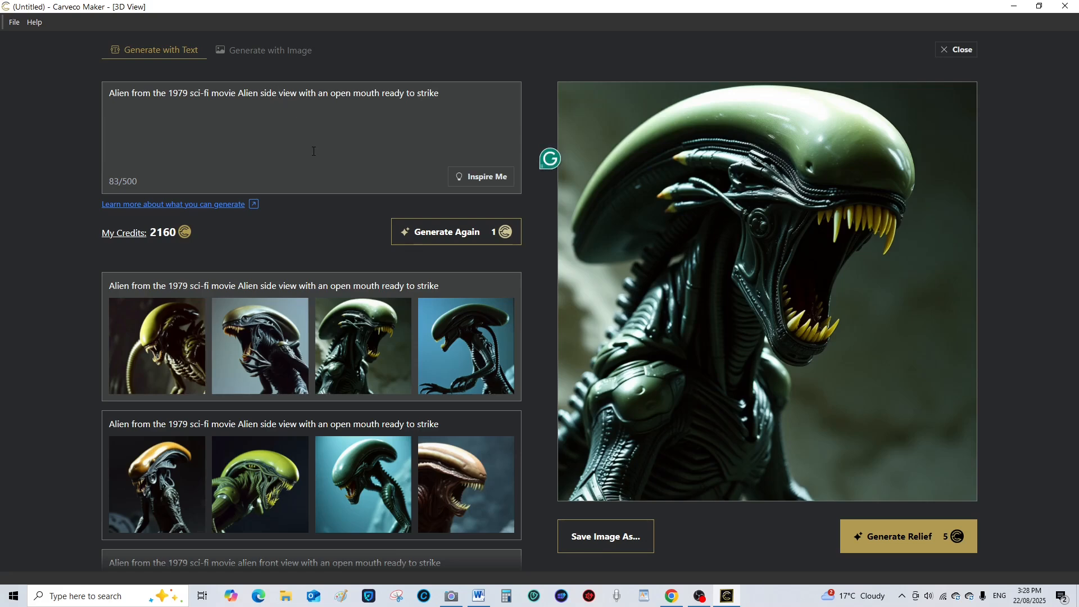
Extend the prompt to ask for a side and full body view and generate a first batch
type("an")
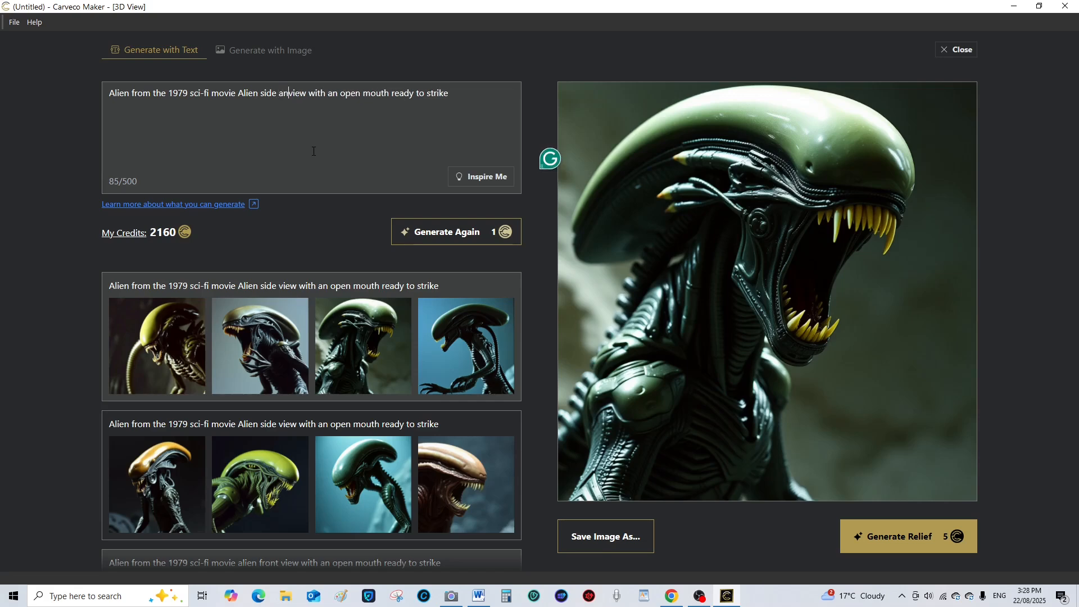
type("d")
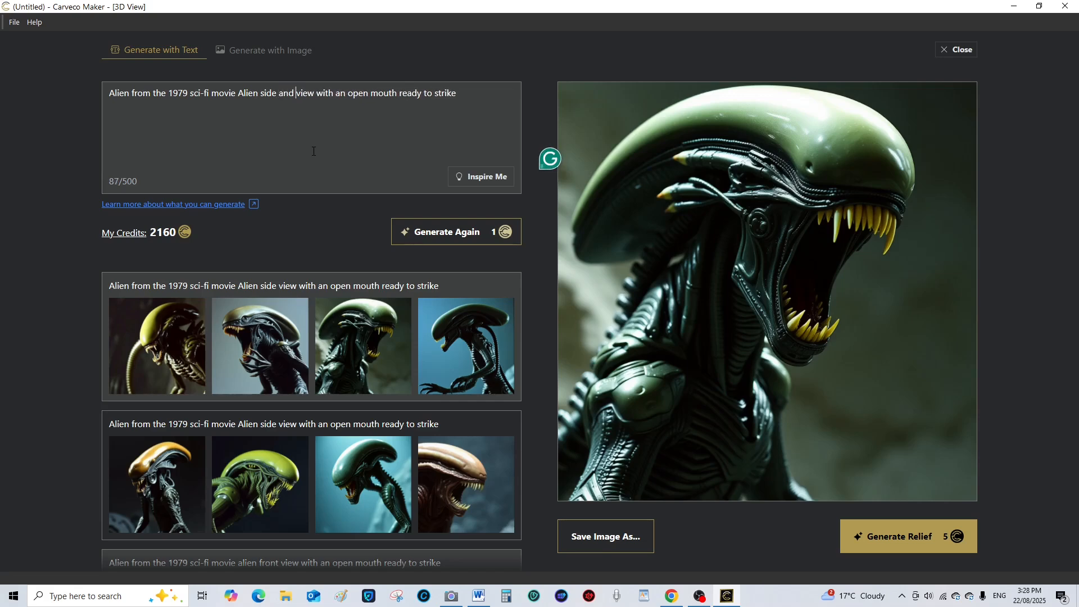
type("full")
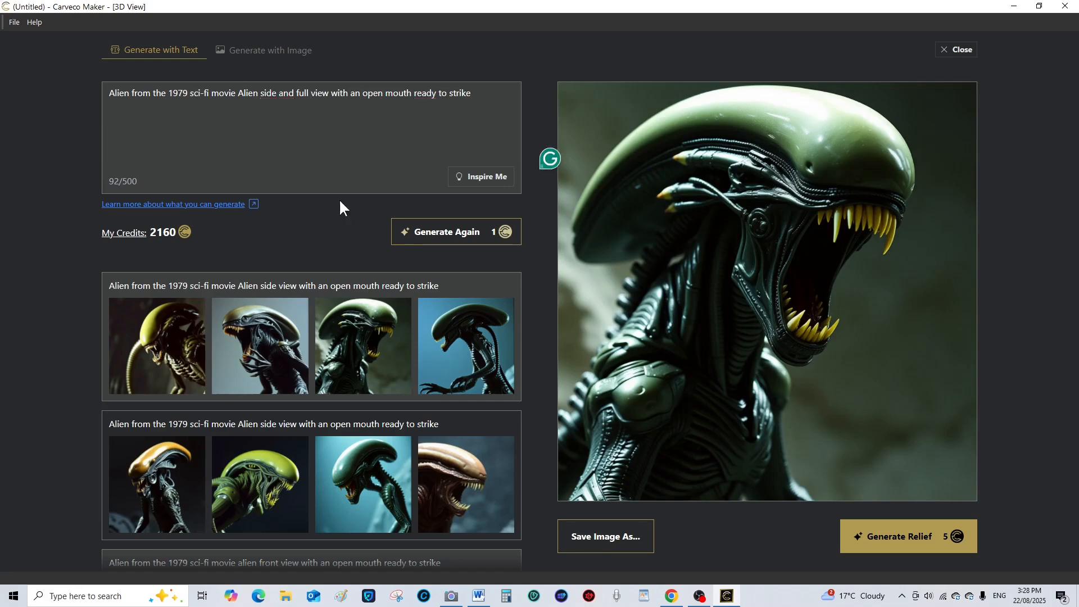
left_click(456, 231)
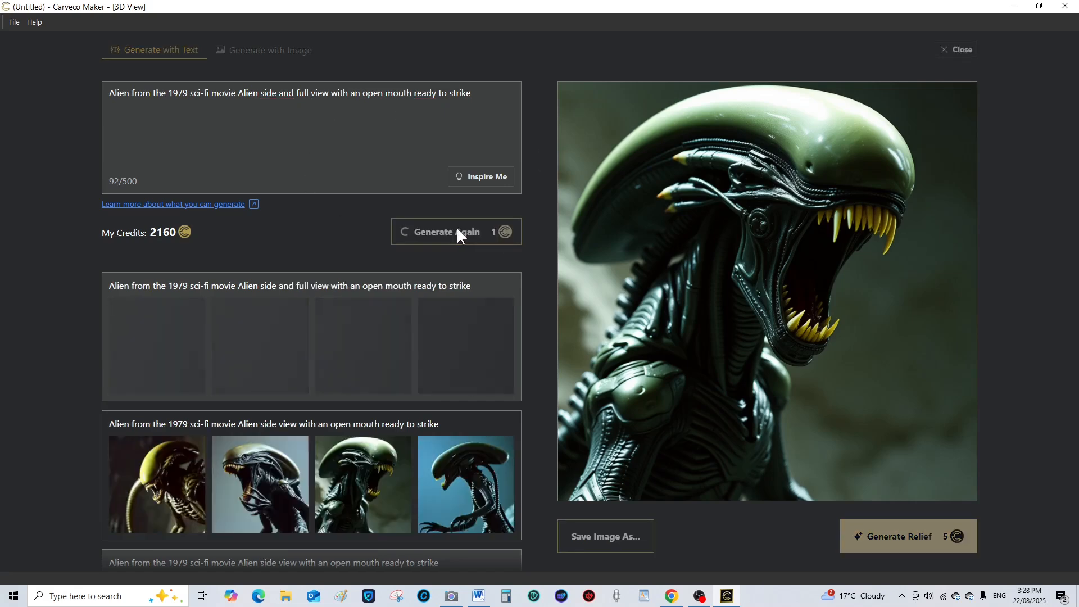
left_click(455, 232)
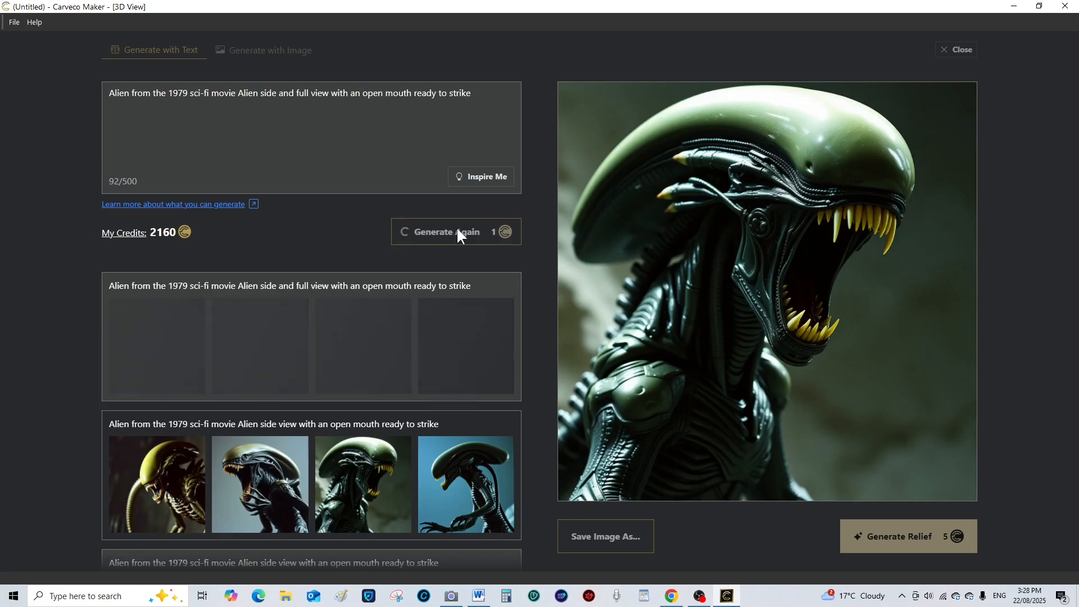
left_click(455, 231)
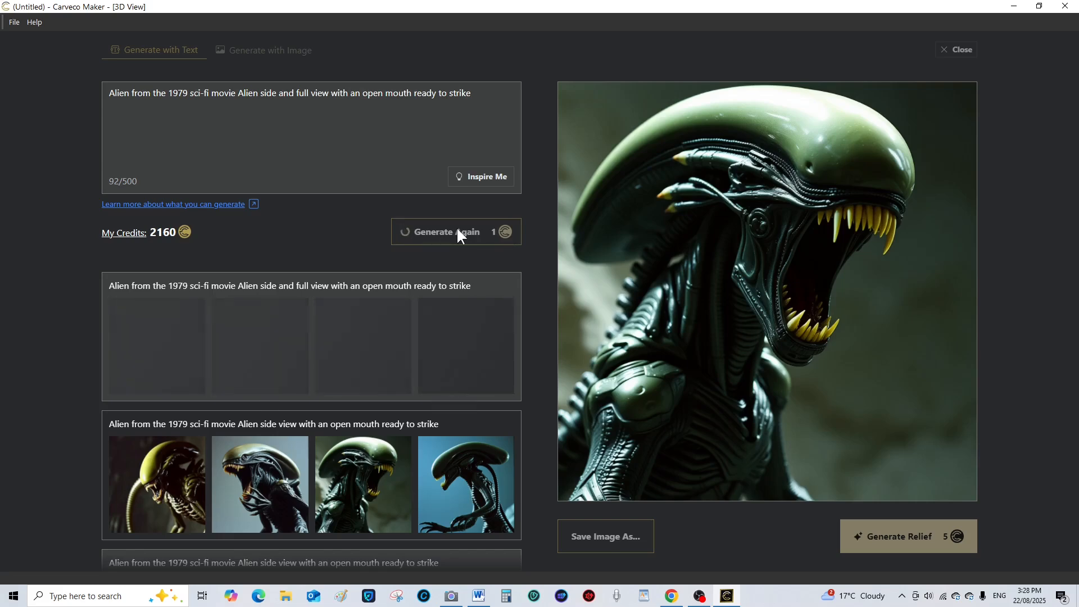
left_click(455, 231)
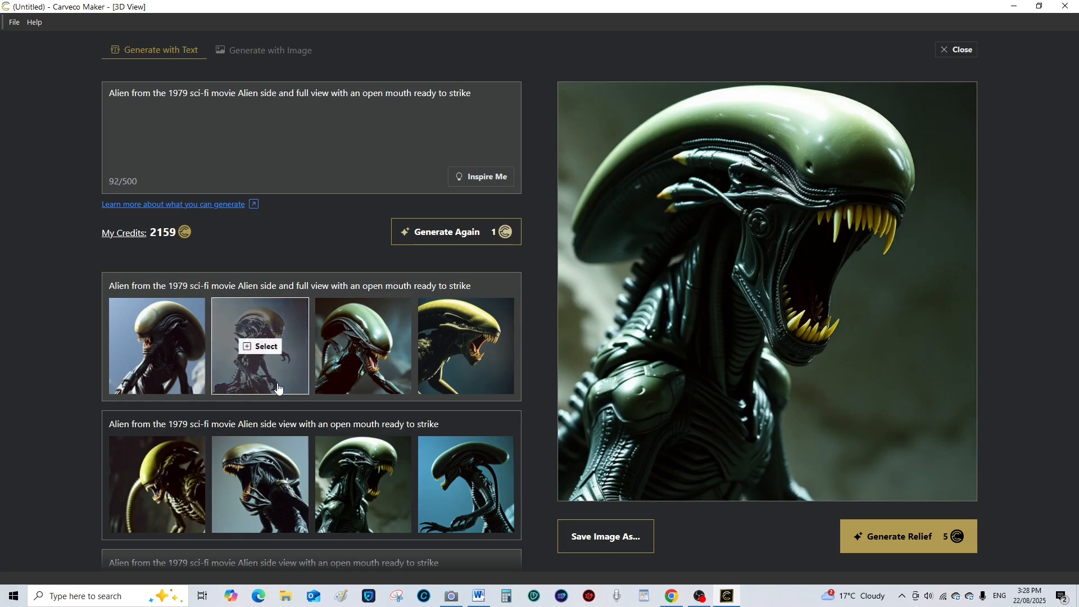
mouse_move(357, 247)
type("body ")
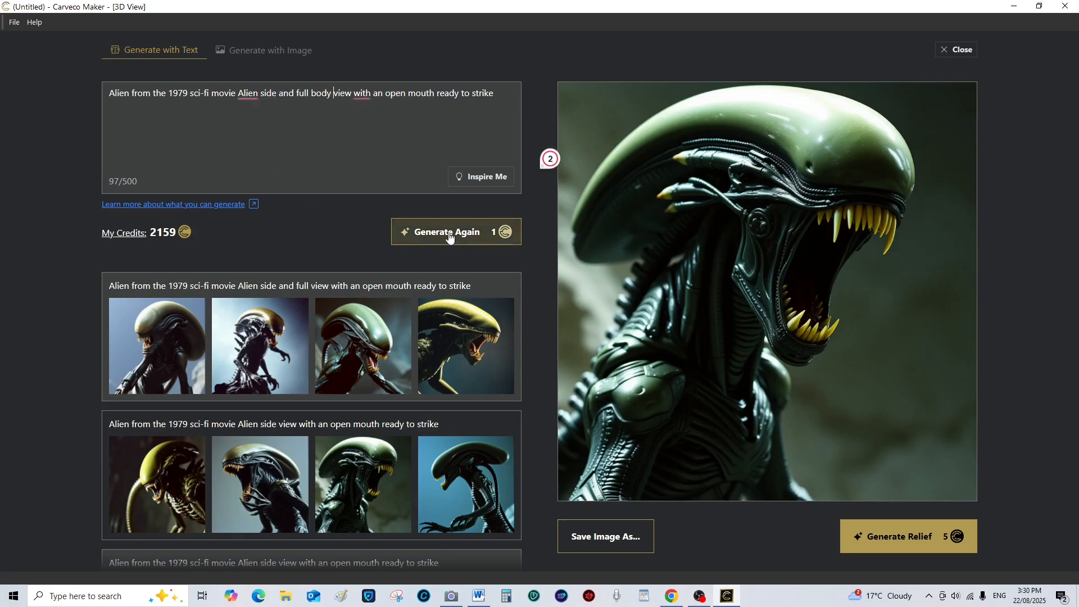
Generate several more batches of full-body side-view alien images
left_click(455, 231)
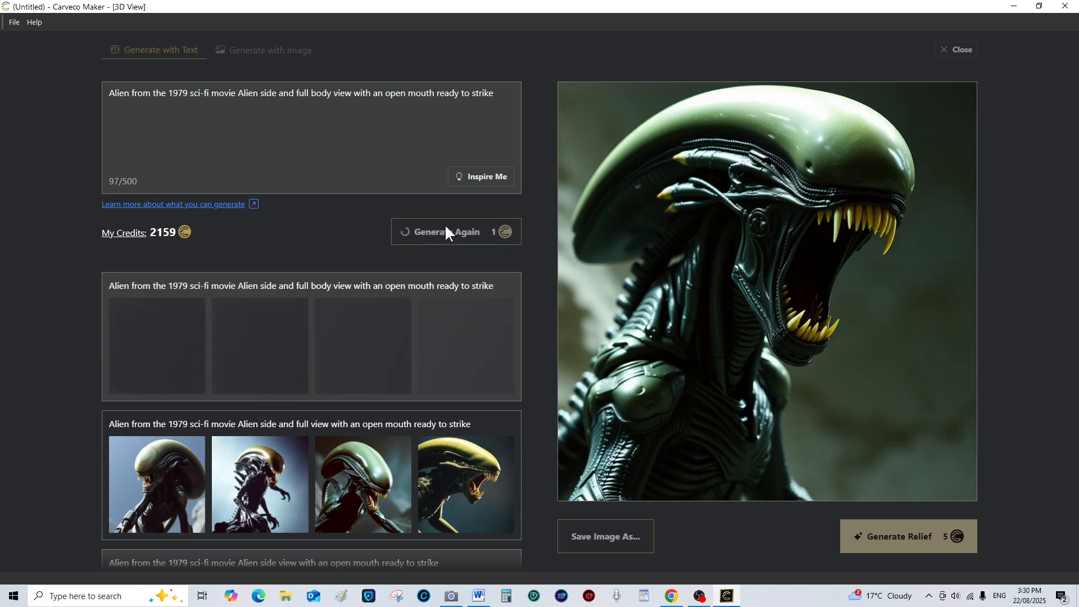
left_click(451, 231)
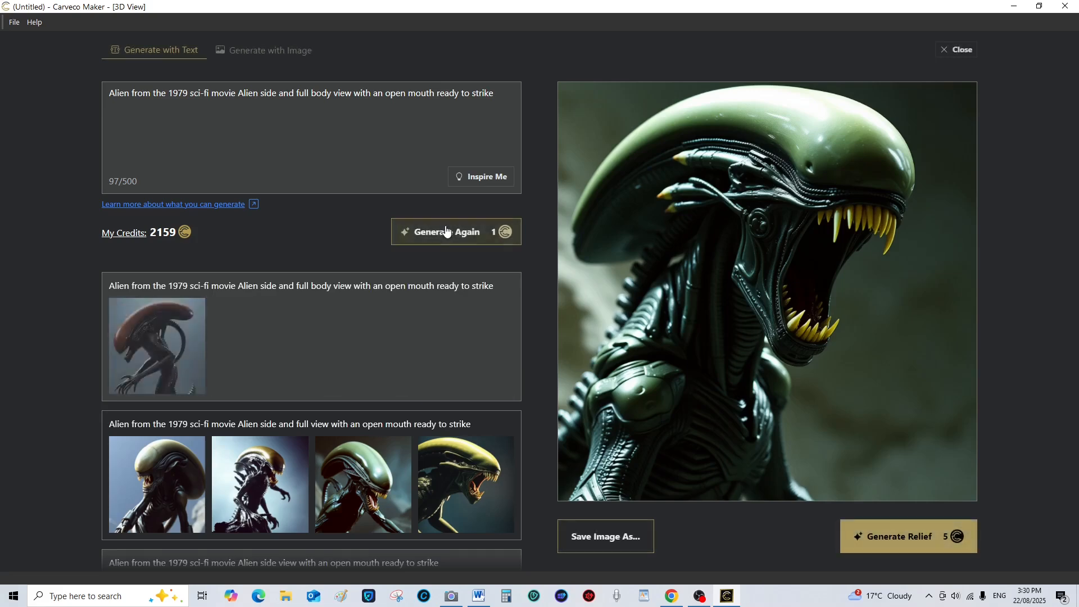
left_click(455, 231)
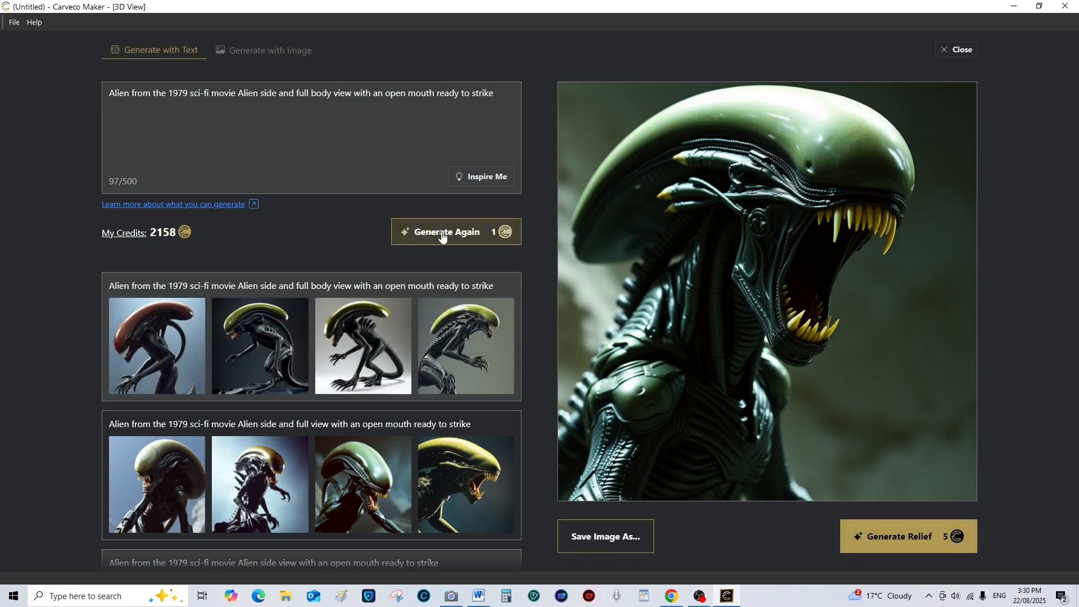
left_click(447, 232)
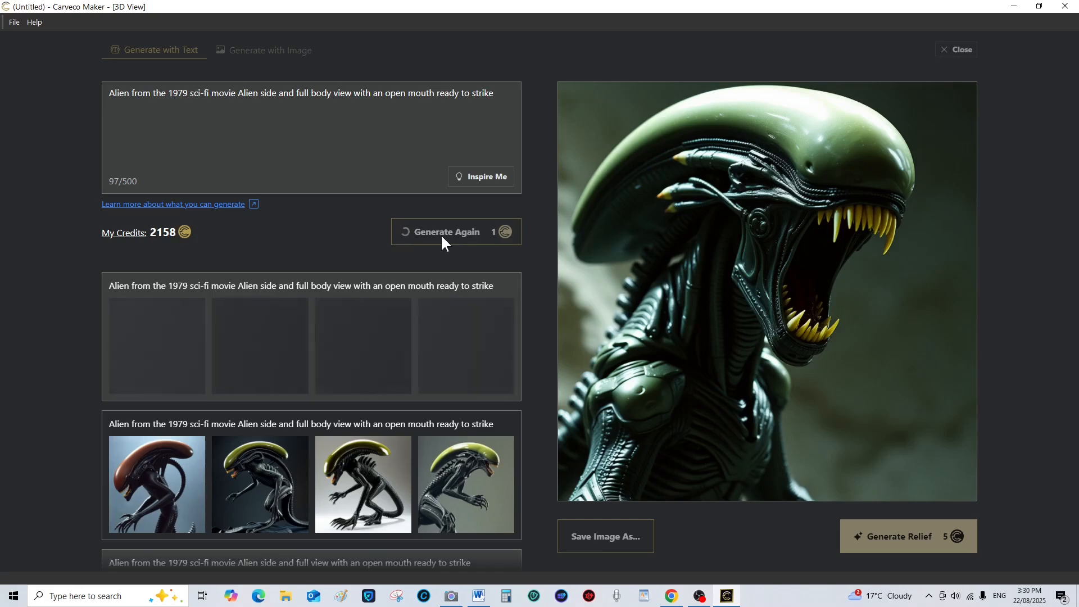
left_click(456, 231)
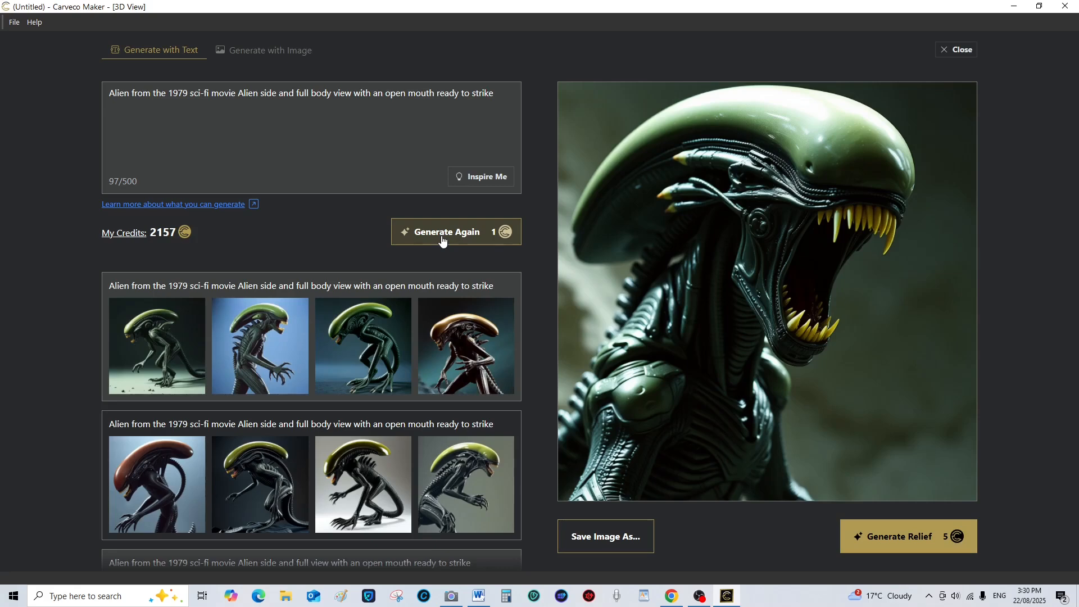
left_click(447, 231)
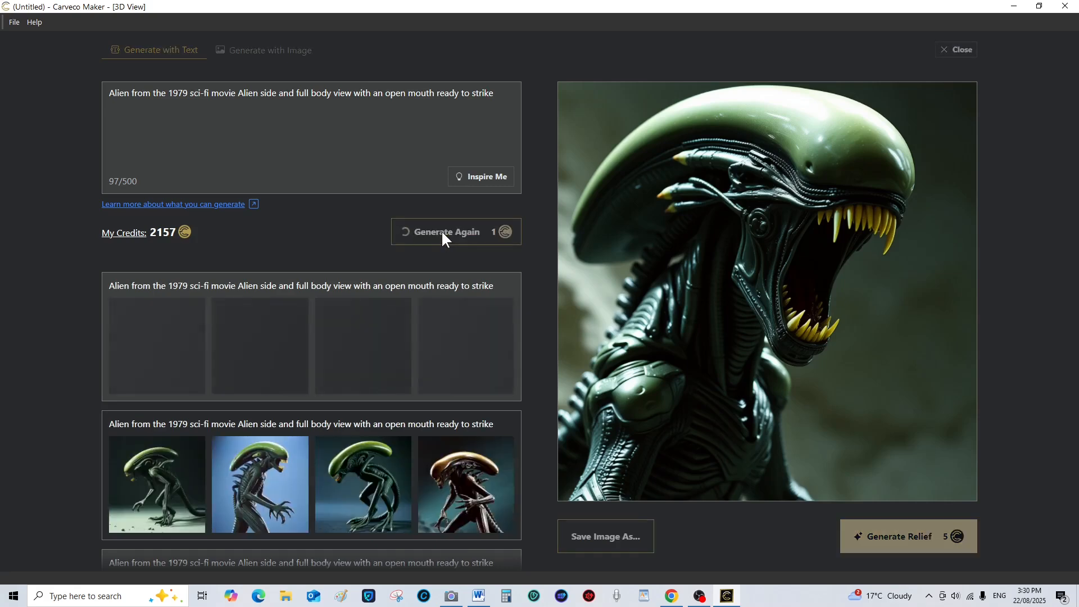
left_click(446, 232)
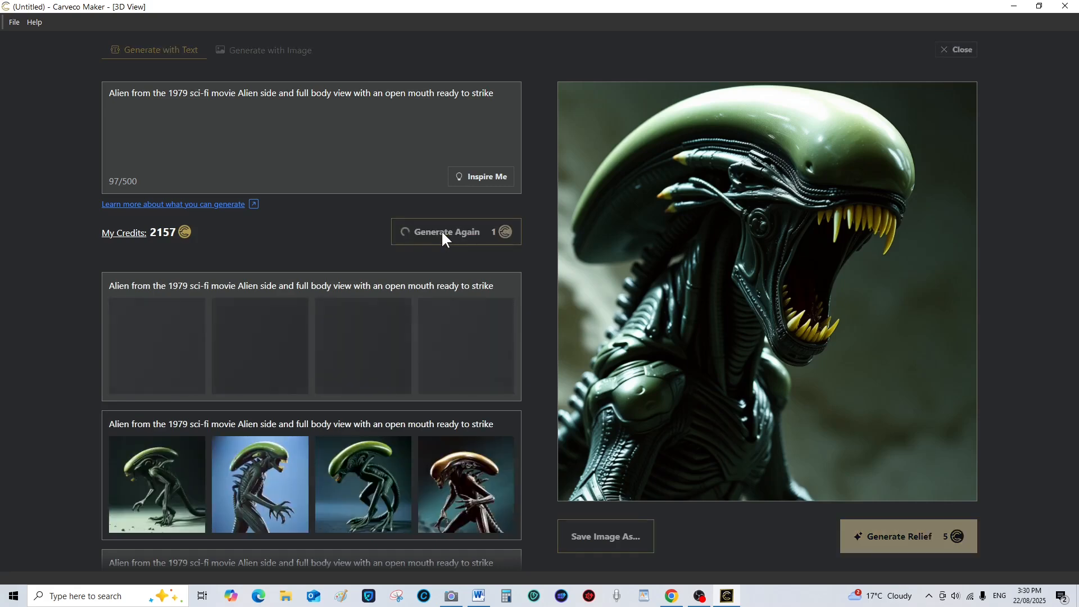
left_click(447, 231)
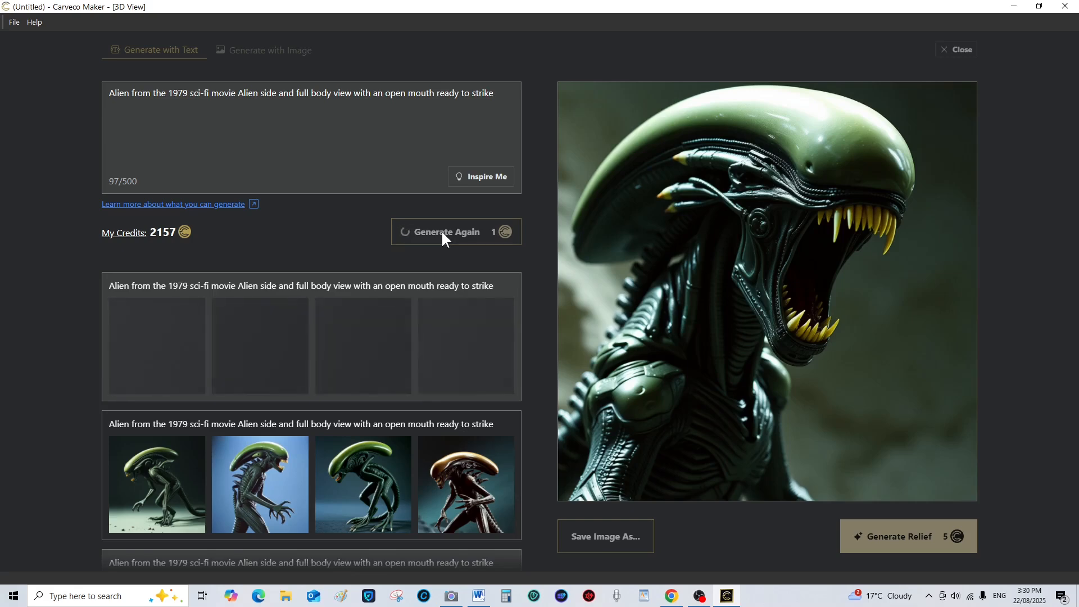
left_click(449, 232)
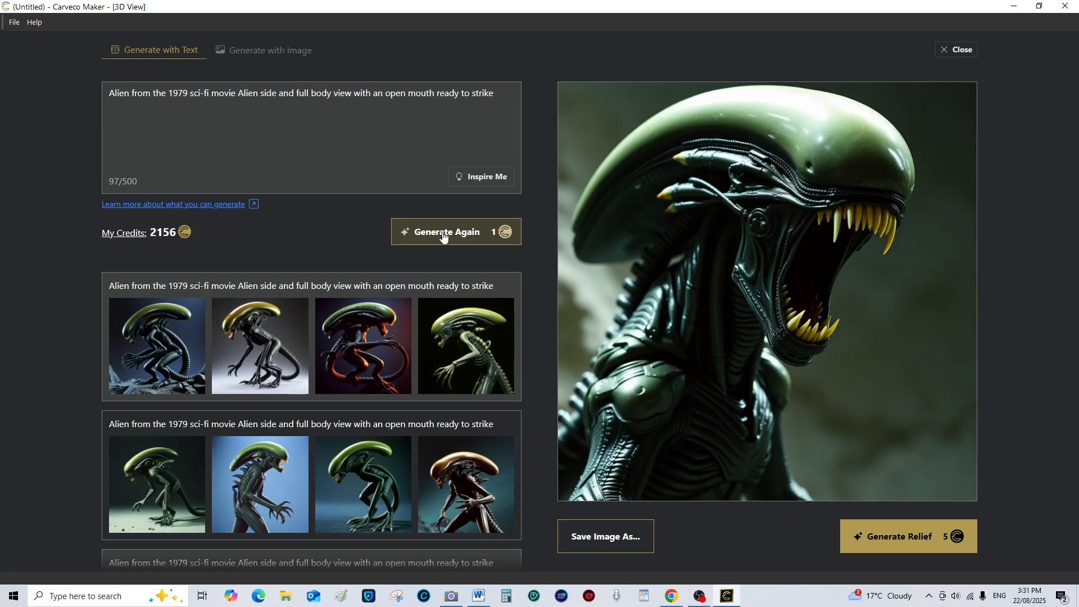
mouse_move(156, 345)
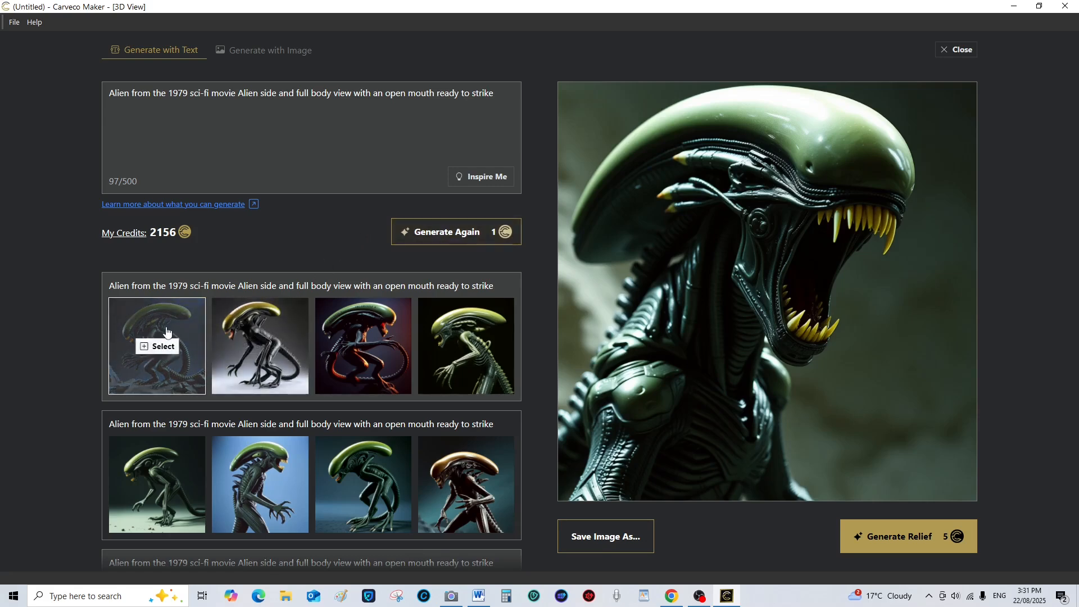
Select the crouching Alien on rocks thumbnail and generate a 3D relief from it
left_click(156, 345)
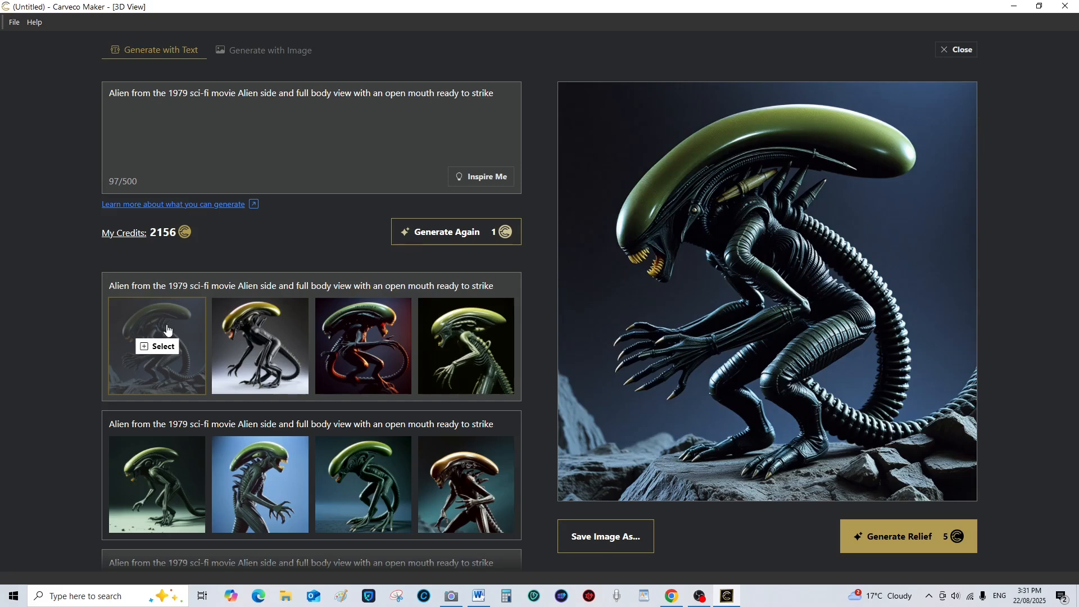
mouse_move(908, 536)
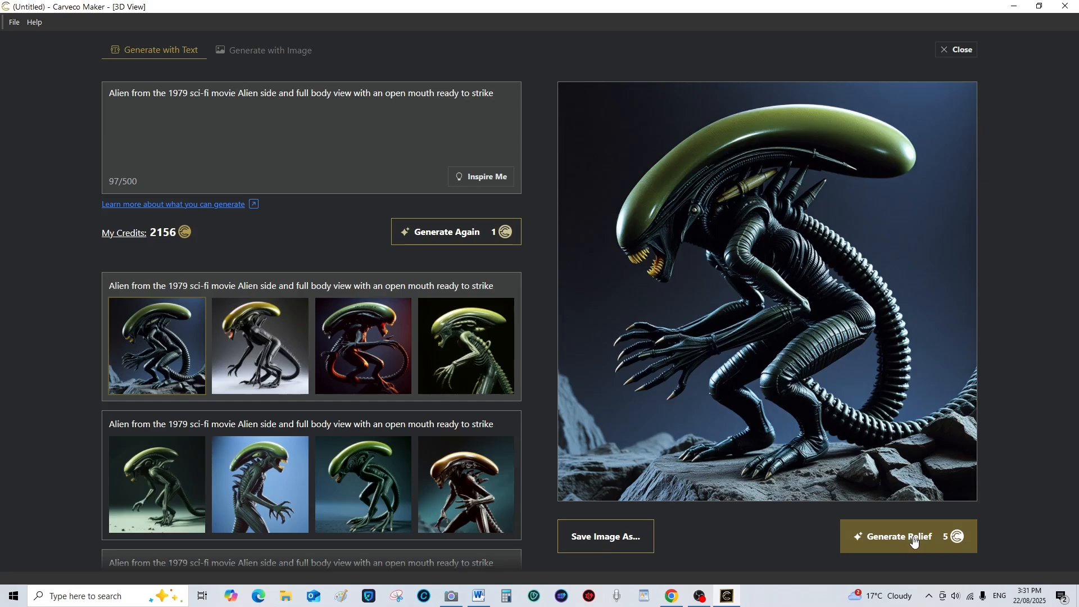
left_click(907, 536)
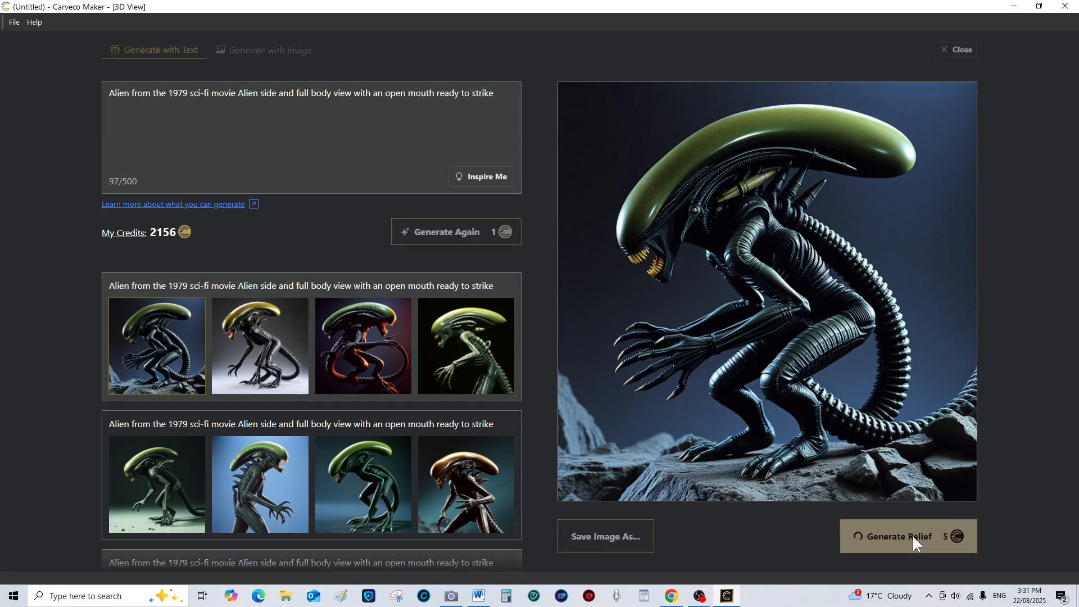
left_click(909, 537)
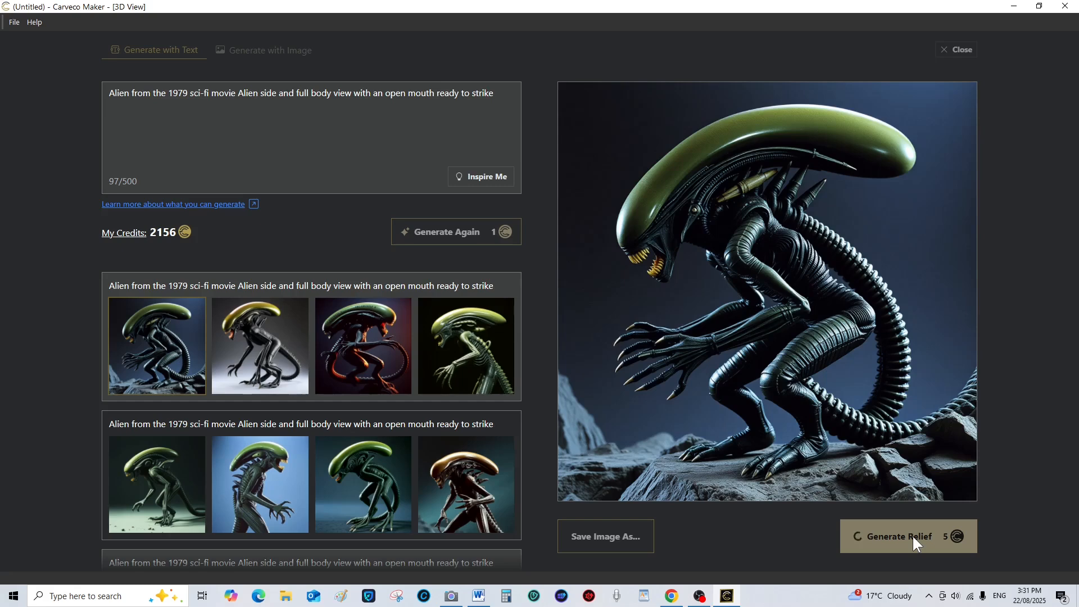
left_click(908, 537)
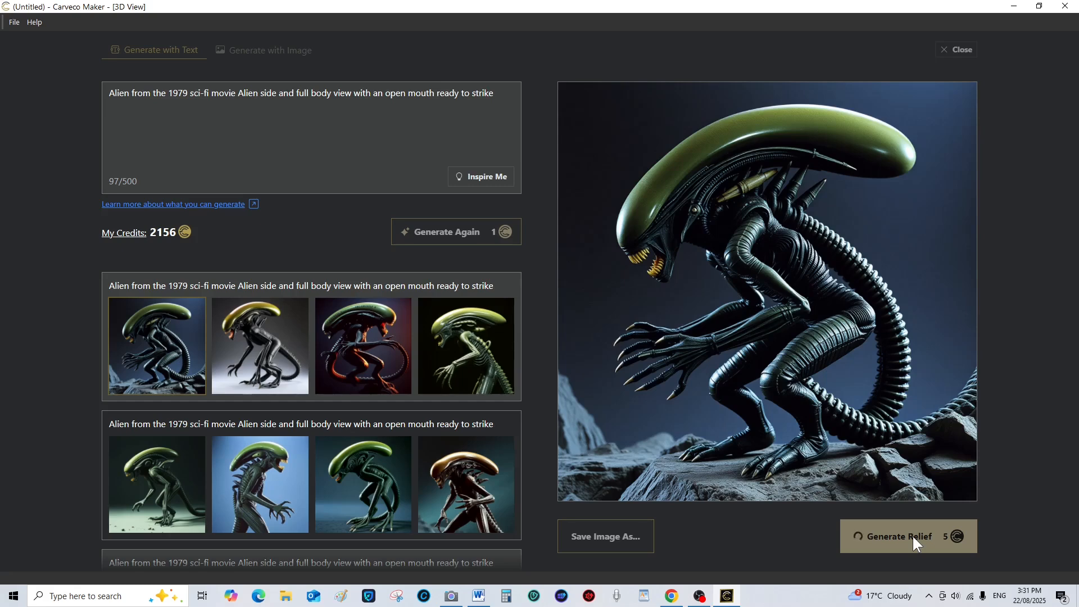
left_click(908, 537)
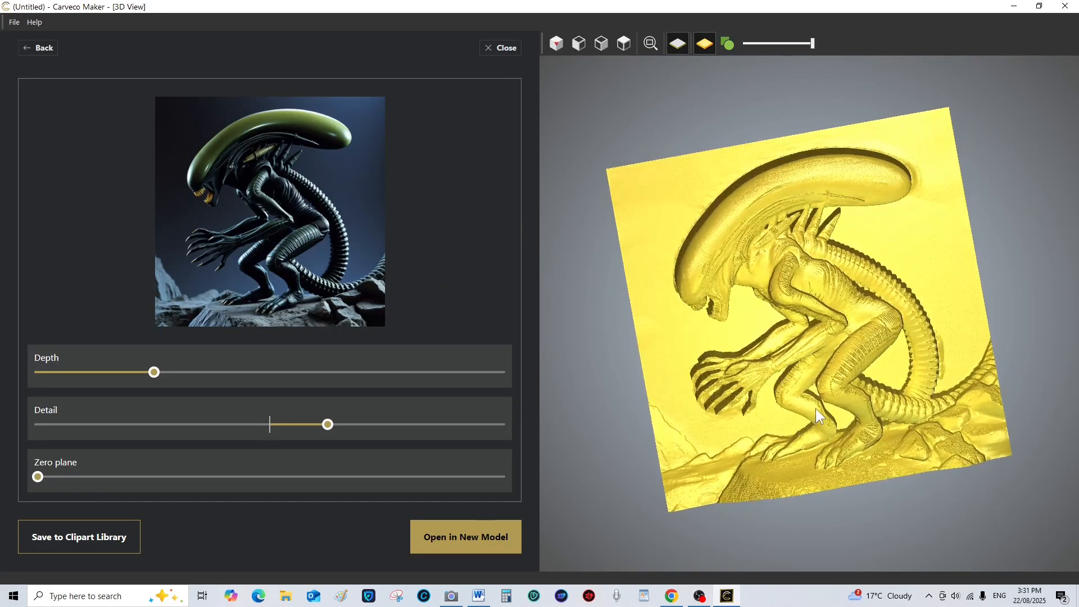
Face the relief straight on, keep detail just above middle and increase depth noticeably
left_click_drag(819, 416, 698, 306)
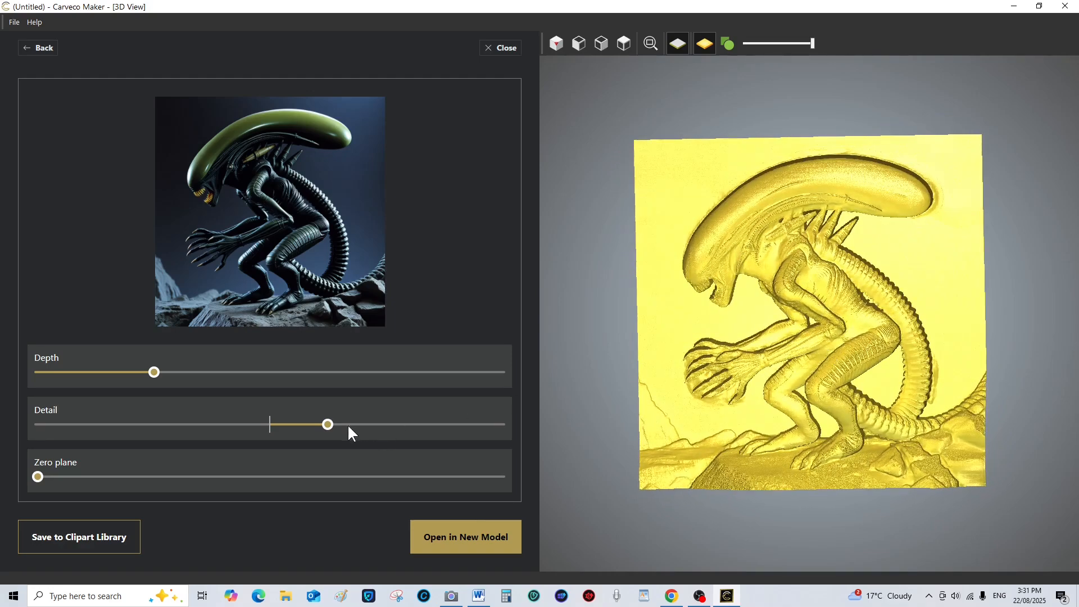
left_click_drag(327, 424, 390, 424)
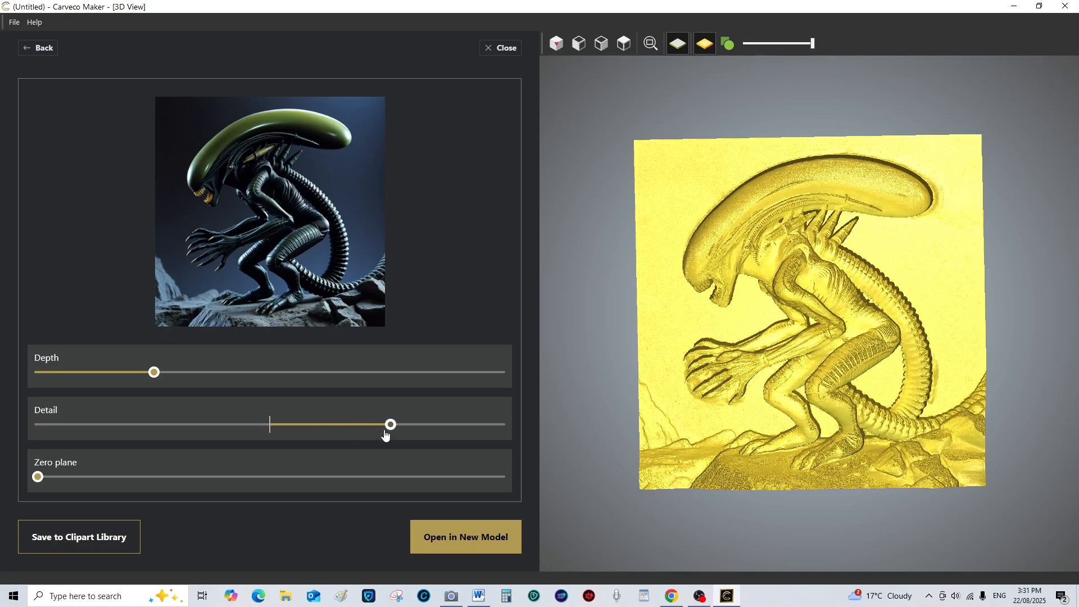
left_click_drag(390, 425, 320, 425)
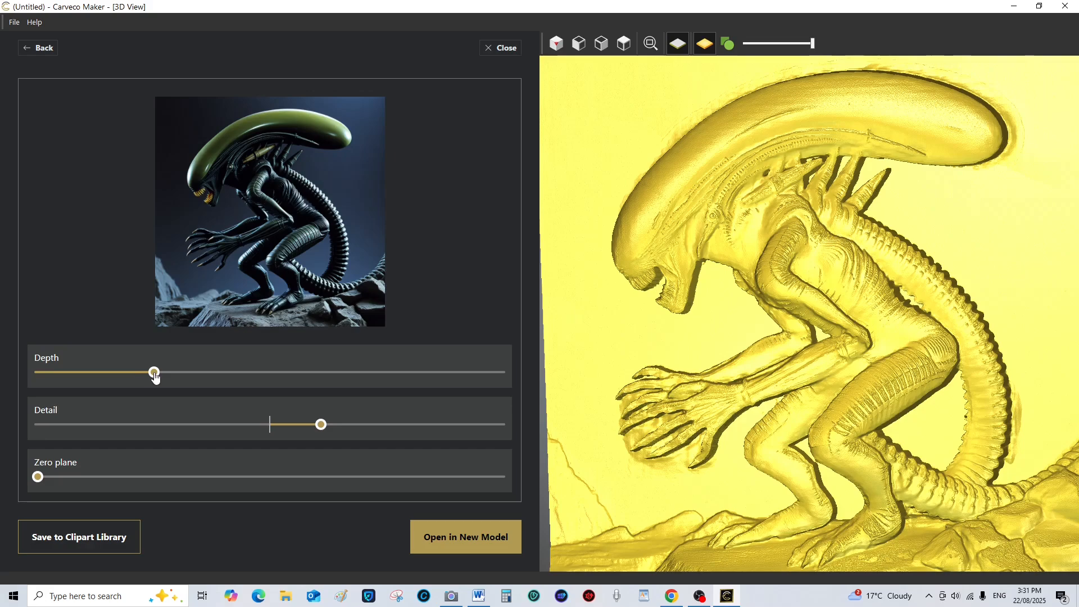
left_click_drag(154, 373, 228, 372)
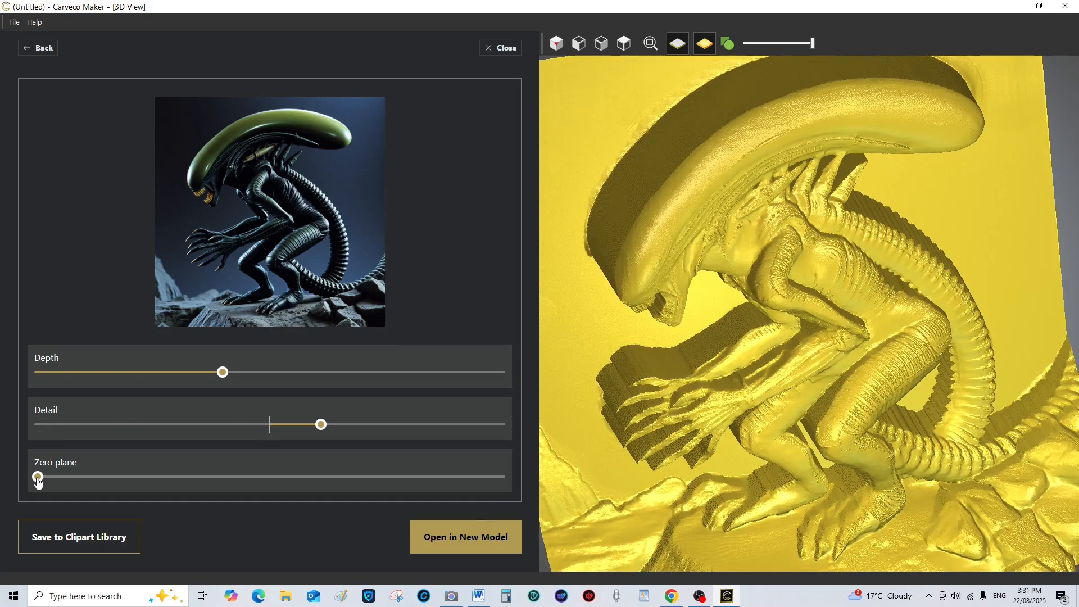
Raise the zero plane, adjust it back and forth, and settle it slightly above minimum
left_click_drag(37, 477, 132, 476)
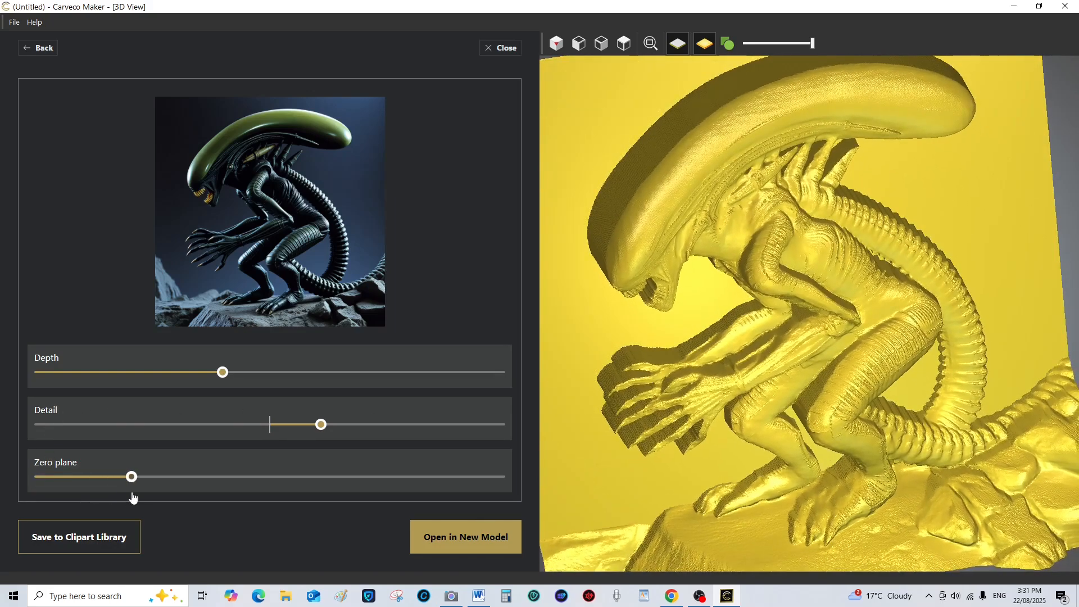
left_click_drag(132, 477, 178, 476)
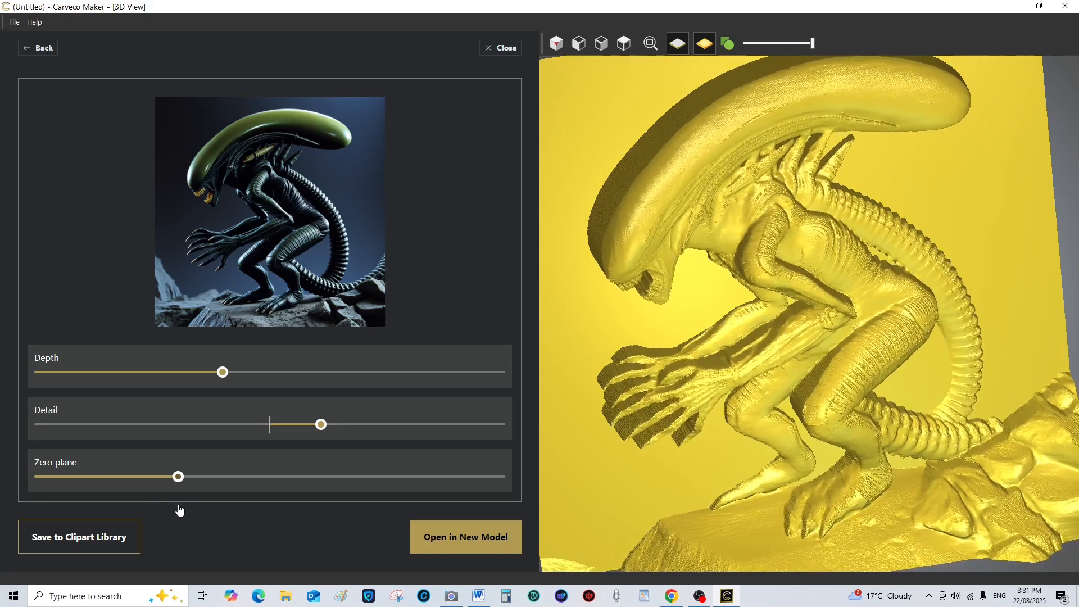
left_click_drag(177, 477, 181, 477)
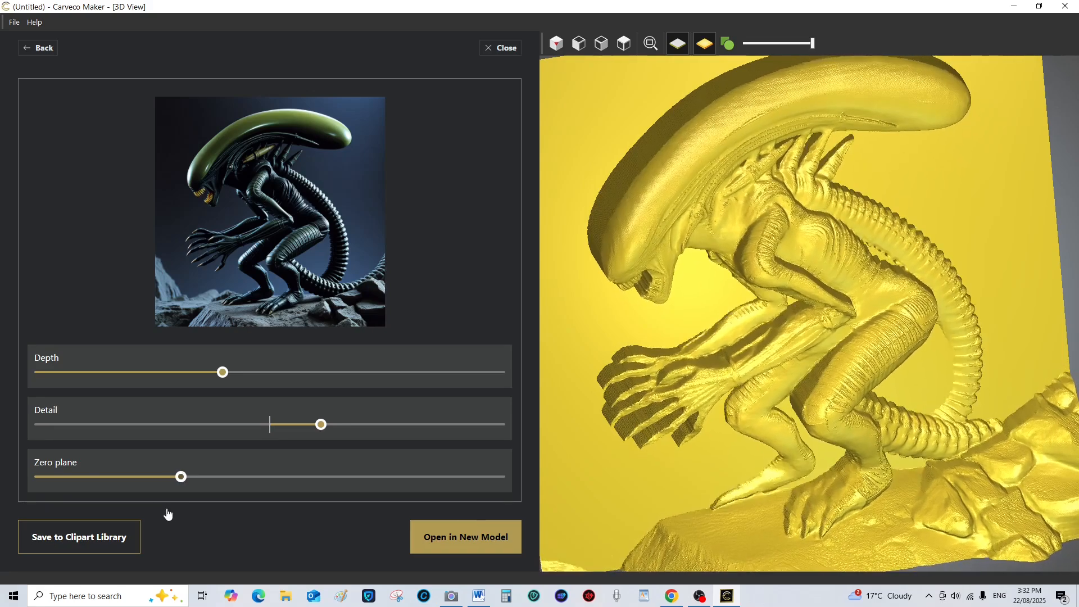
left_click_drag(181, 477, 154, 476)
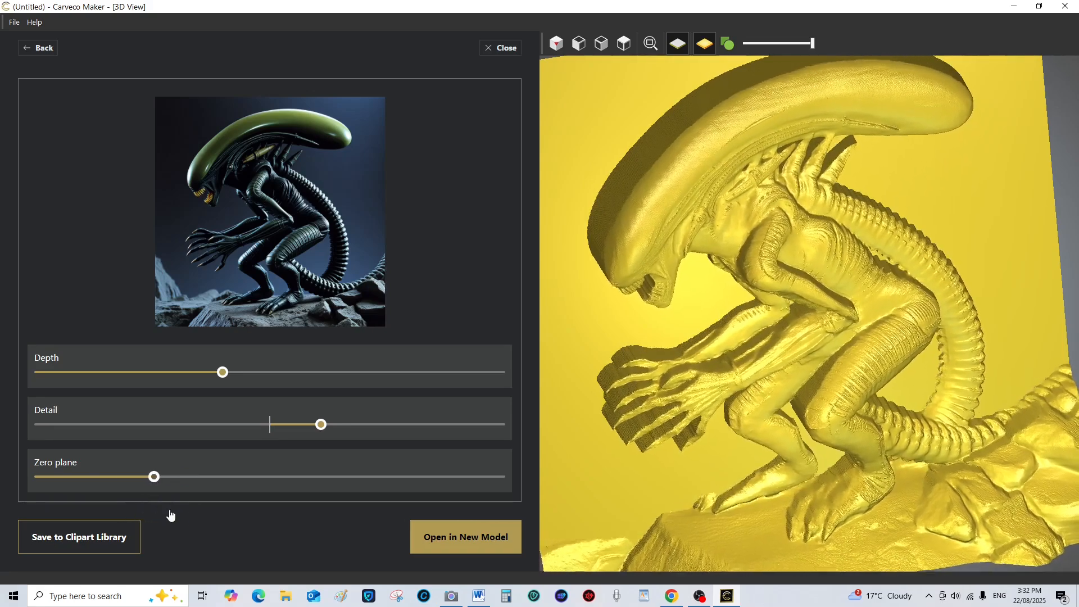
left_click_drag(154, 476, 143, 477)
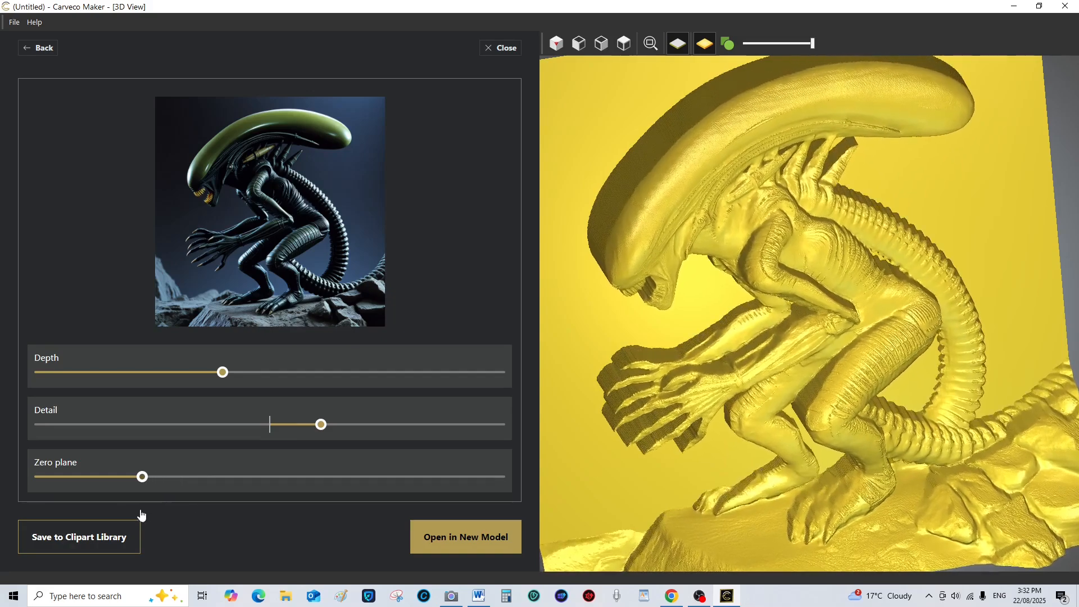
left_click_drag(143, 477, 116, 477)
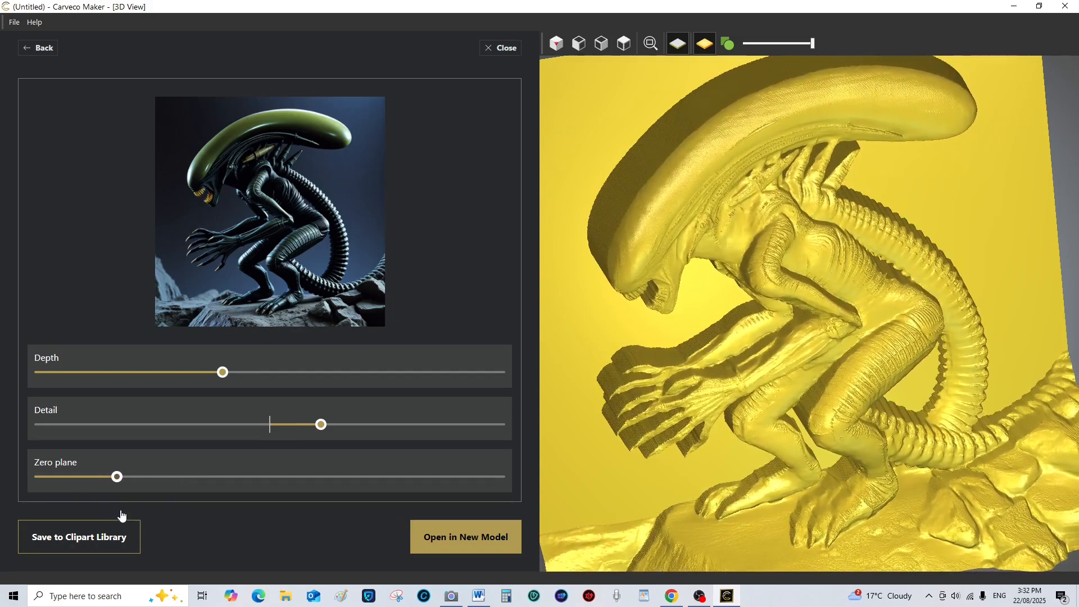
left_click_drag(116, 476, 128, 477)
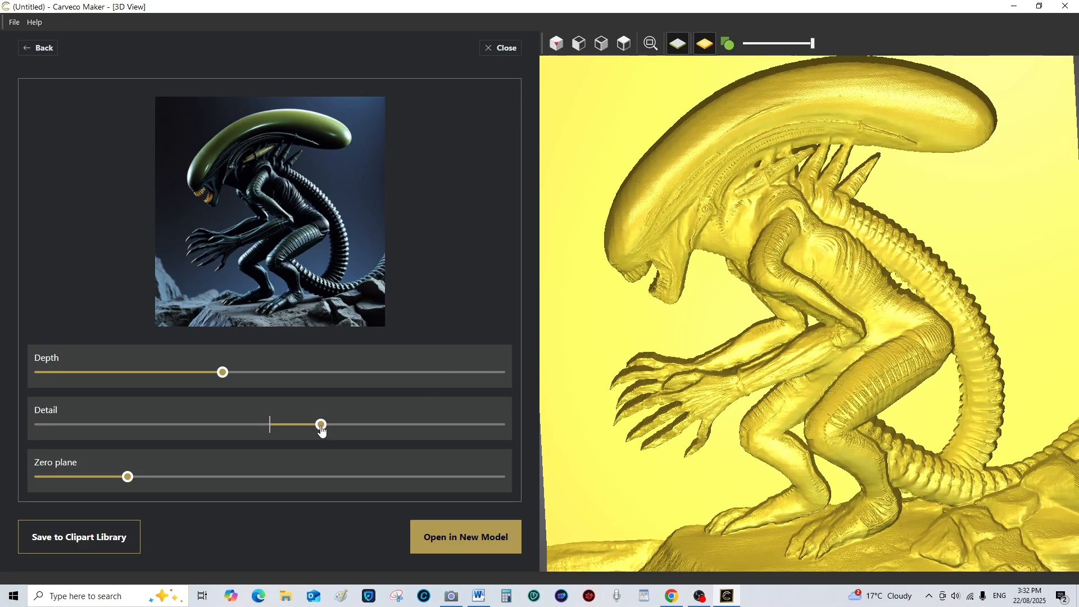
Raise the Detail slider to maximum, then settle it at roughly four-fifths of its range
left_click_drag(321, 424, 391, 424)
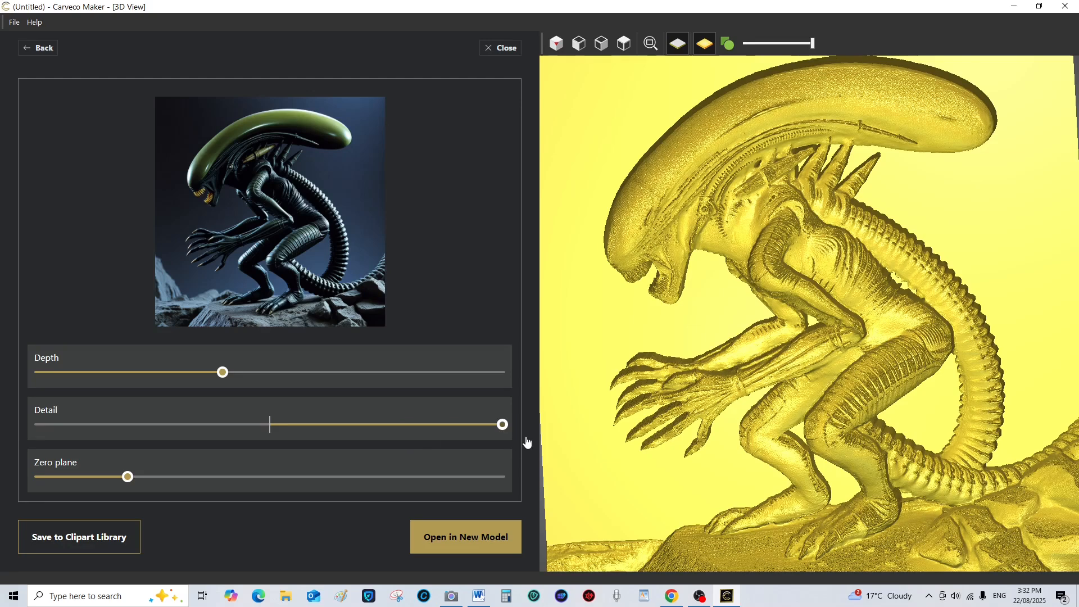
left_click_drag(503, 424, 422, 424)
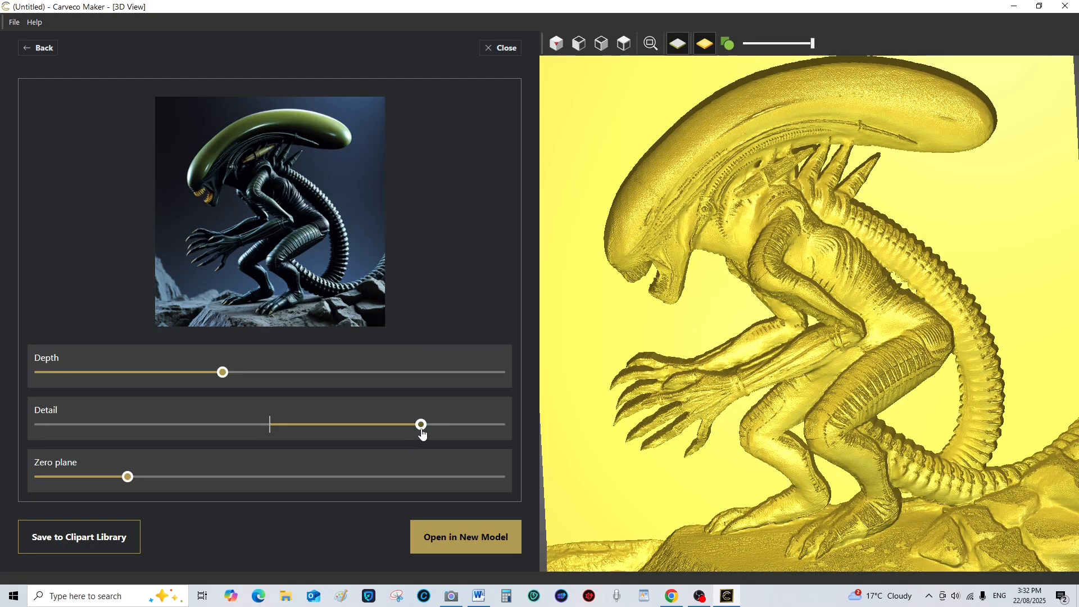
left_click_drag(420, 423, 428, 424)
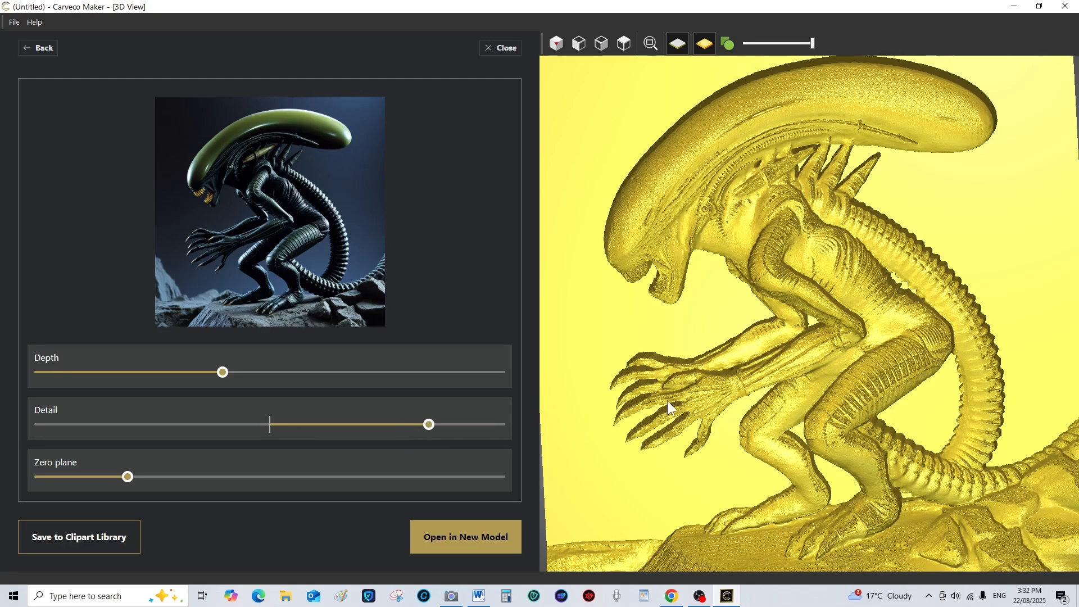
mouse_move(831, 409)
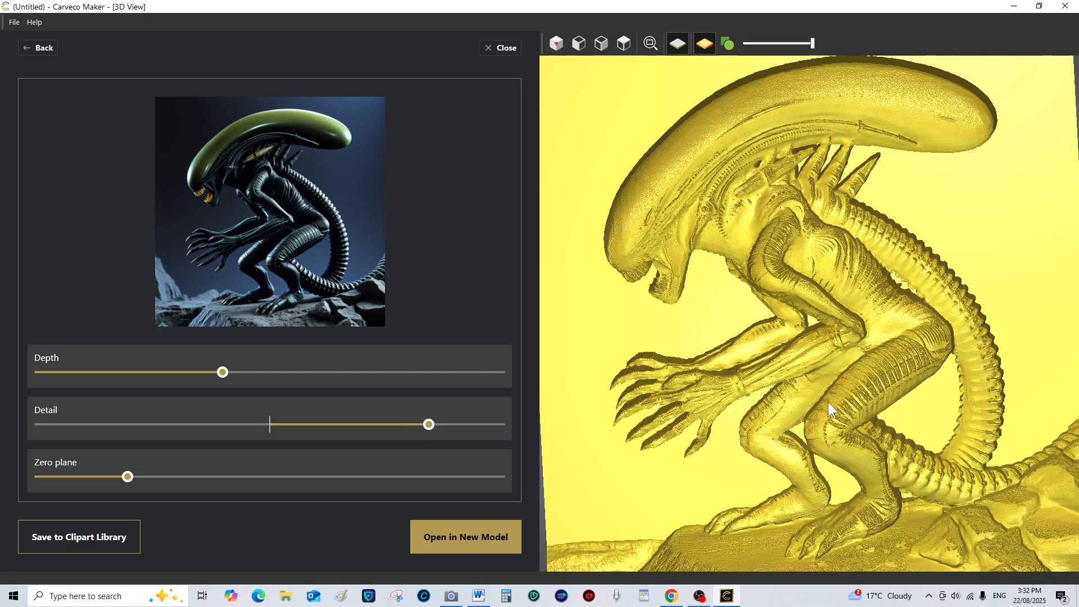
mouse_move(854, 335)
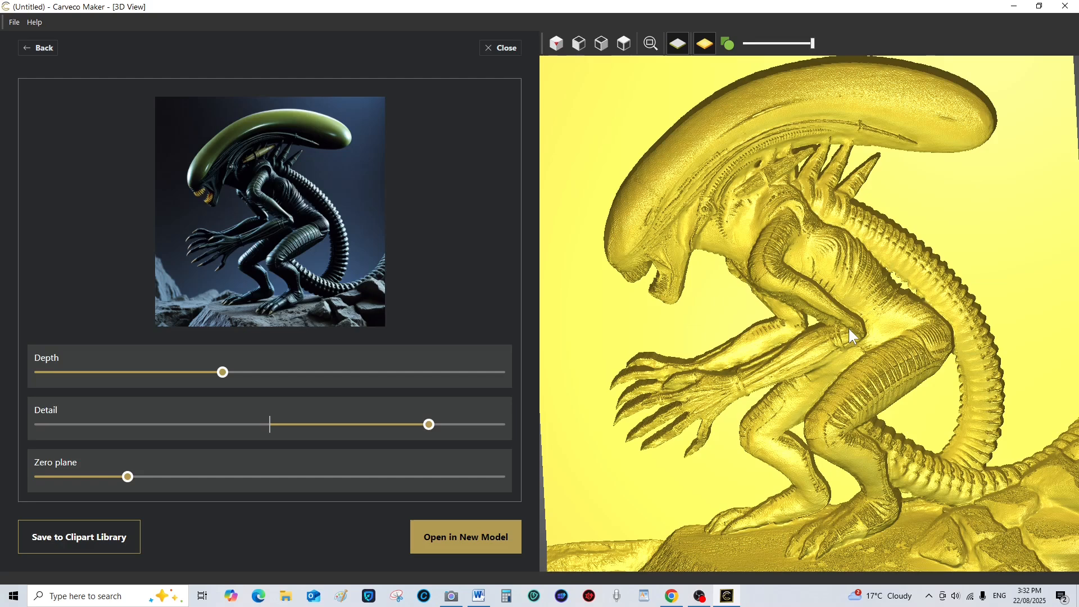
mouse_move(957, 402)
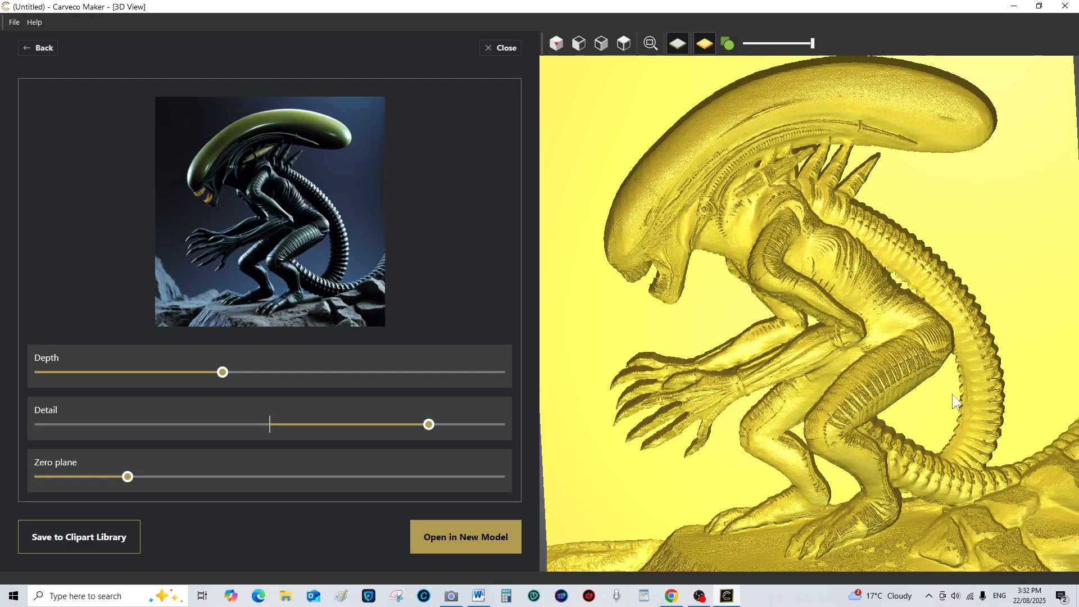
mouse_move(1019, 327)
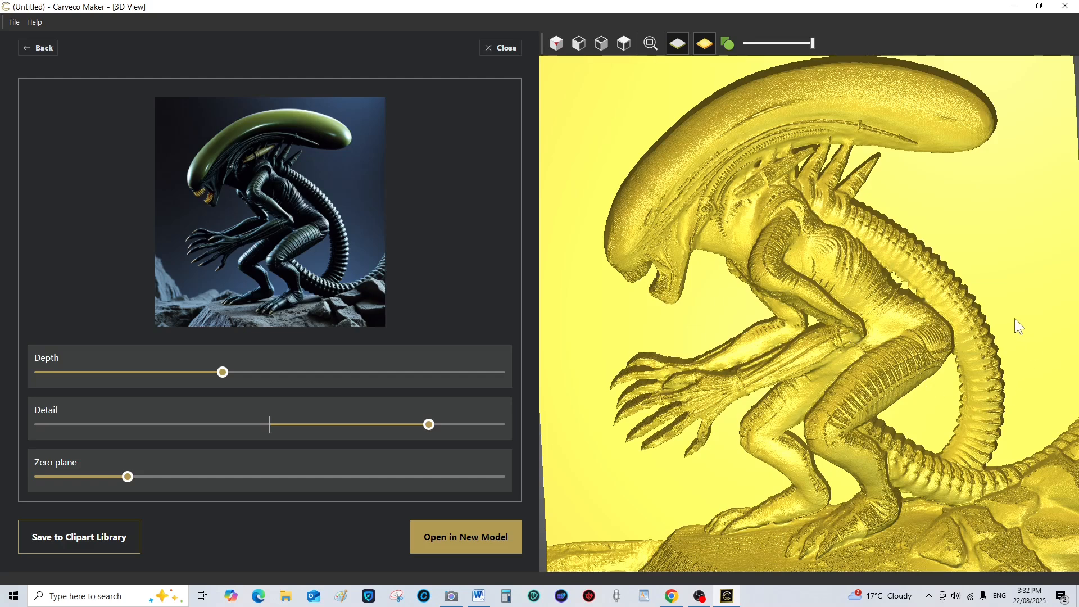